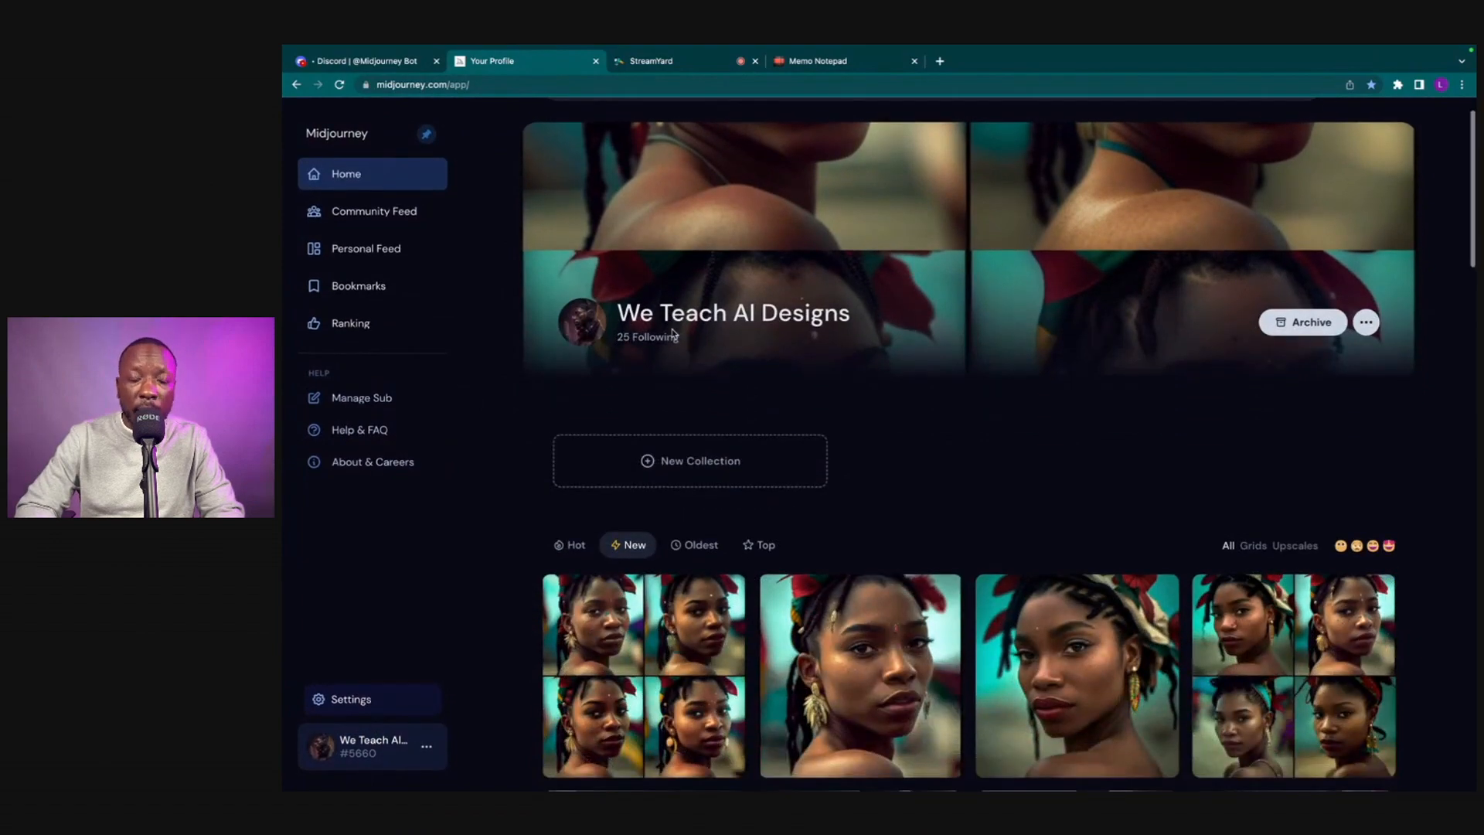
# Leave the profile page for the Community Feed of shared images
pyautogui.scroll(-3)
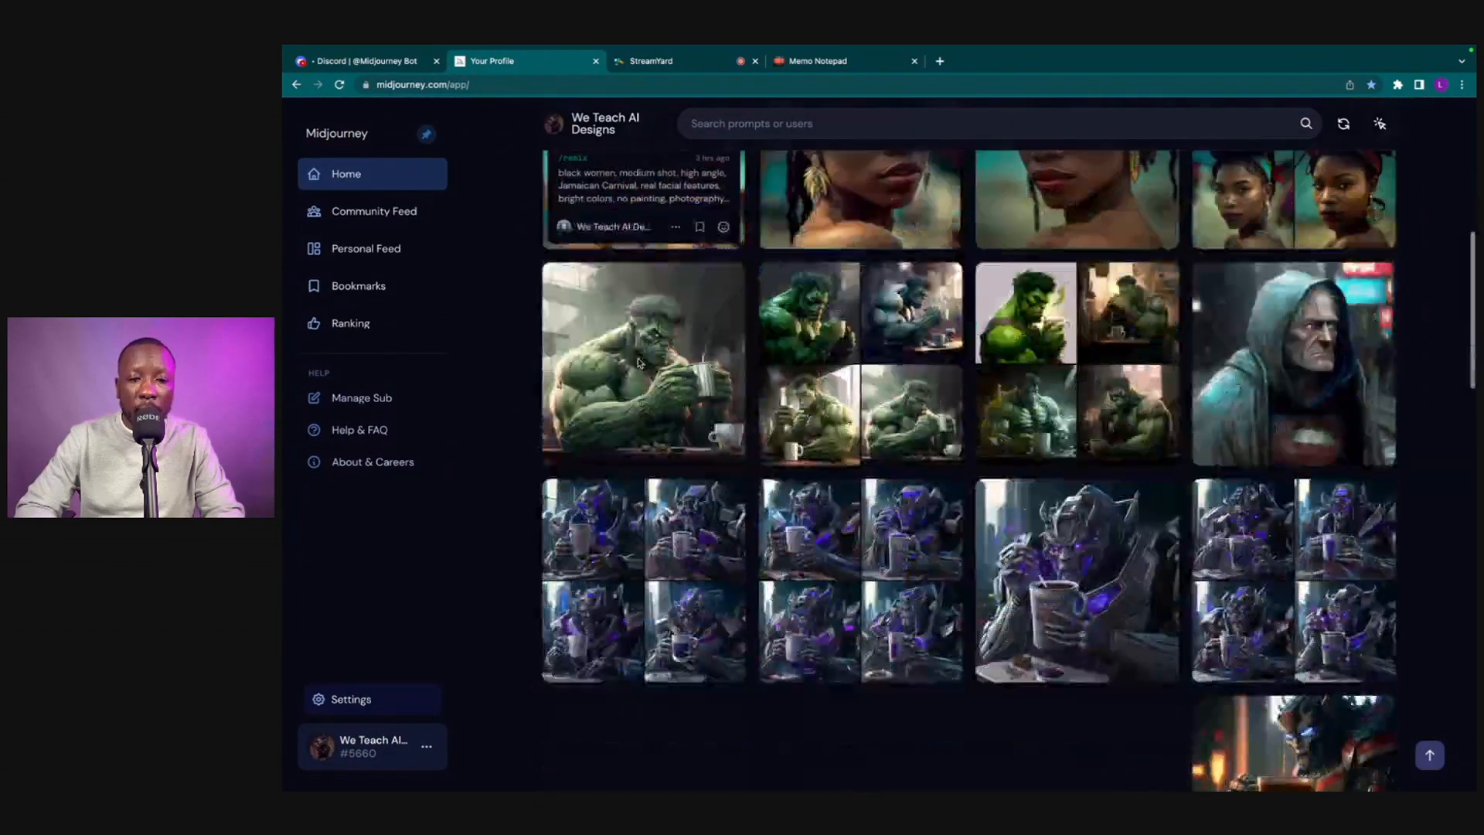
pyautogui.scroll(-3)
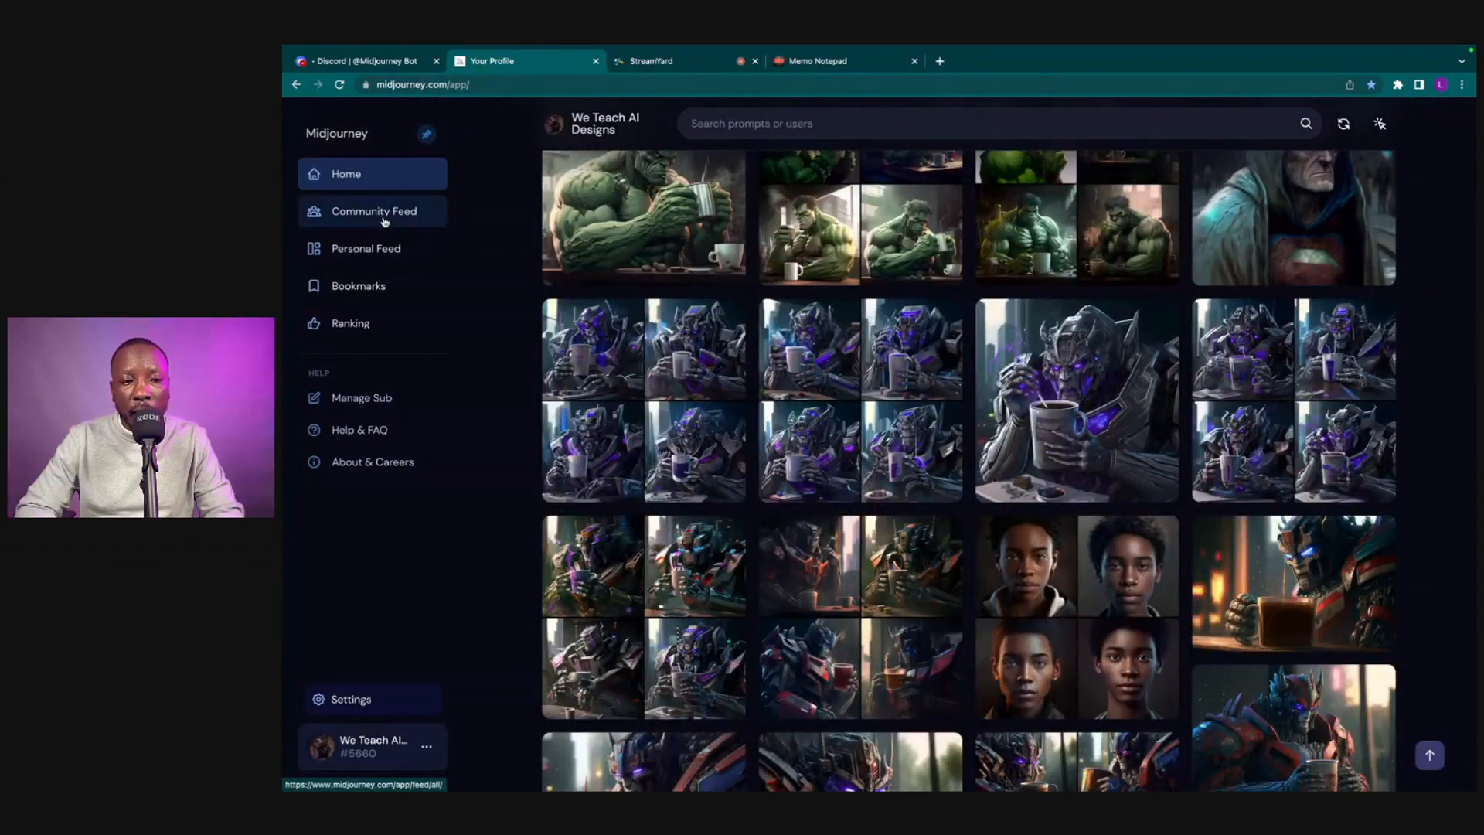
pyautogui.click(372, 211)
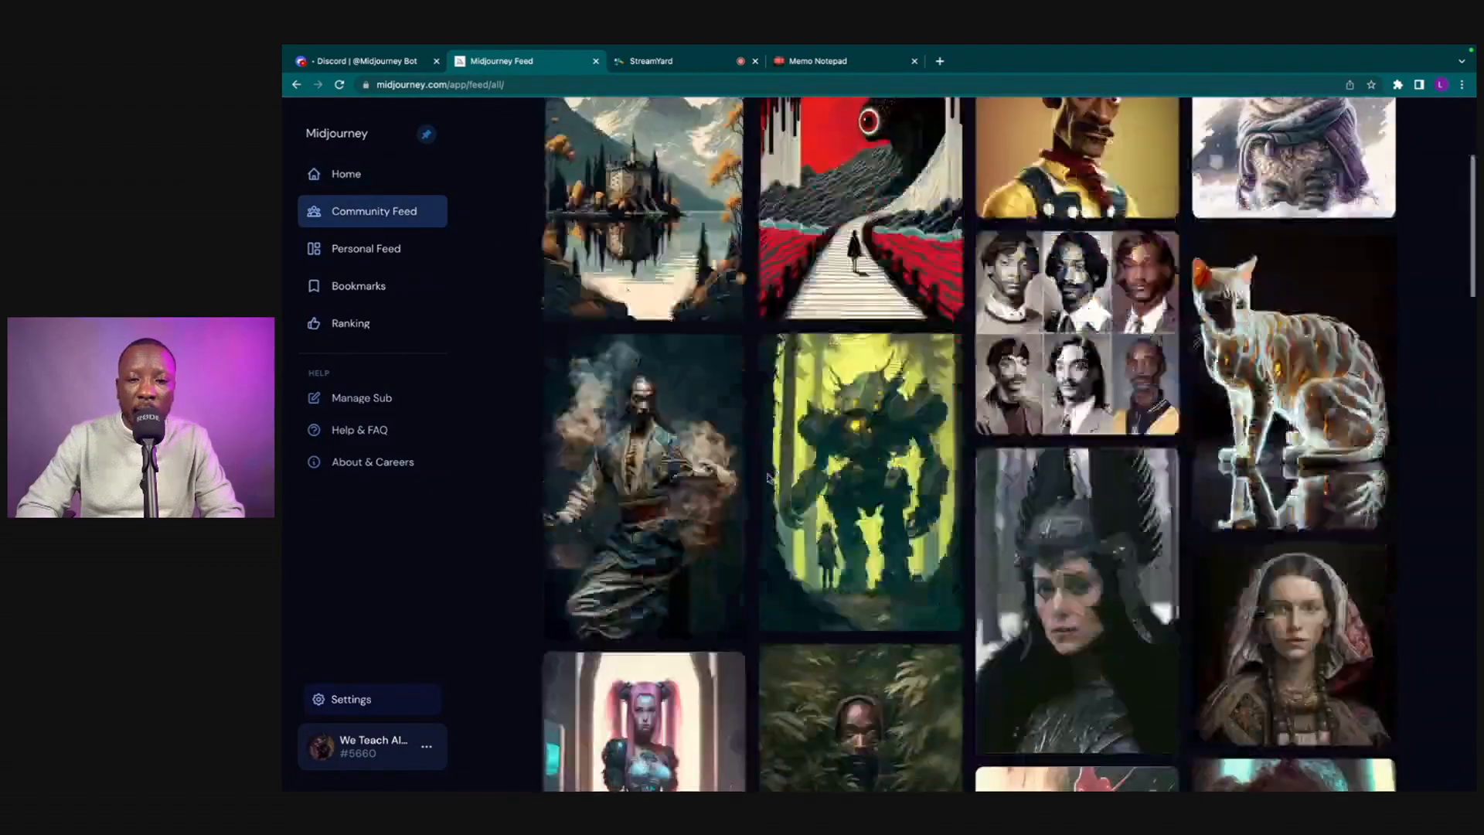
pyautogui.scroll(3)
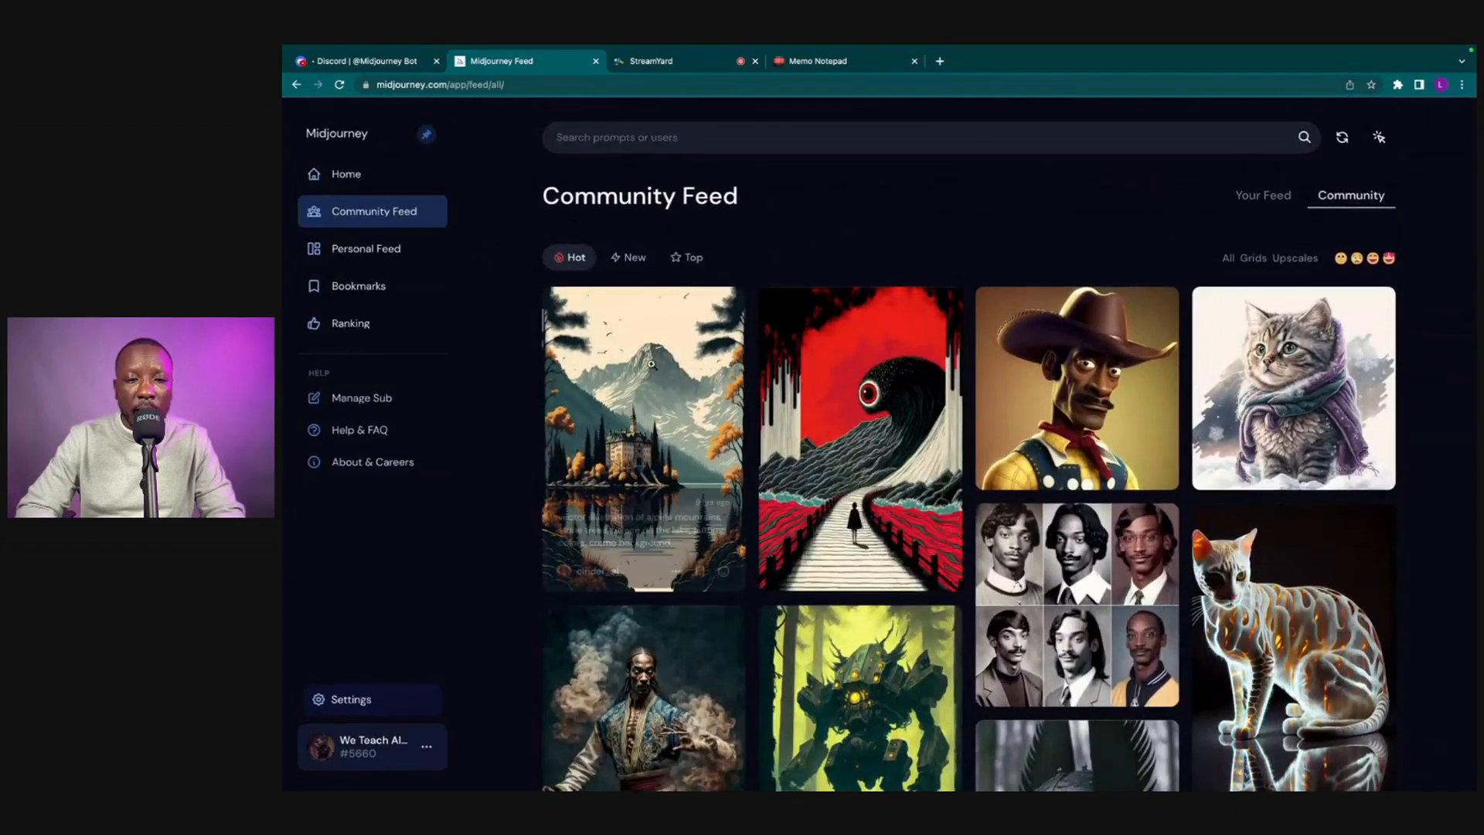
# Sort the Community Feed by New and browse the latest image grid
pyautogui.click(629, 257)
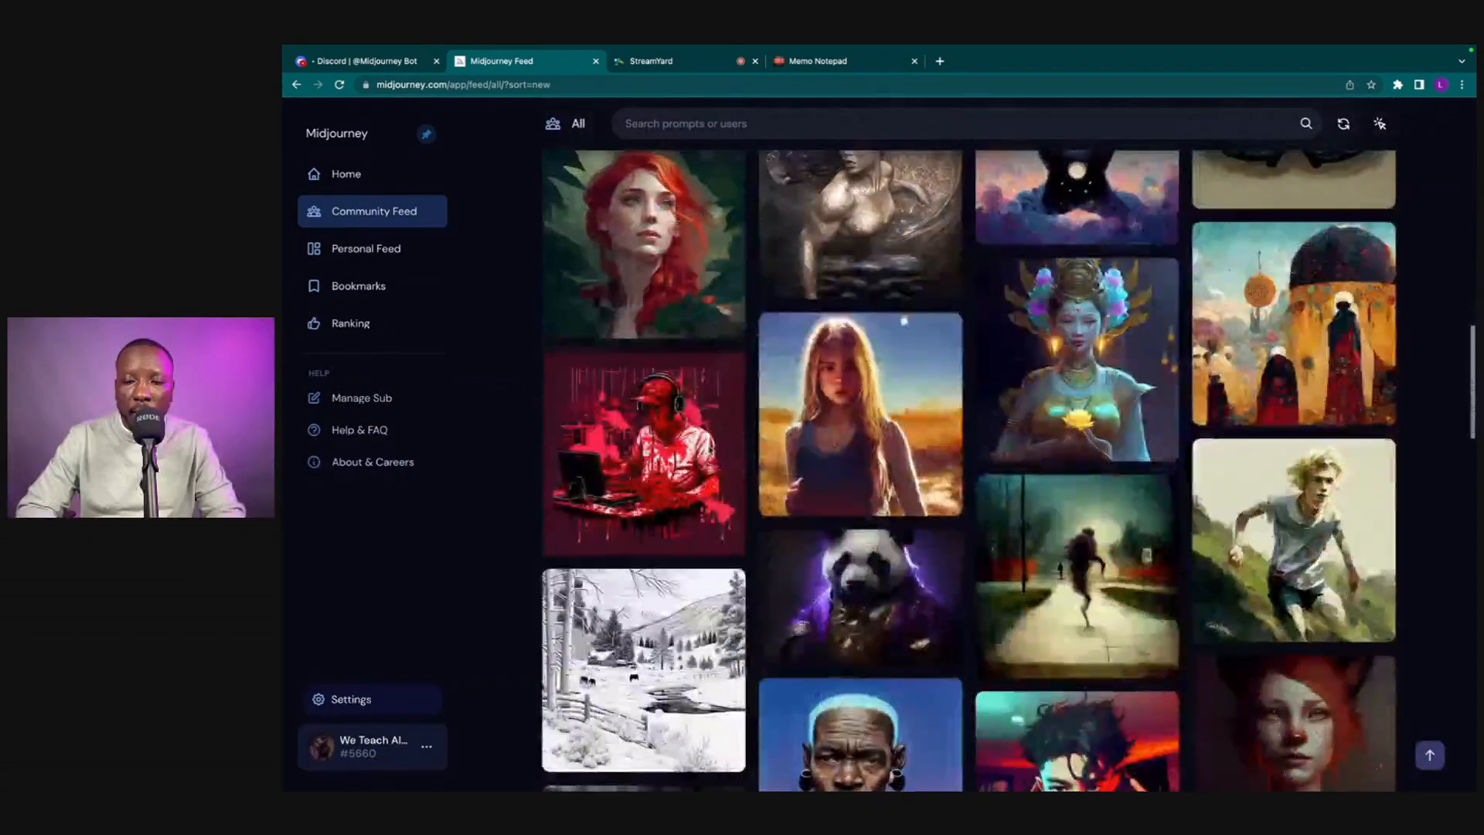
pyautogui.scroll(-3)
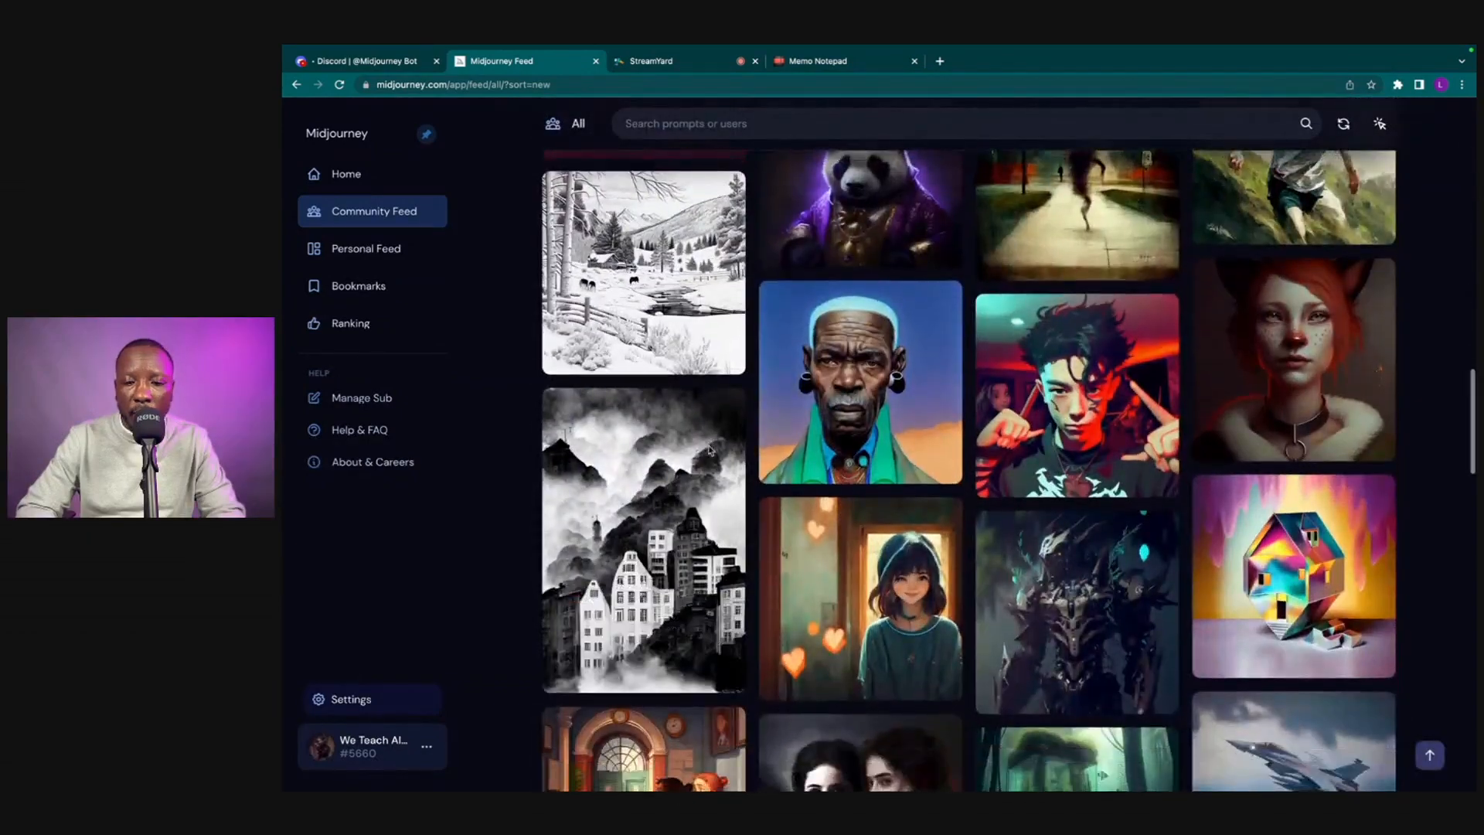
pyautogui.scroll(-3)
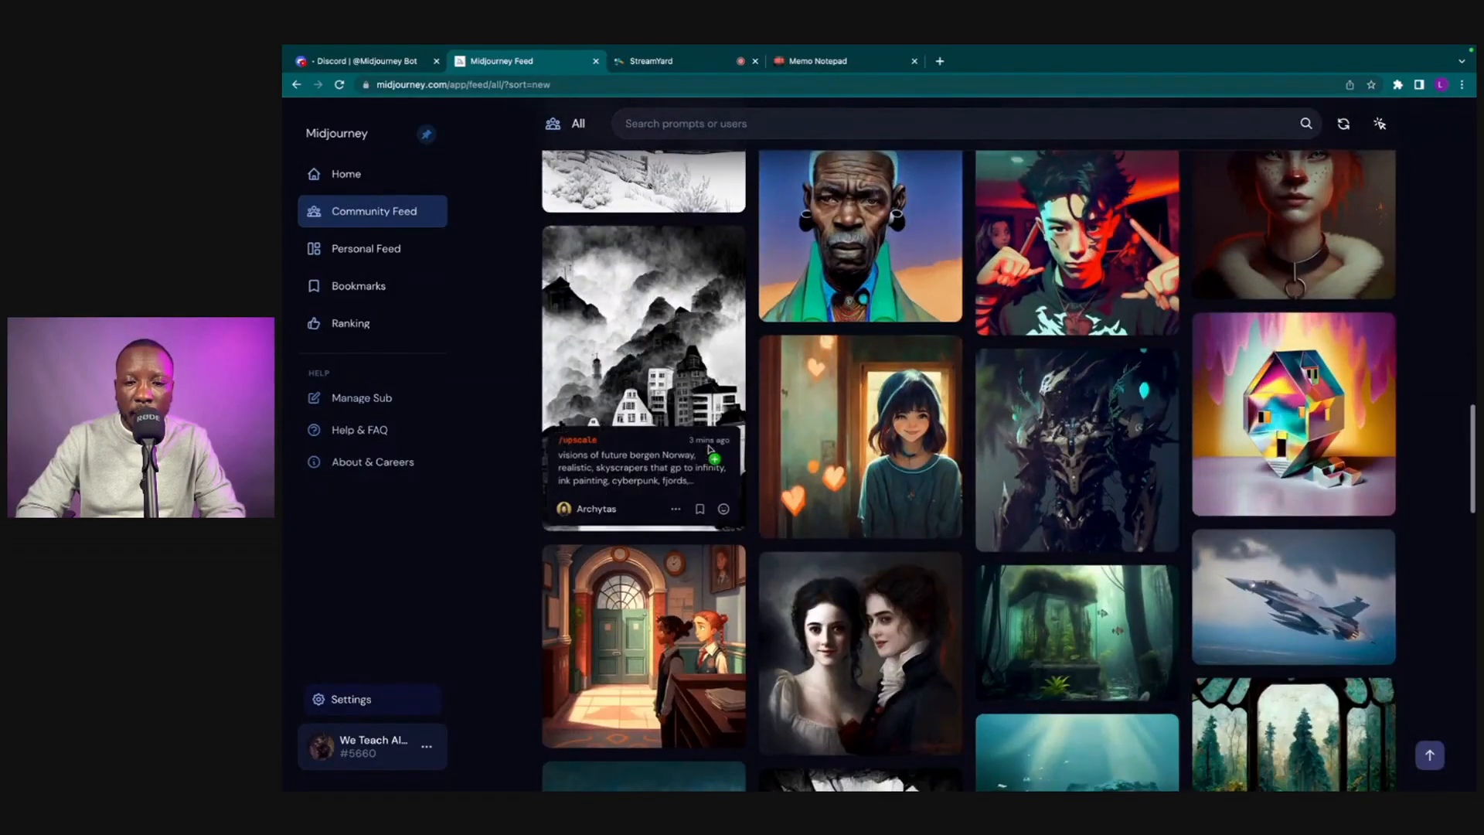
pyautogui.scroll(3)
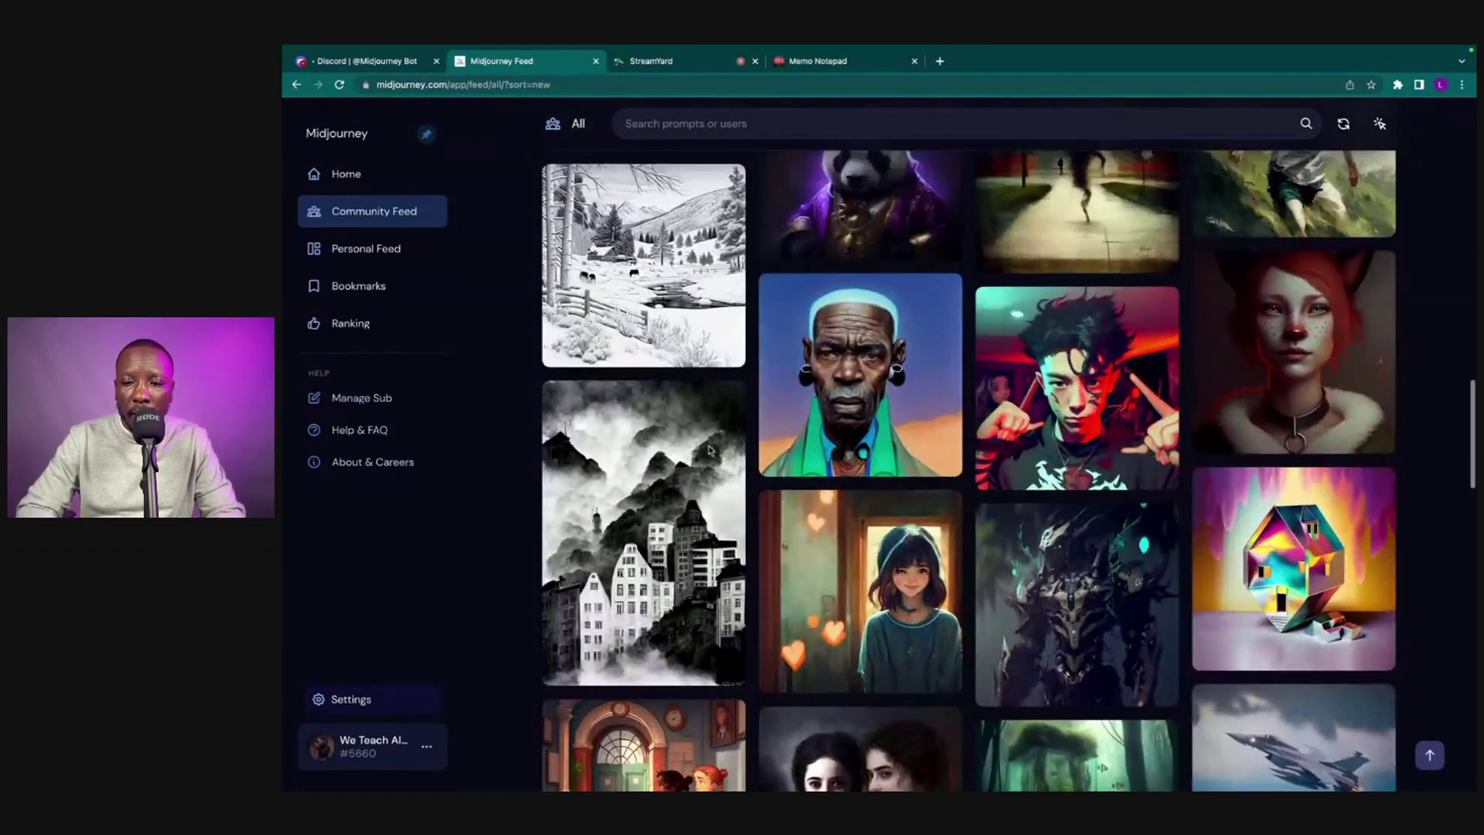
pyautogui.moveTo(859, 376)
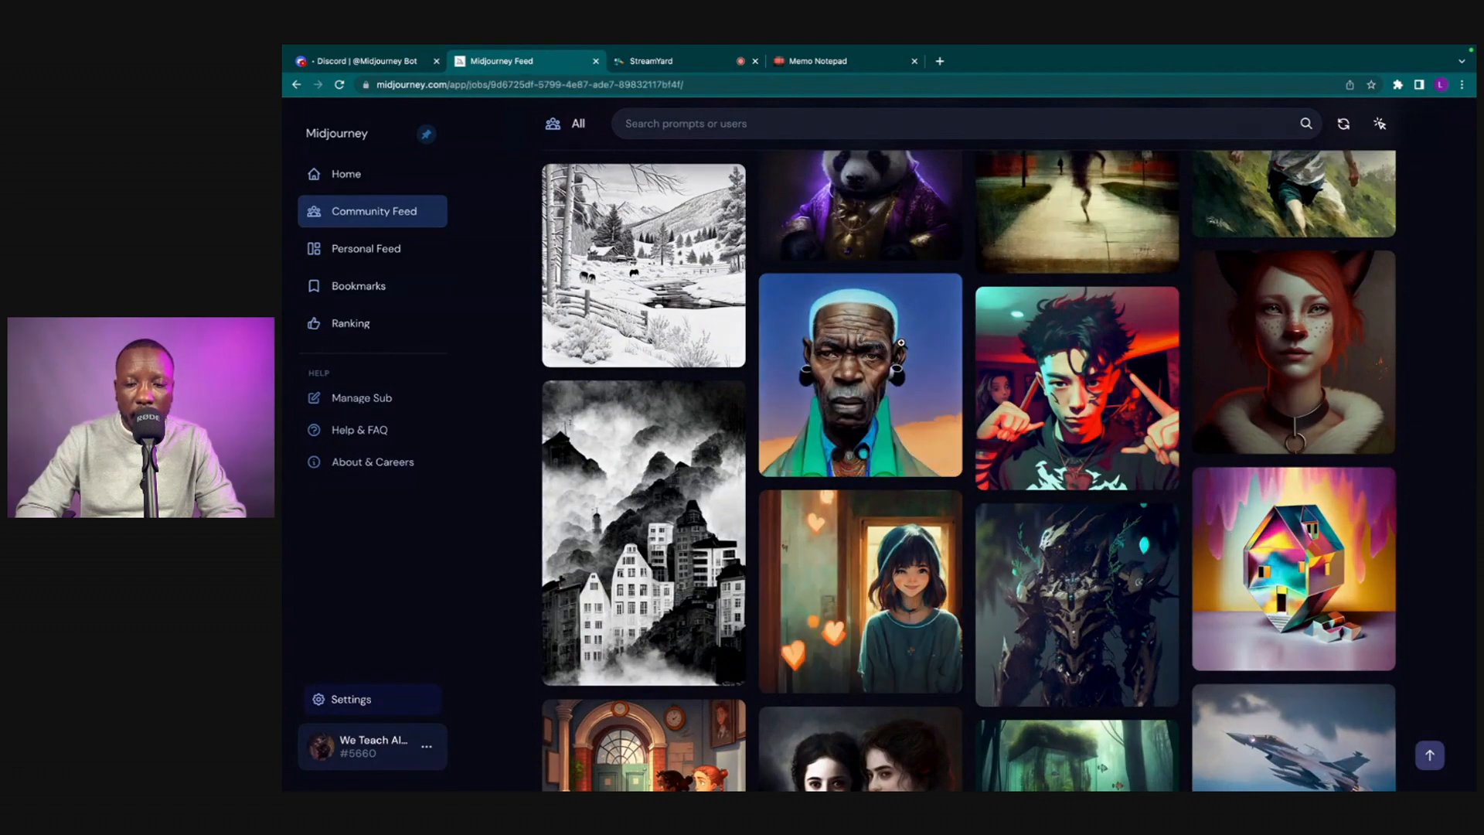
pyautogui.click(858, 374)
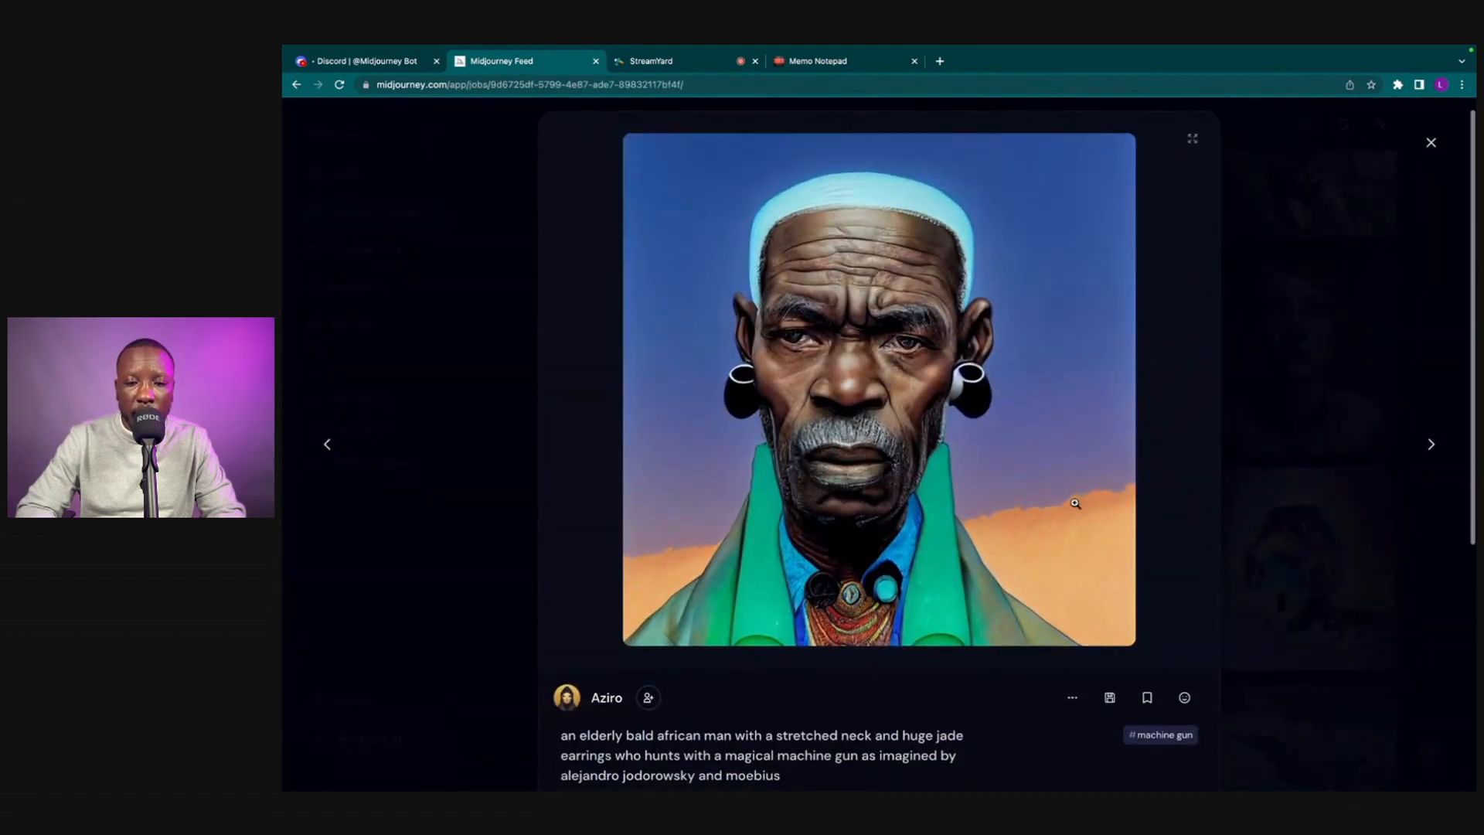
pyautogui.scroll(-3)
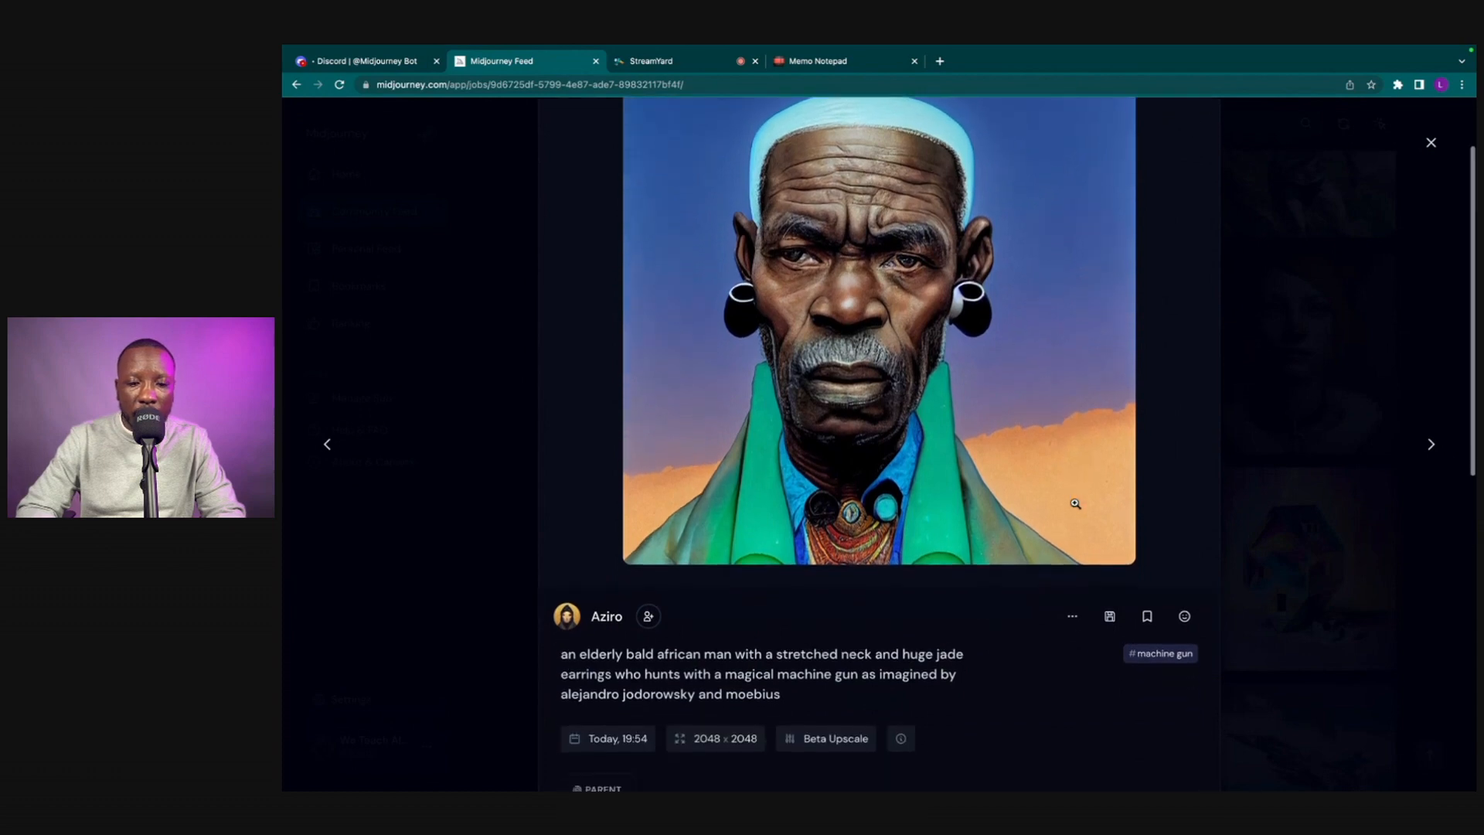
pyautogui.scroll(-3)
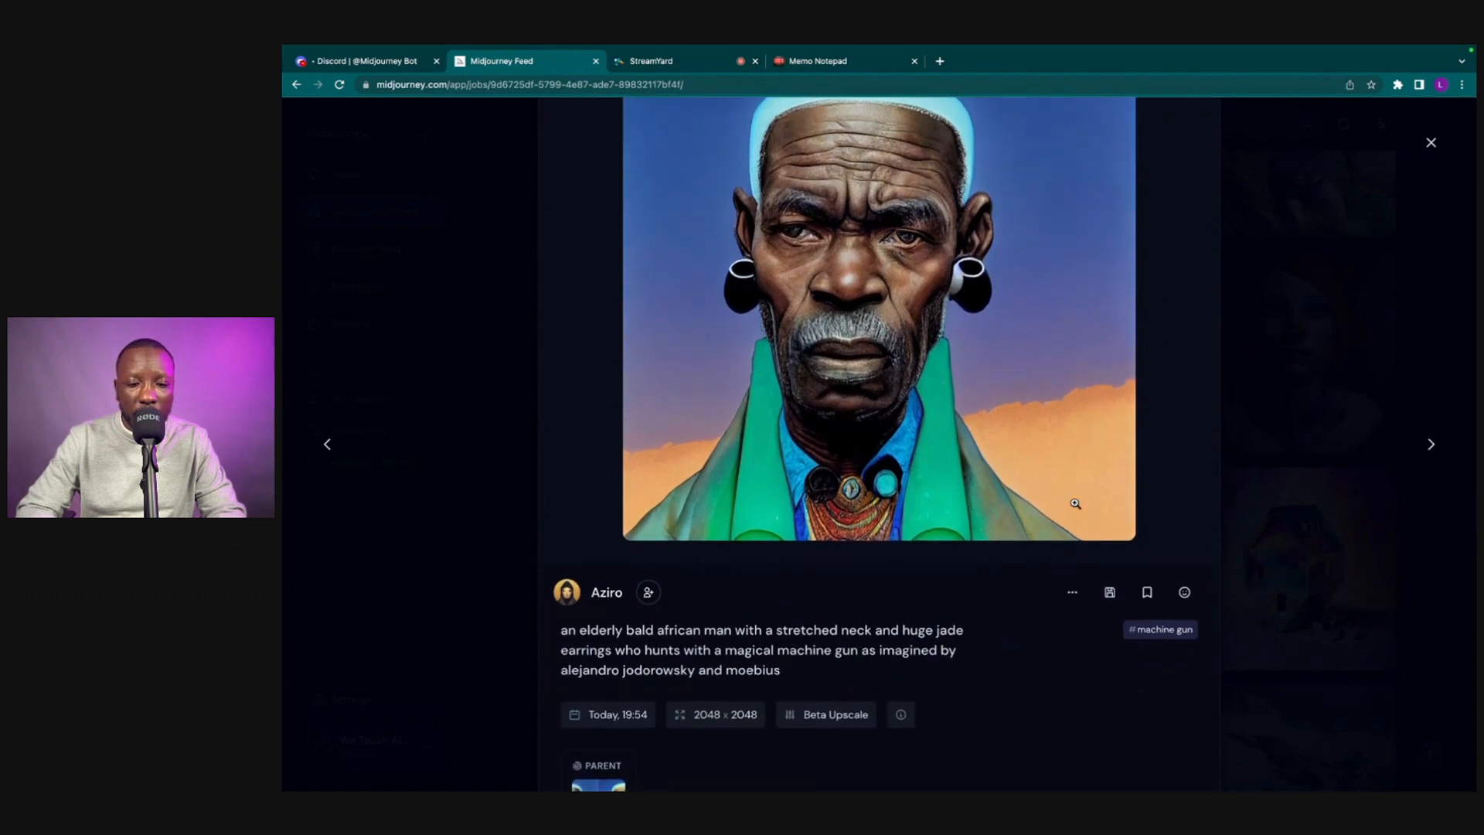
pyautogui.scroll(3)
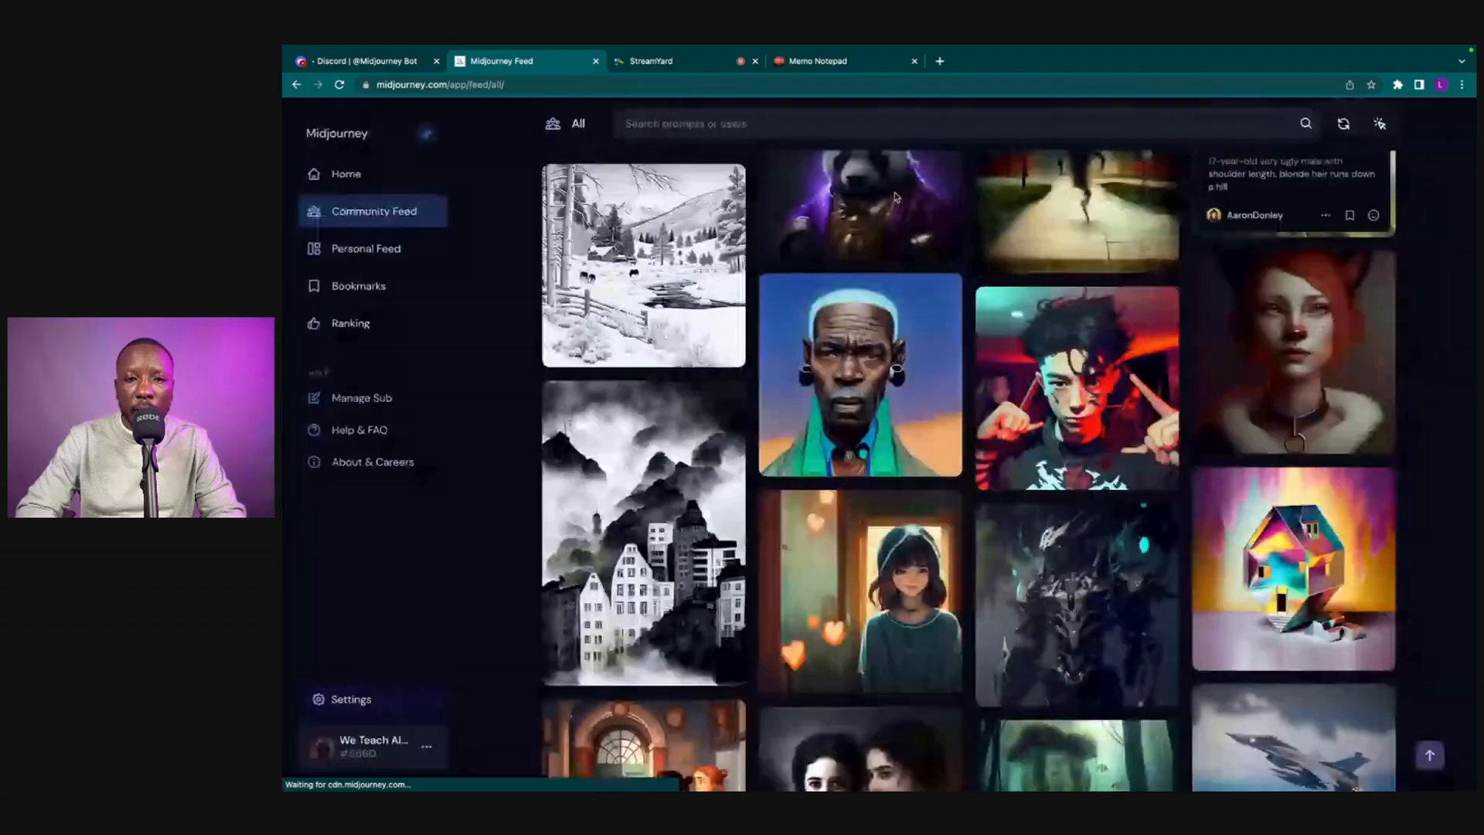
# Switch from the feed to the Discord tab with the Midjourney Bot conversation
pyautogui.scroll(-3)
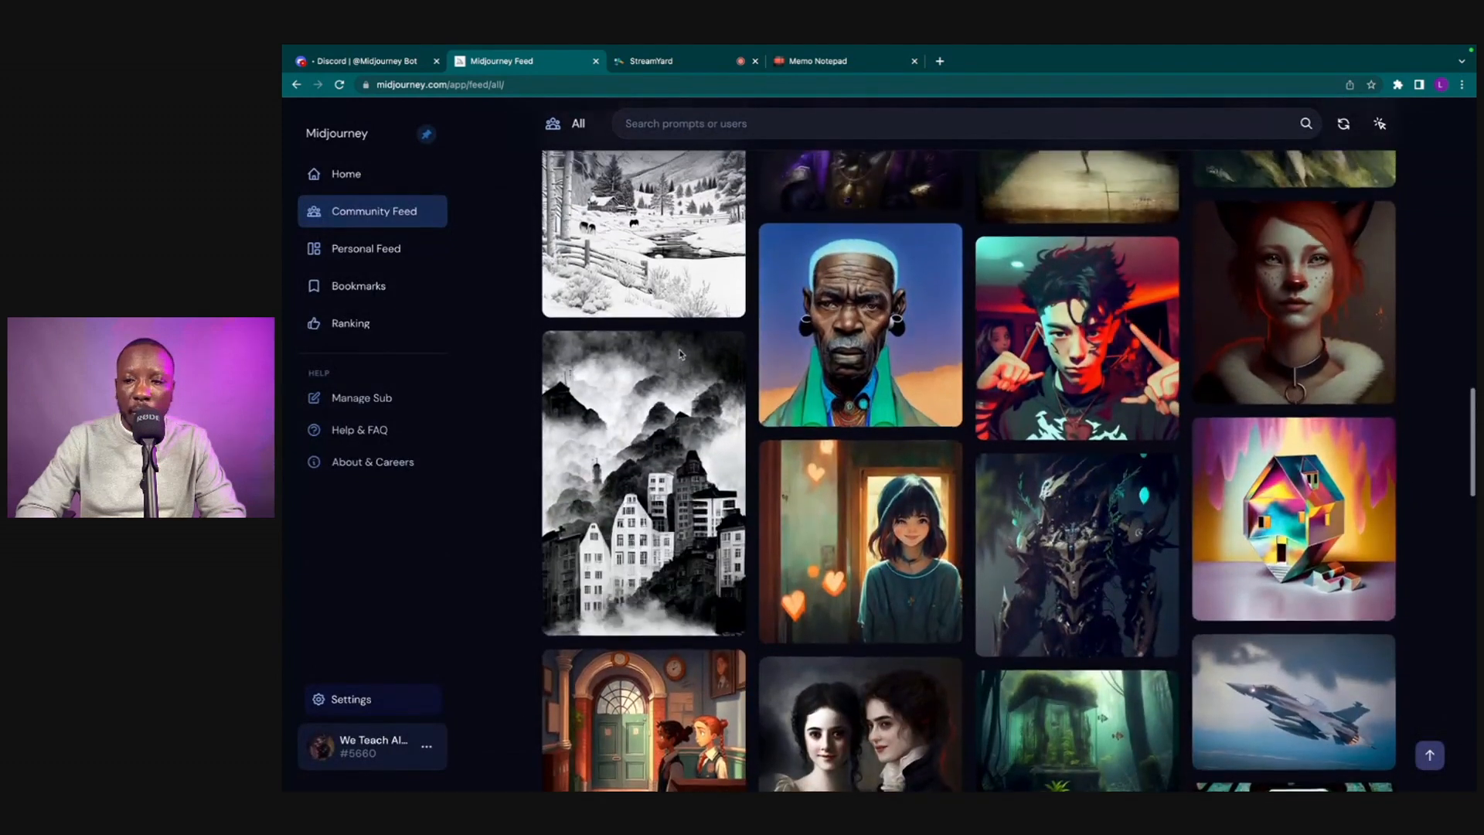
pyautogui.click(365, 60)
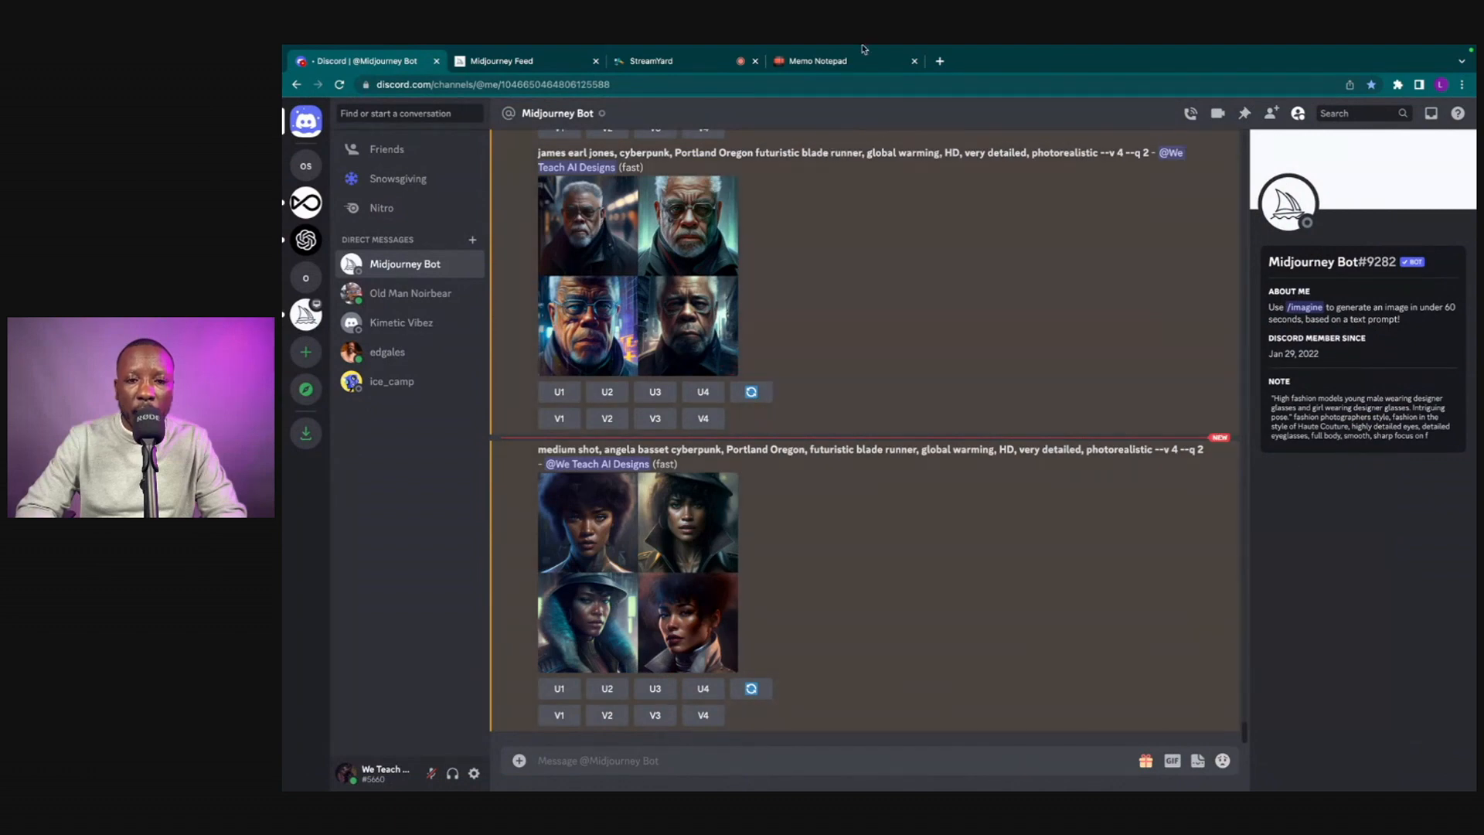
pyautogui.moveTo(832, 665)
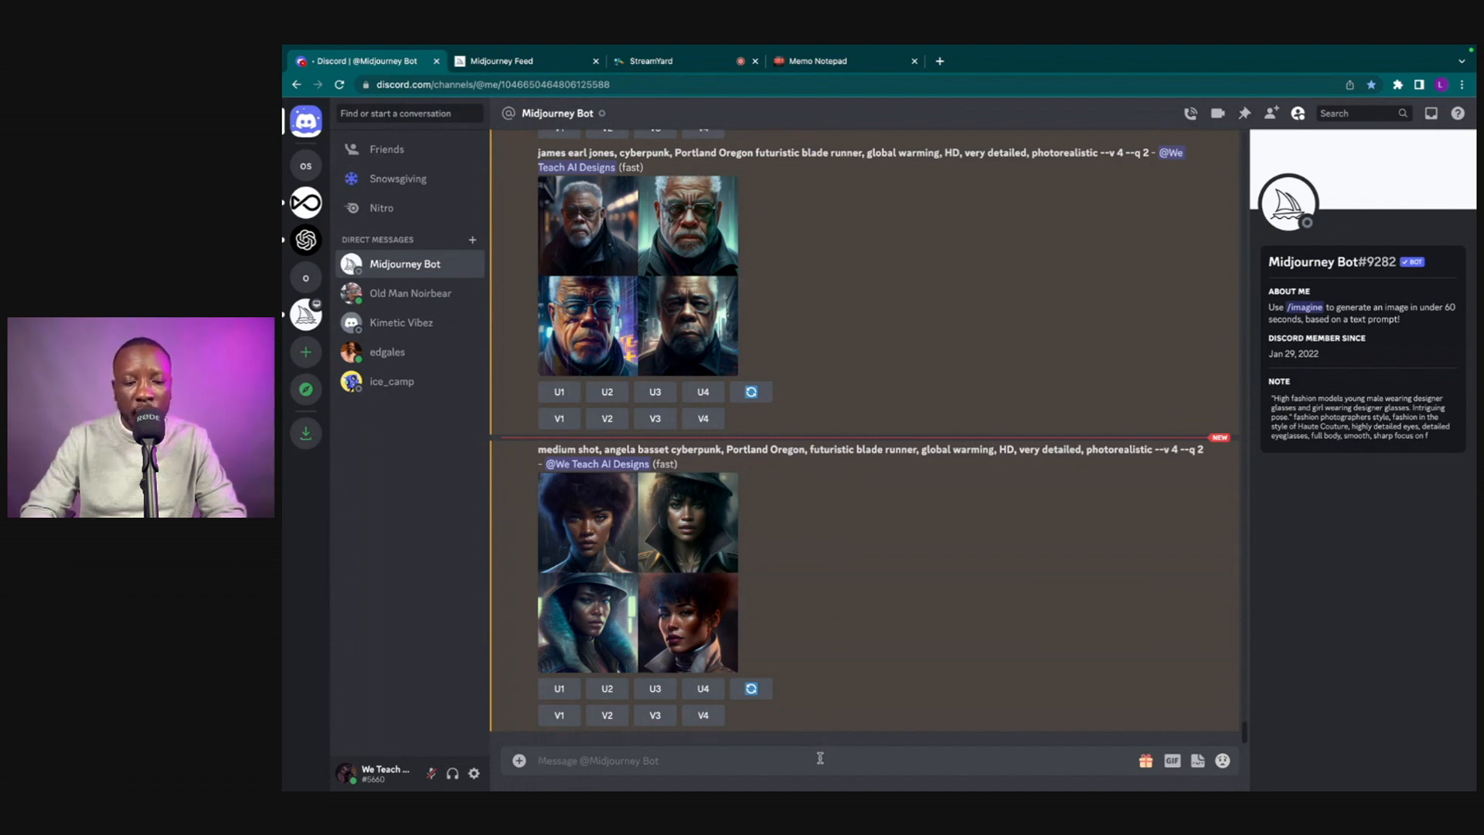
# Start an /imagine request and enter the elderly bald African man with jade earrings prompt
pyautogui.write('/')
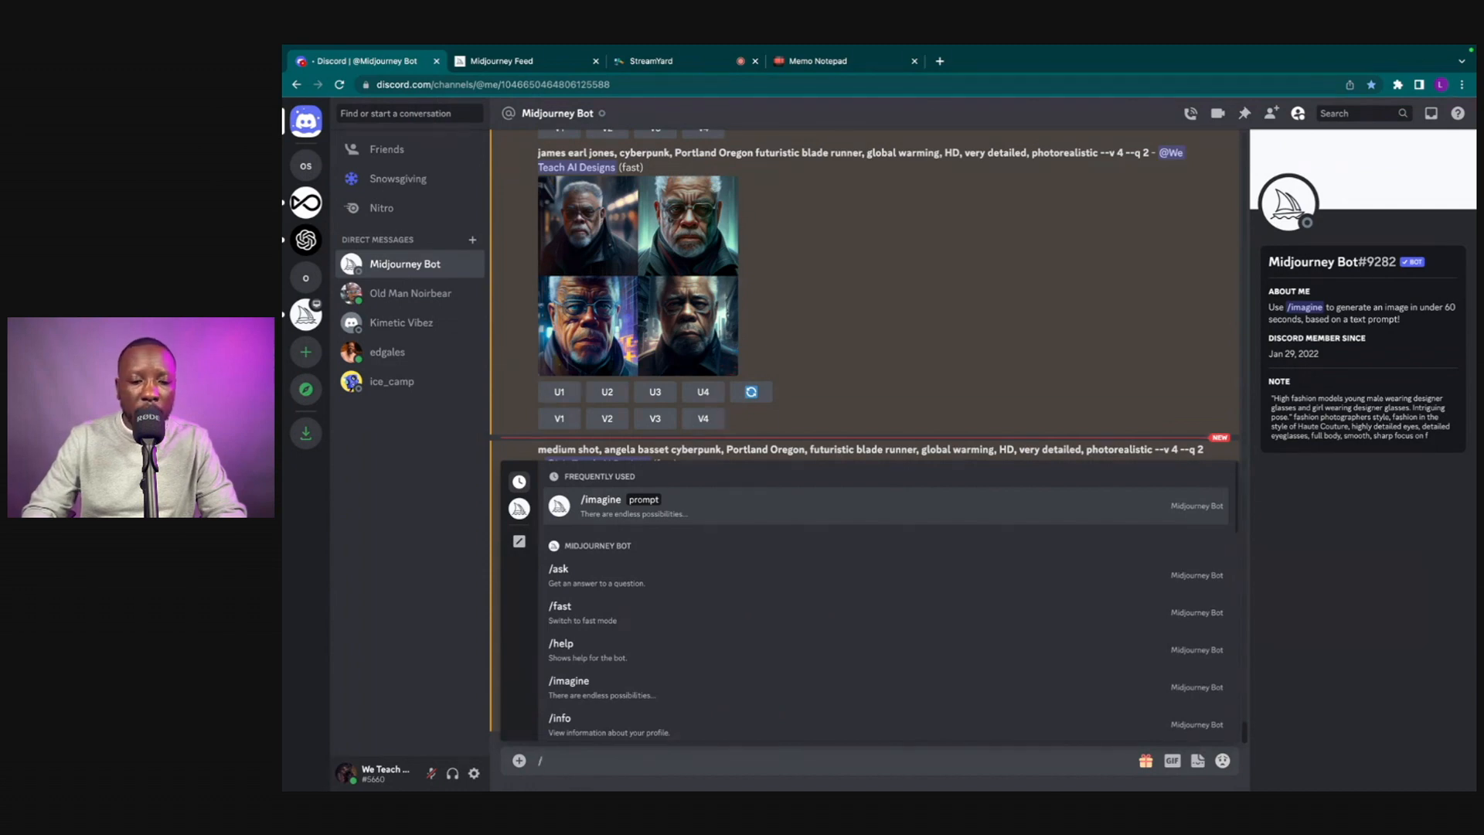
pyautogui.click(600, 499)
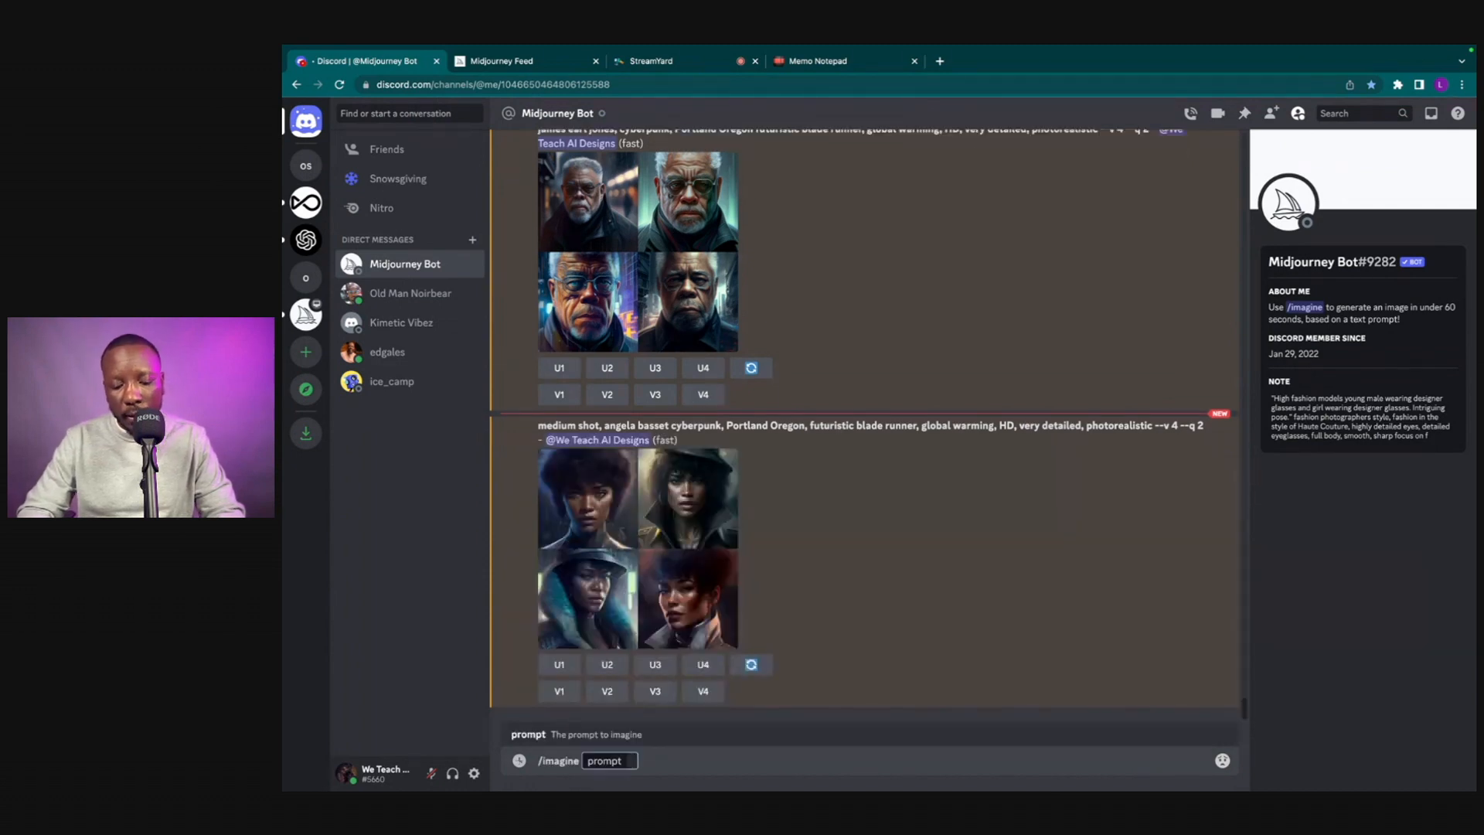
pyautogui.write('an elderly bald african man with a stretched neck and huge jade earrings who hunts with a magical machine gun as imagined by alejandro jodorowsky and moebius --test --creative')
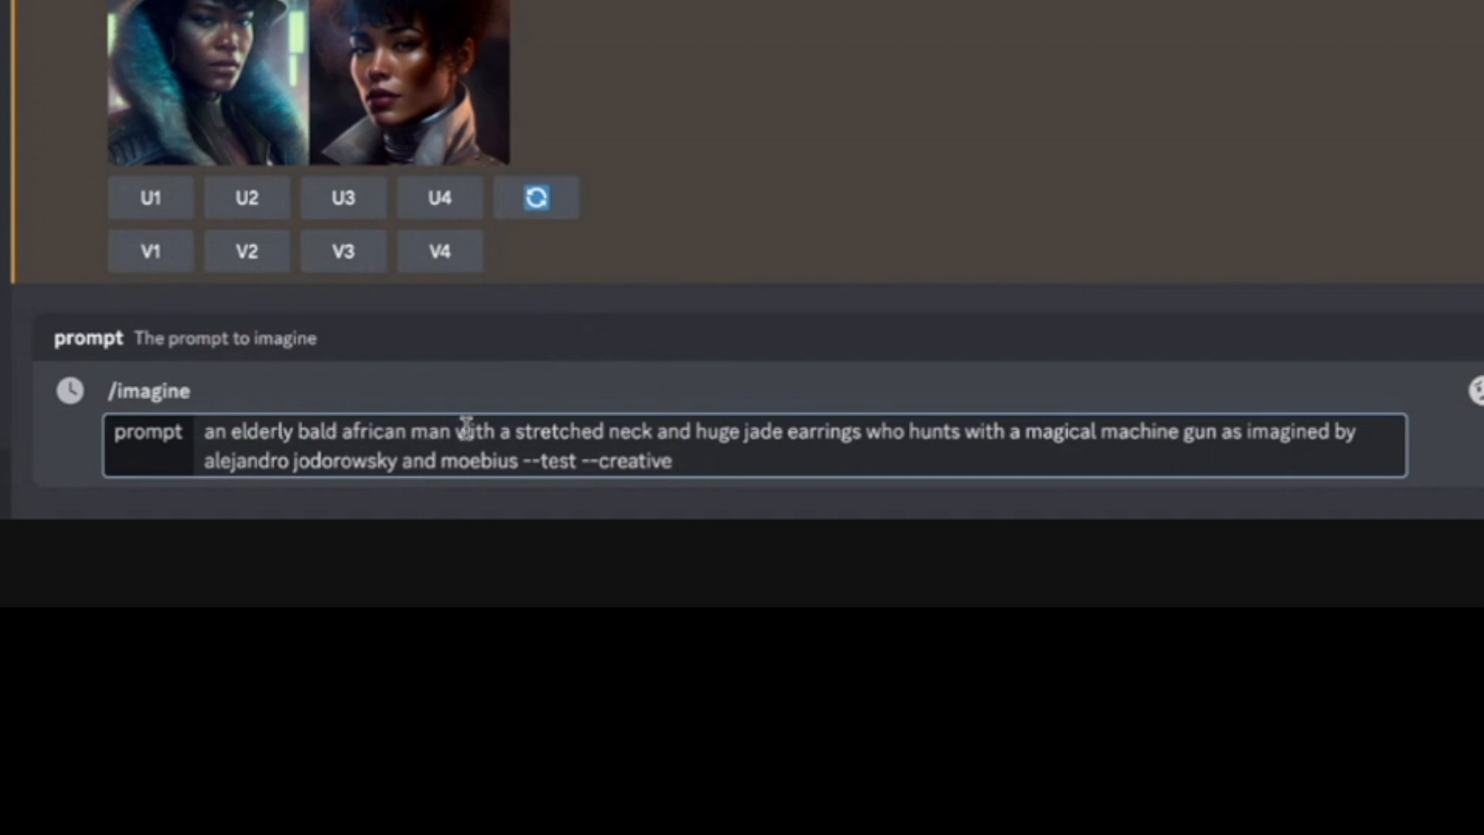
pyautogui.moveTo(302, 431)
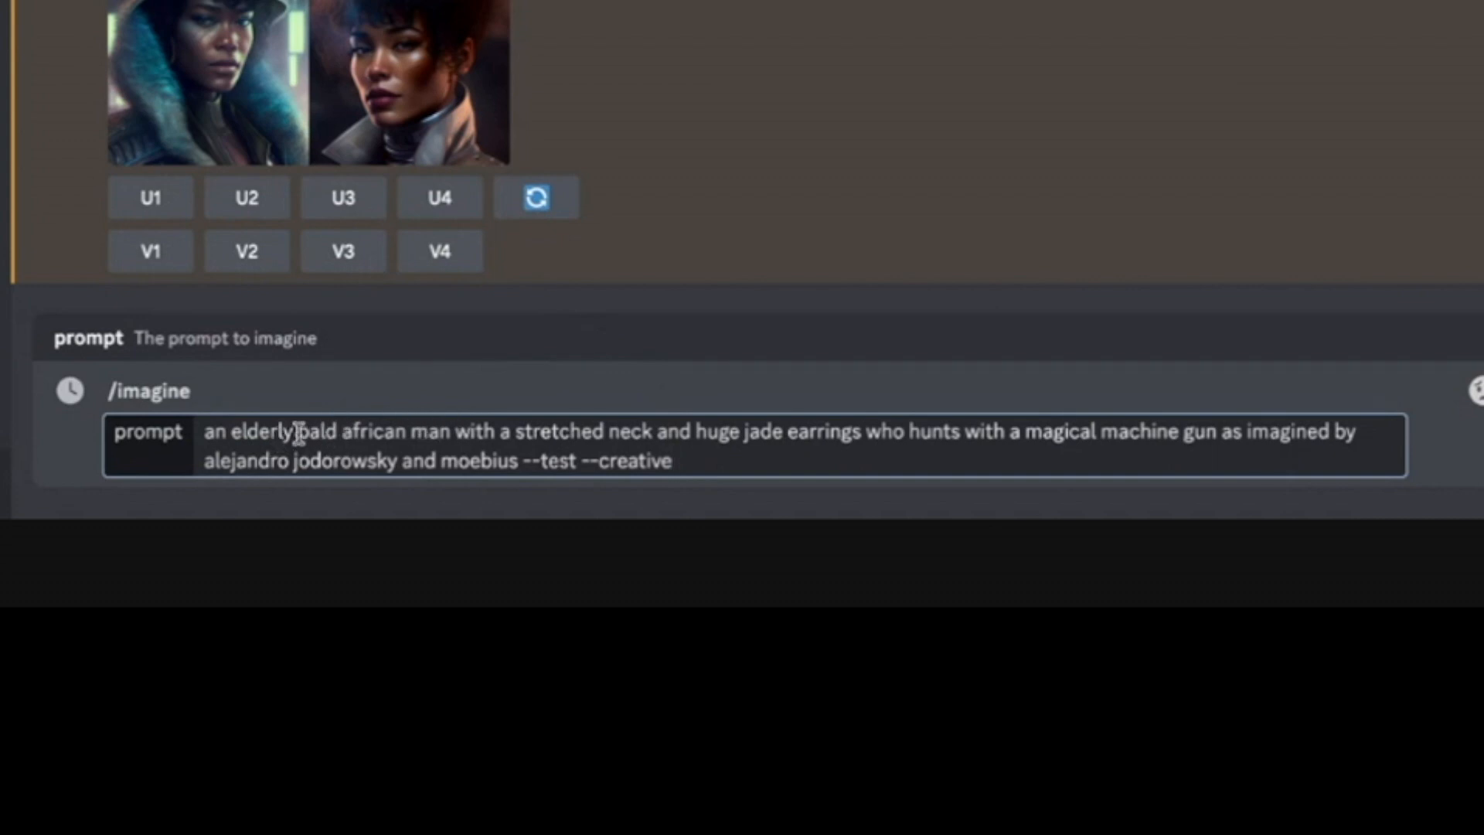
# Remove 'bald', change the earrings to 'huge red jade', and send the prompt to the bot
pyautogui.doubleClick(314, 431)
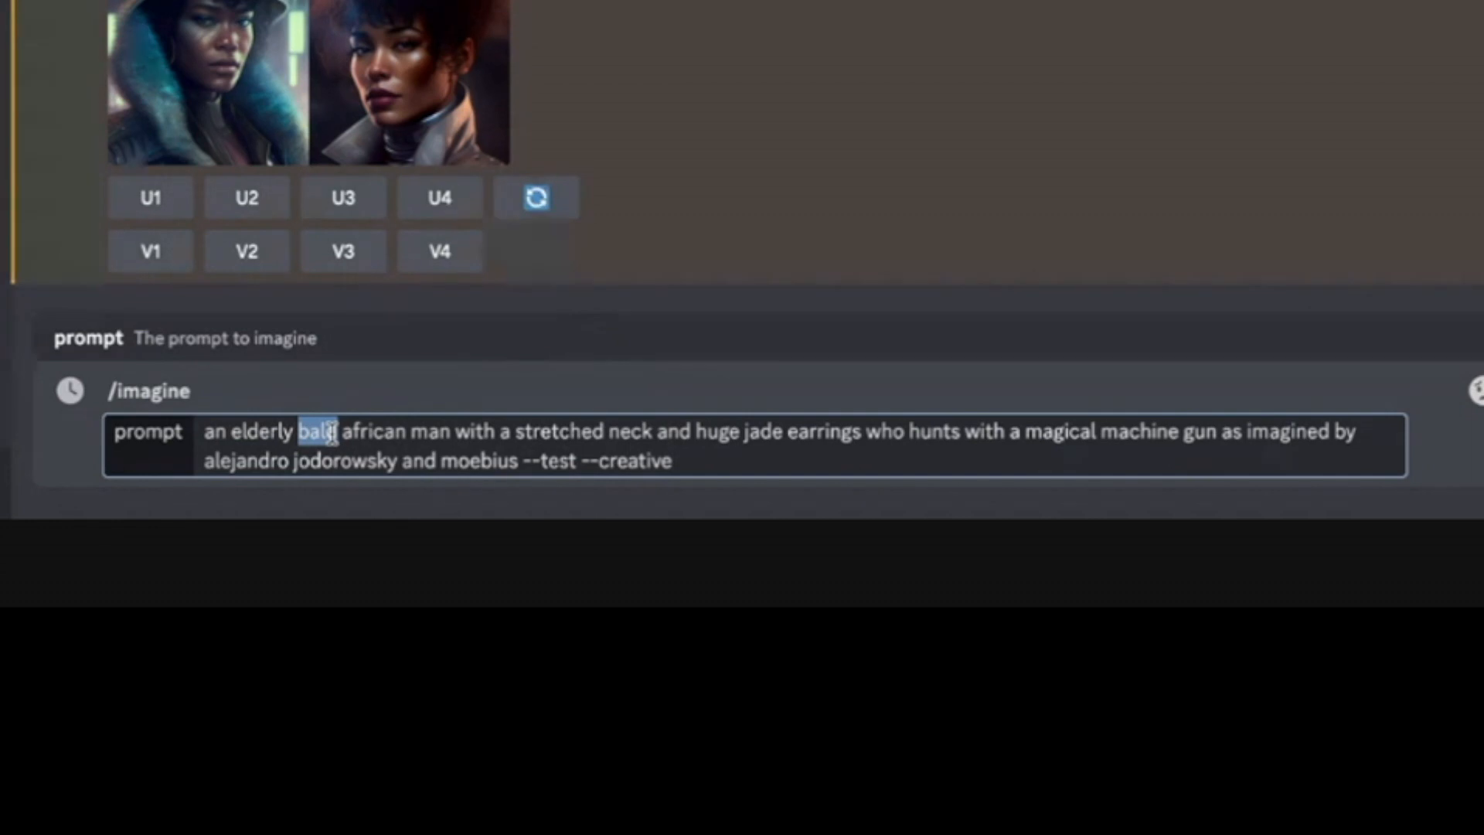
pyautogui.press('Backspace')
pyautogui.write('wo')
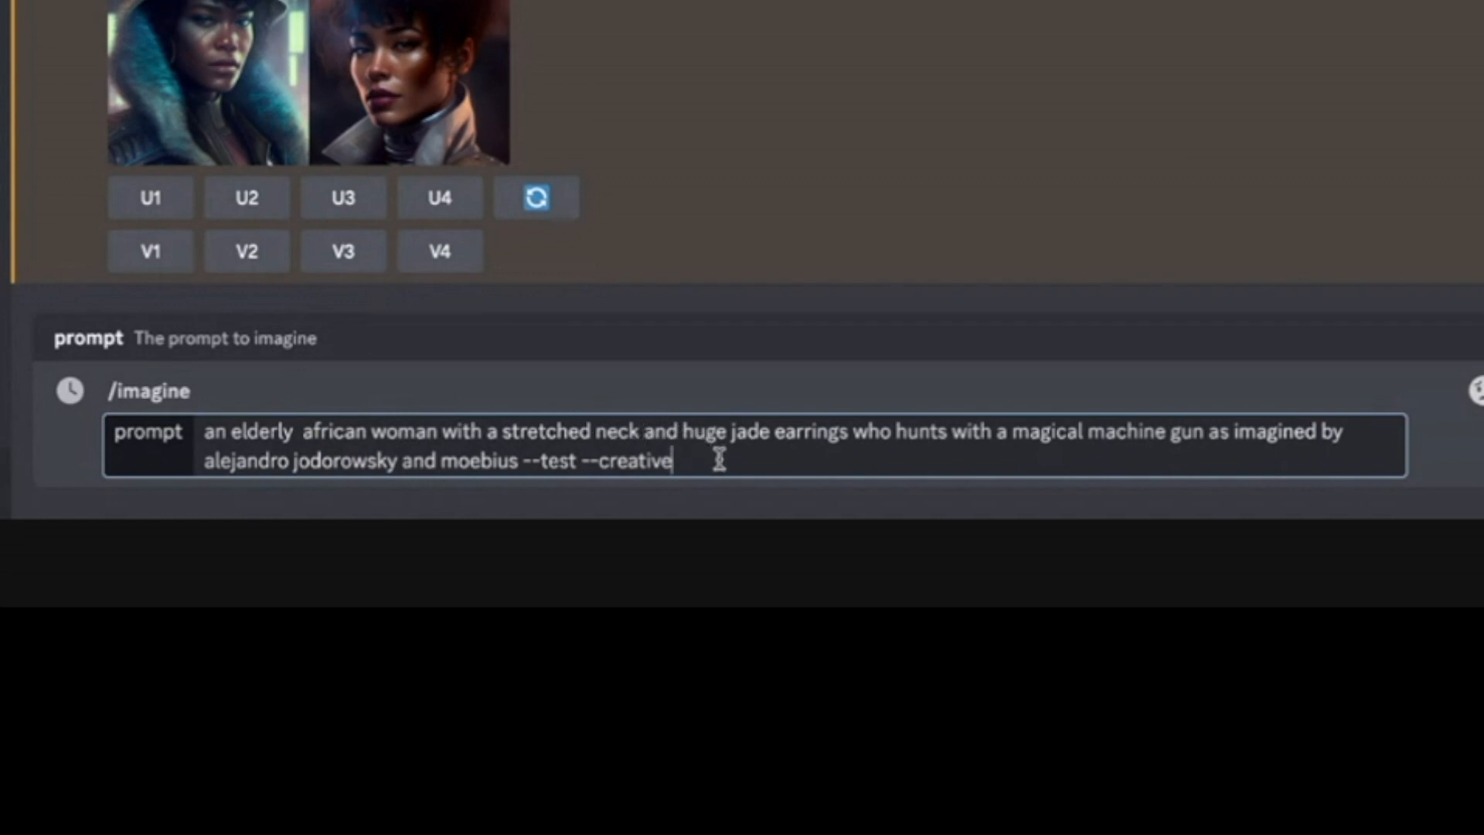
pyautogui.moveTo(824, 456)
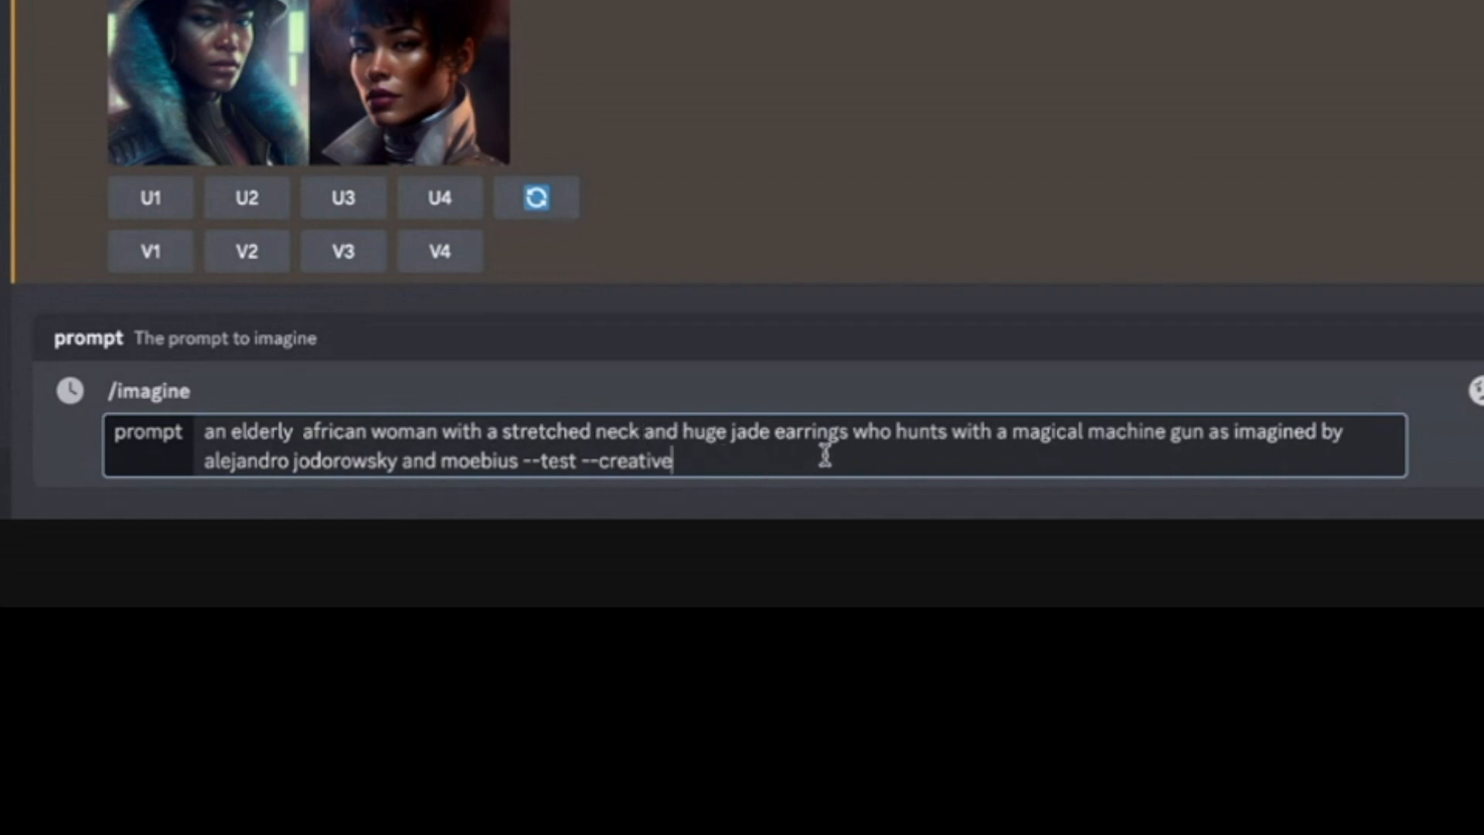
pyautogui.moveTo(964, 455)
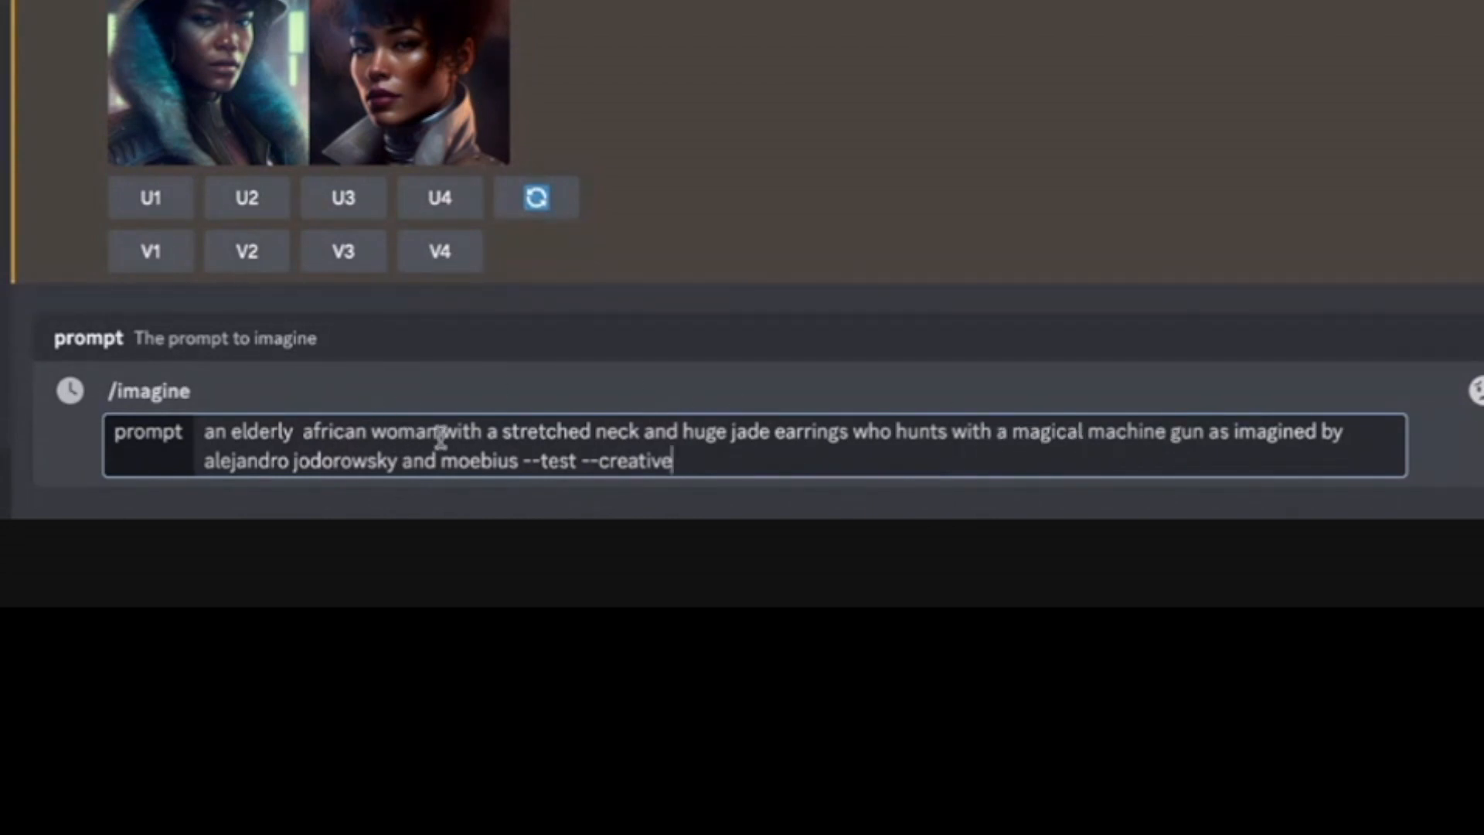
pyautogui.moveTo(688, 459)
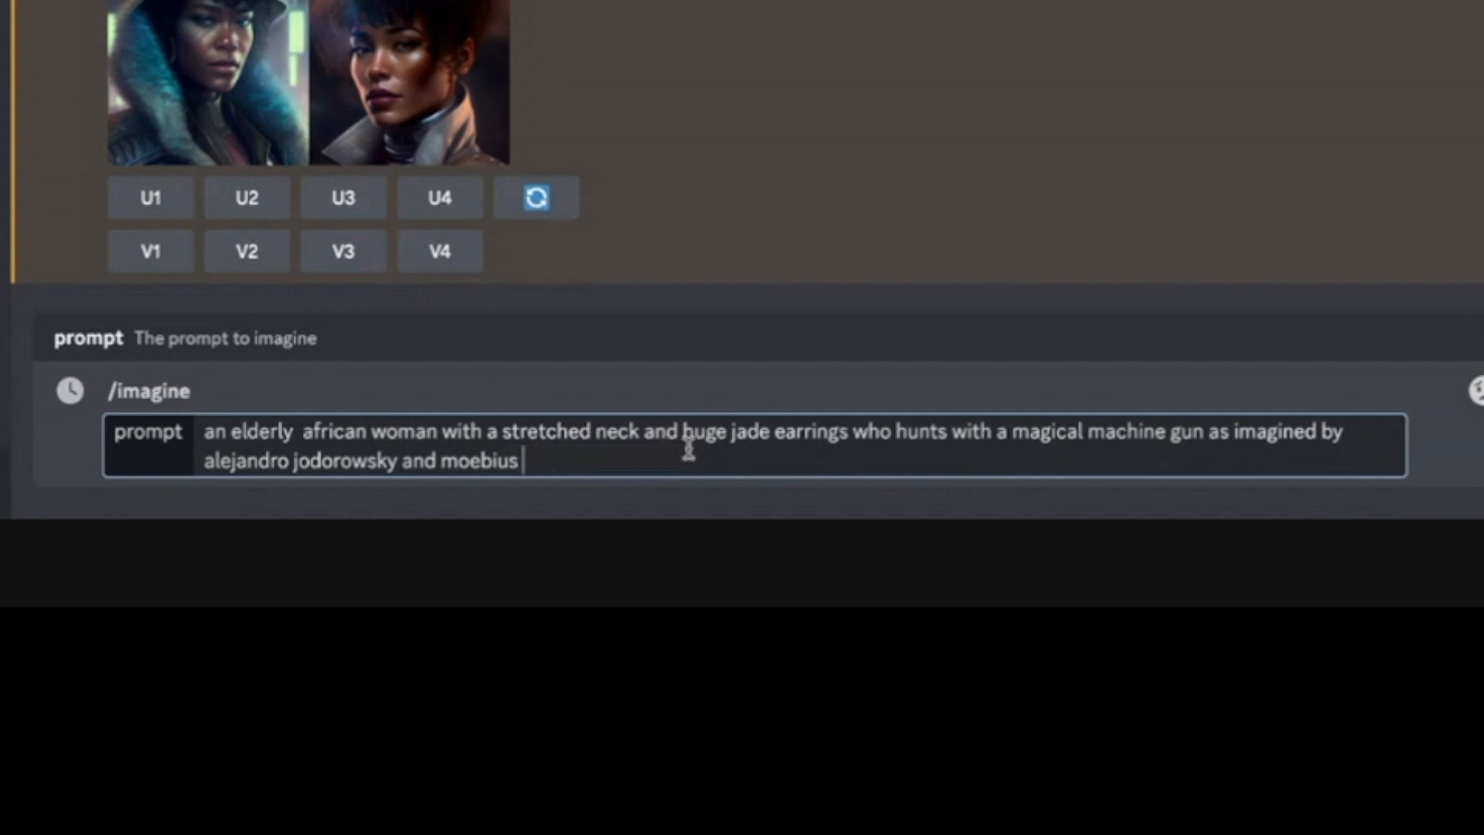
pyautogui.write('huge')
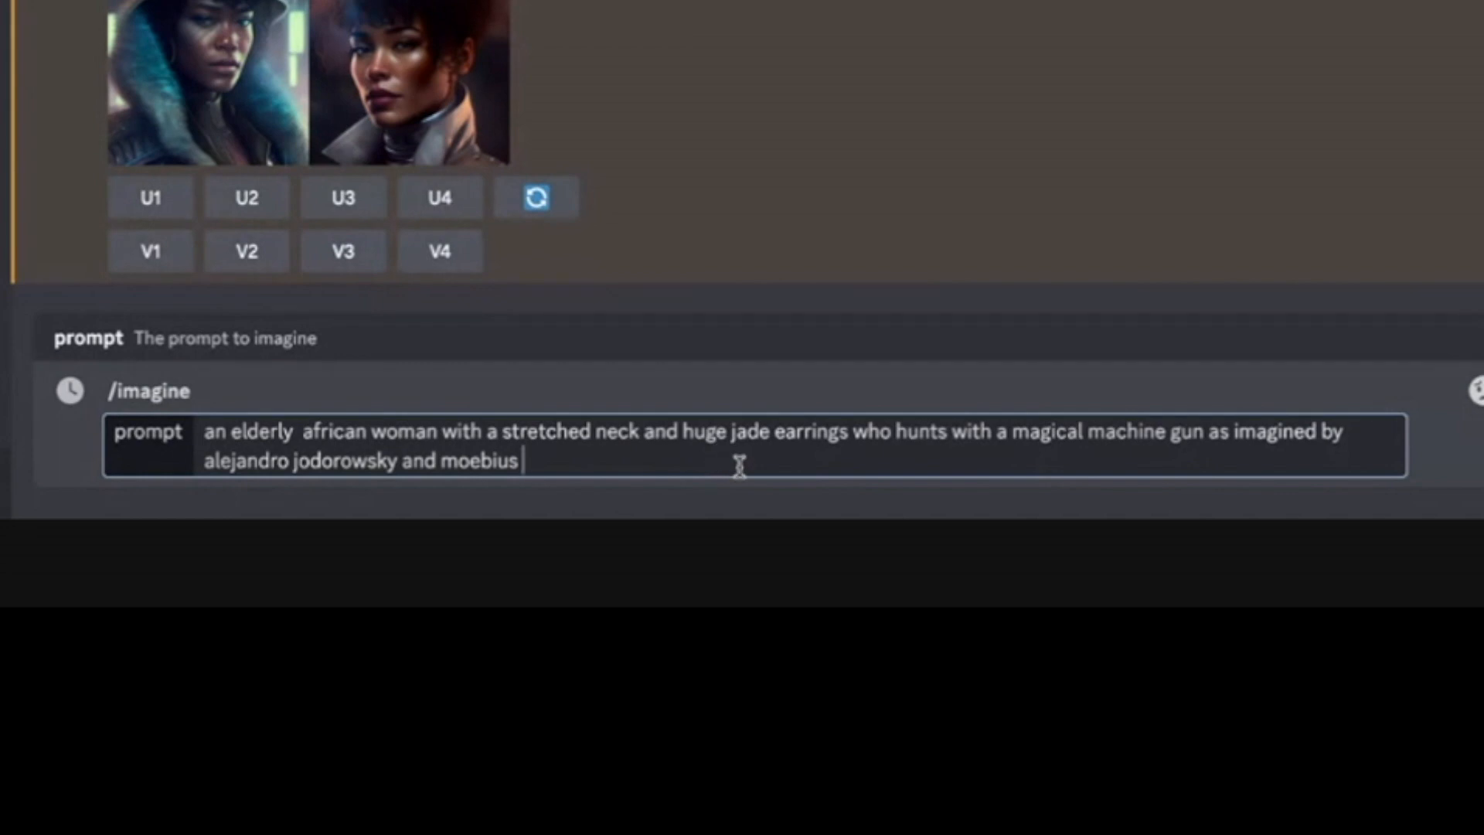
pyautogui.moveTo(712, 437)
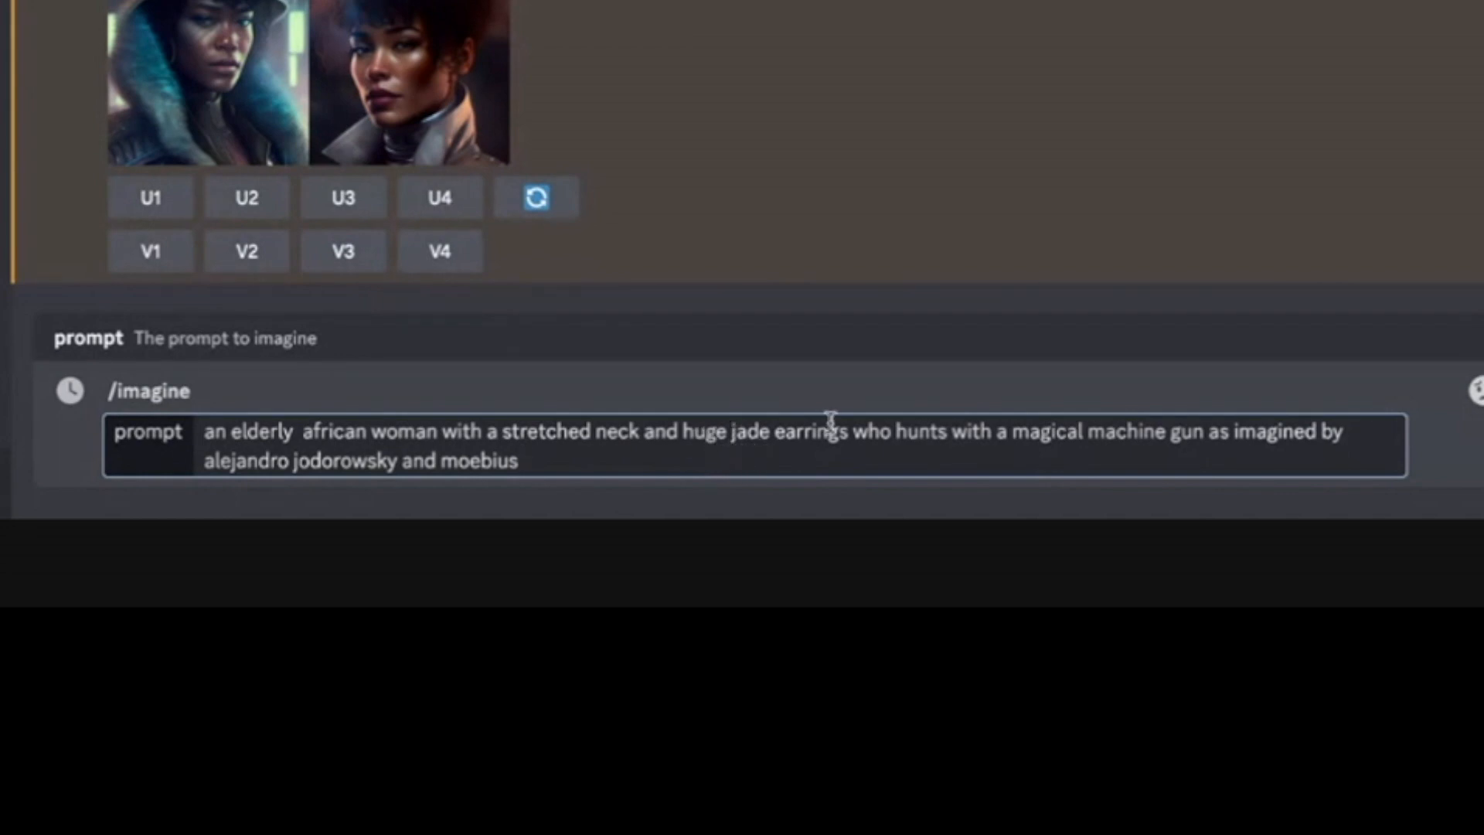
pyautogui.write('red')
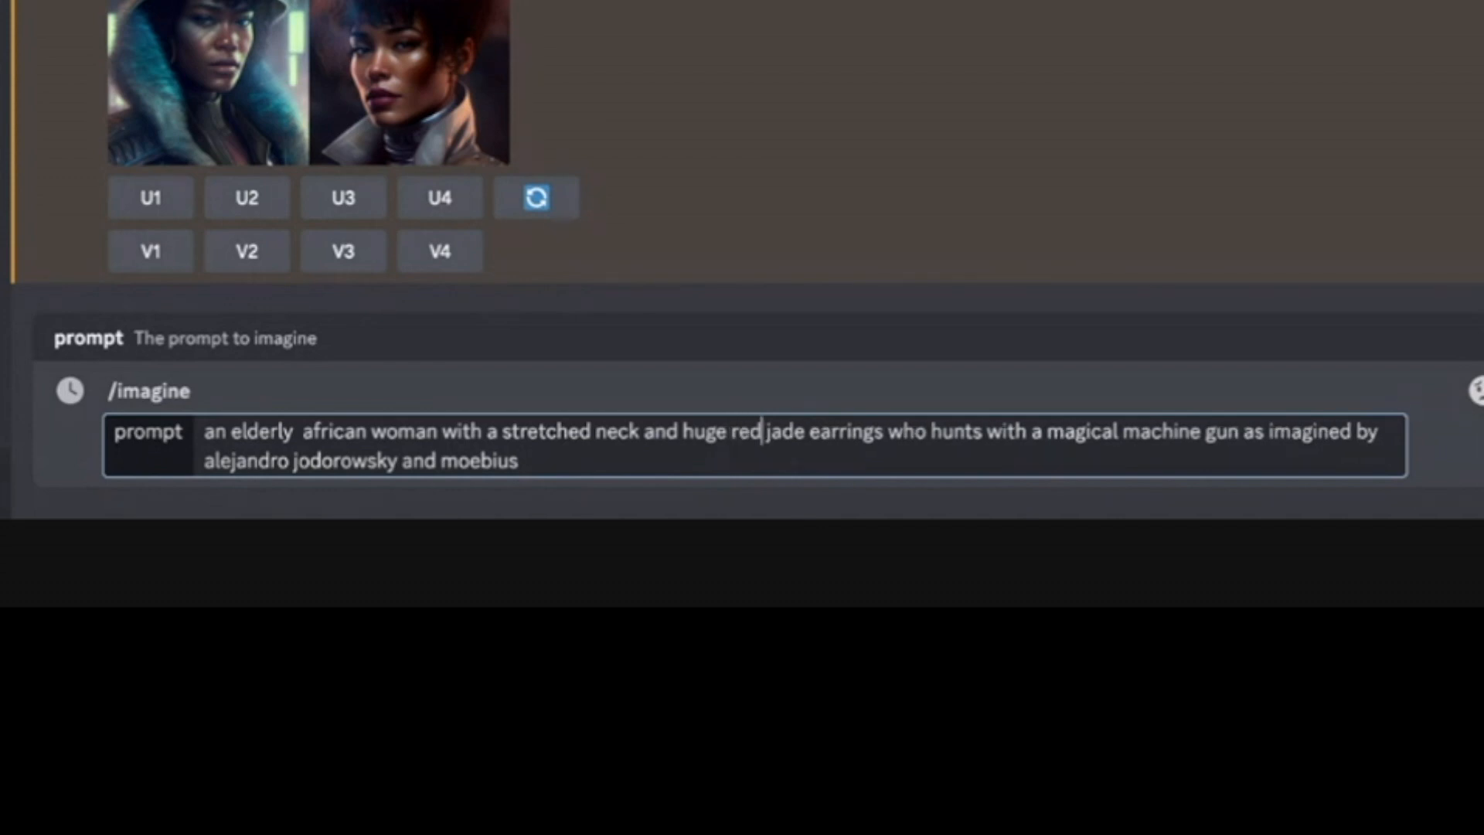
pyautogui.moveTo(1065, 464)
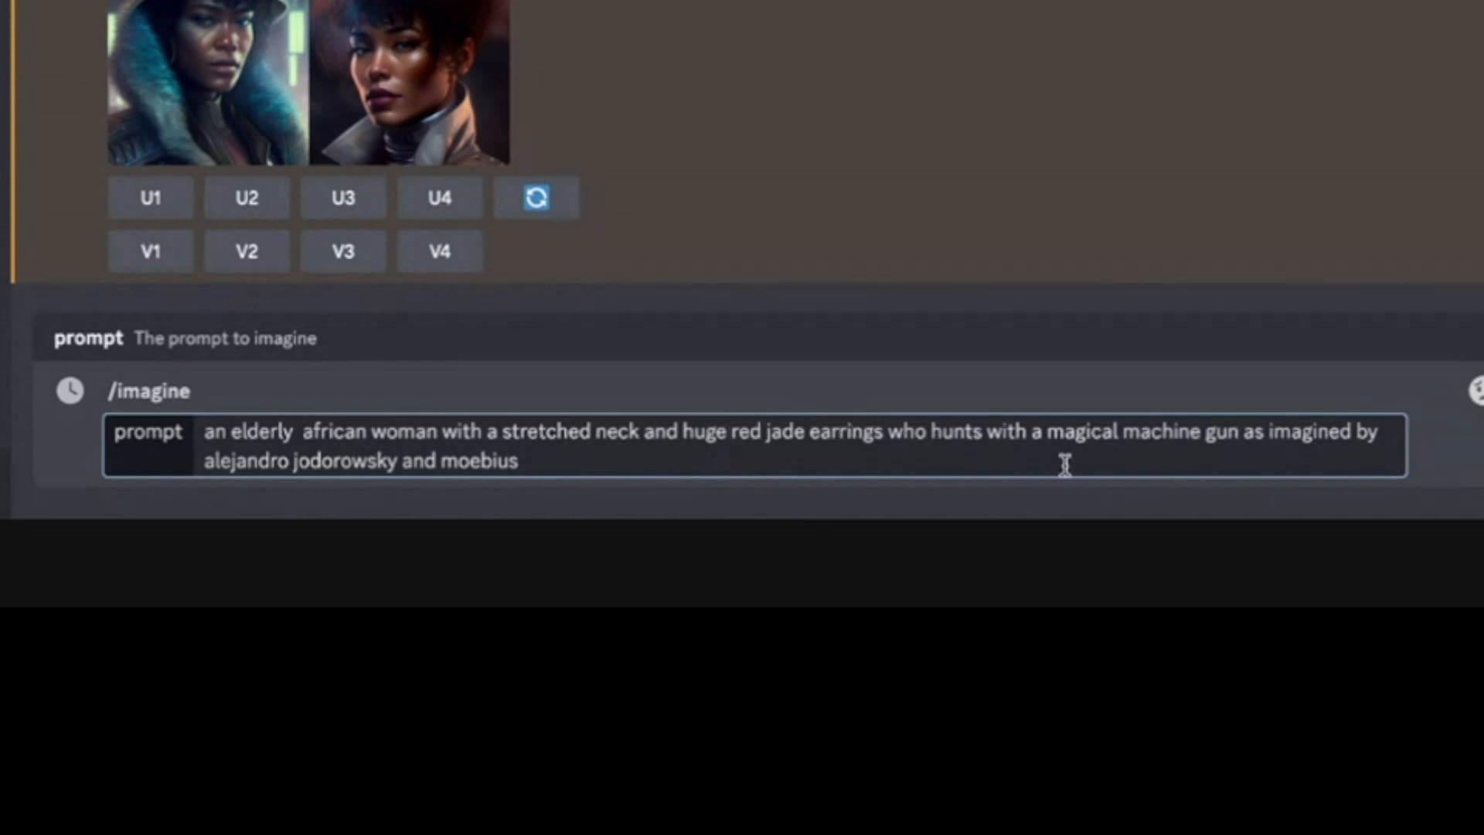
pyautogui.moveTo(1101, 473)
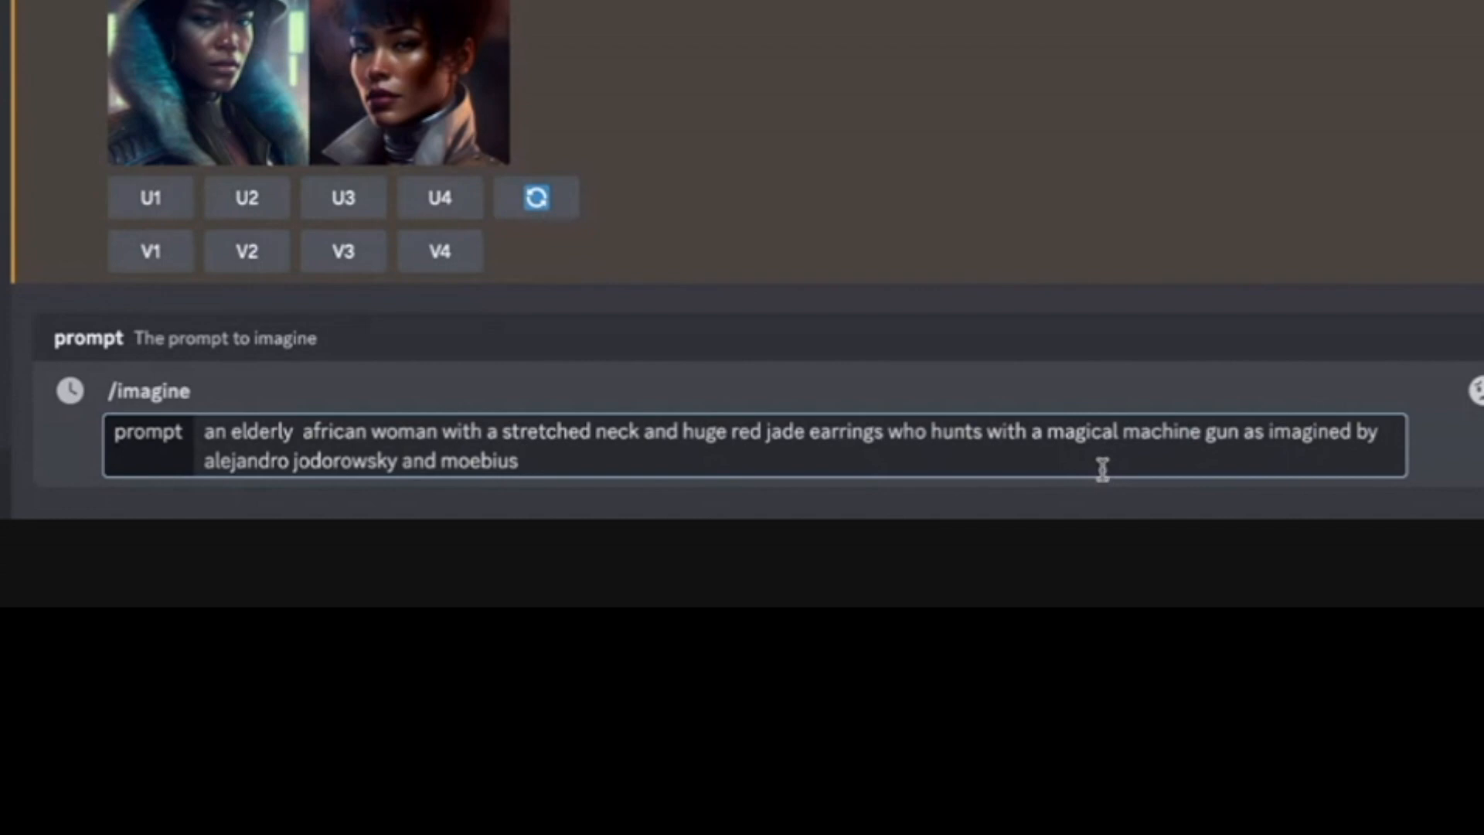
pyautogui.press('Return')
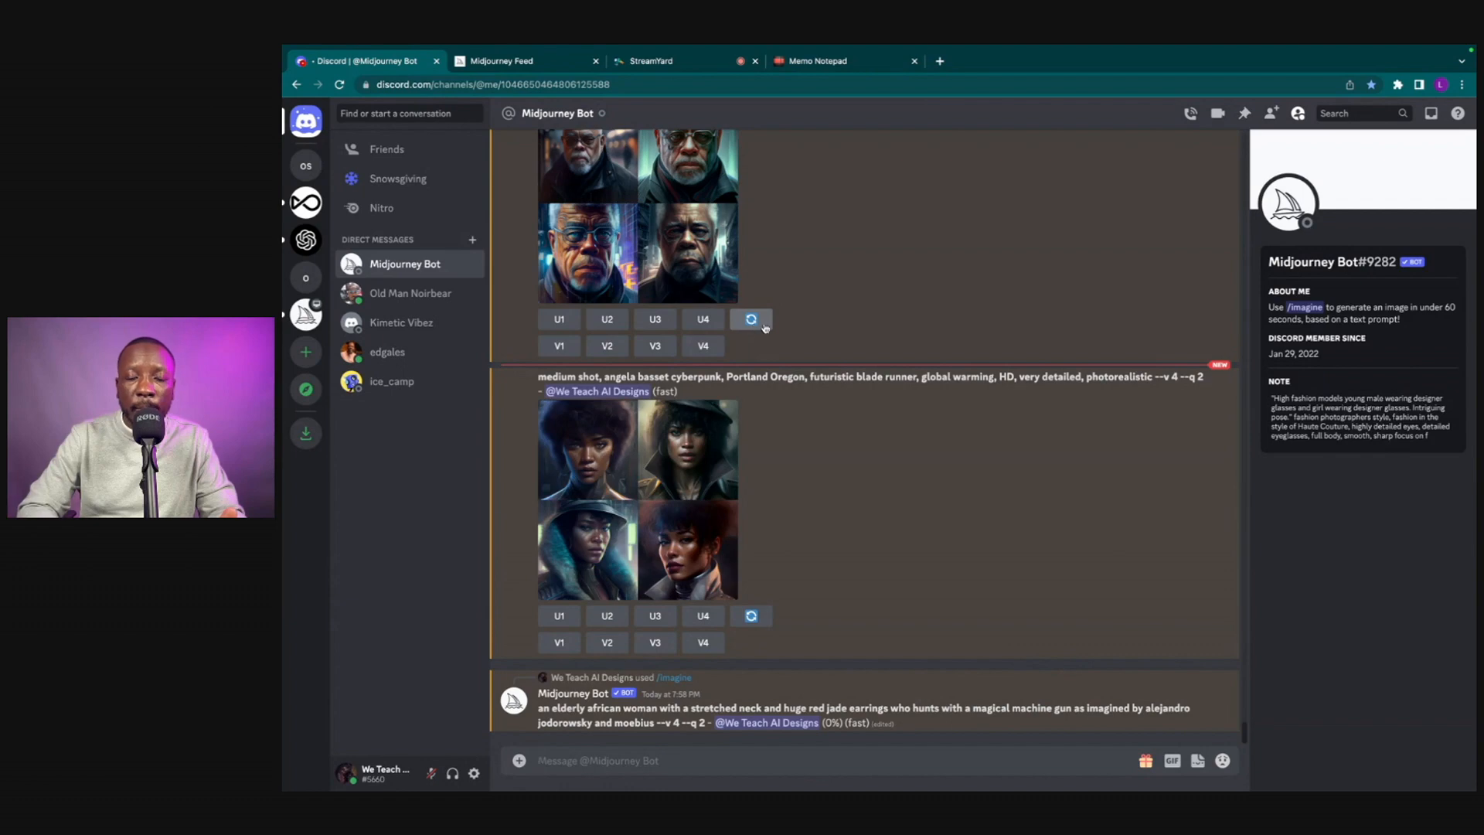
pyautogui.moveTo(918, 546)
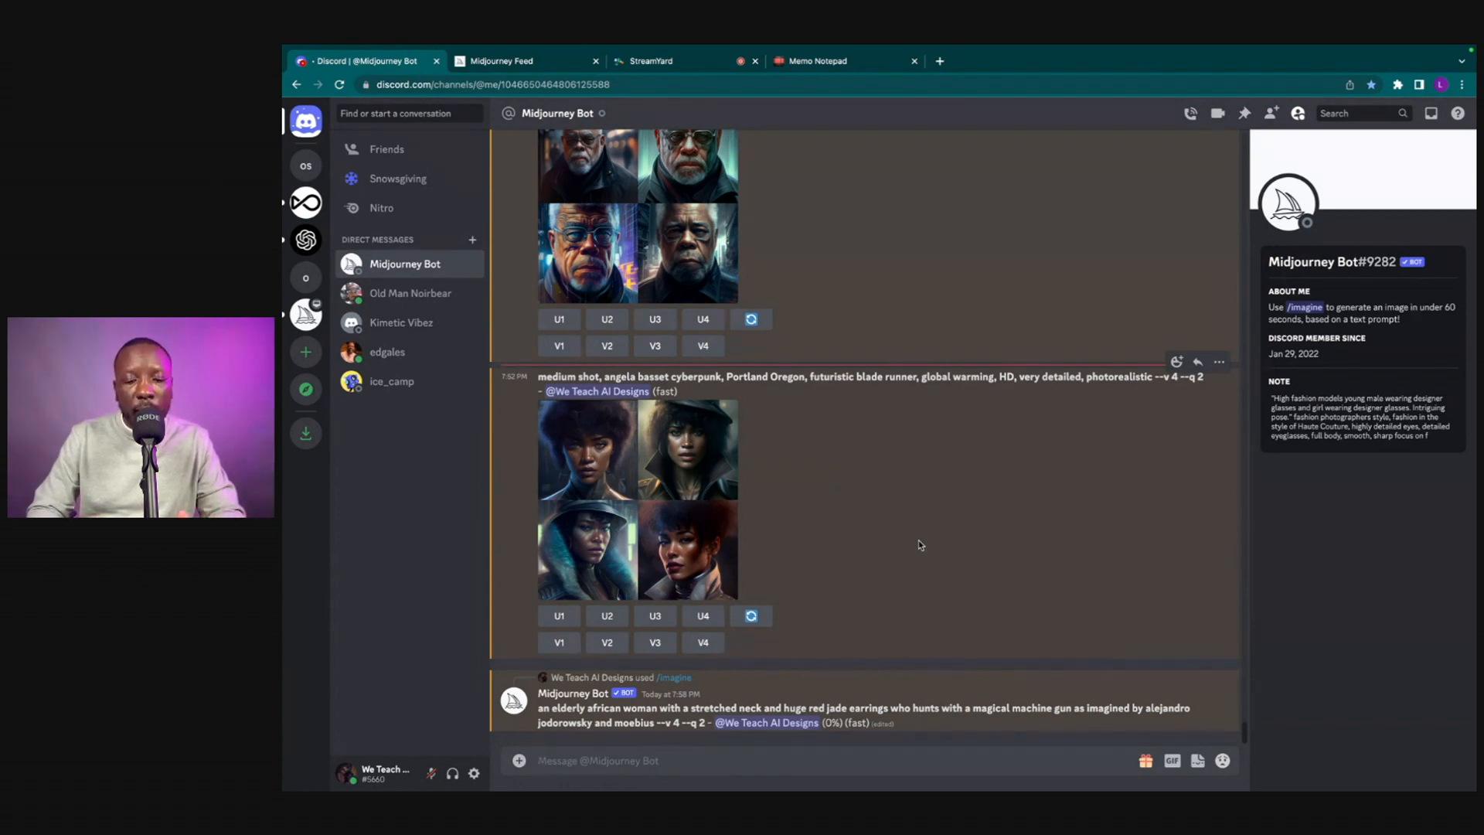
# Scroll to the bot's finished four-image grid of elderly African women and enlarge it
pyautogui.scroll(-3)
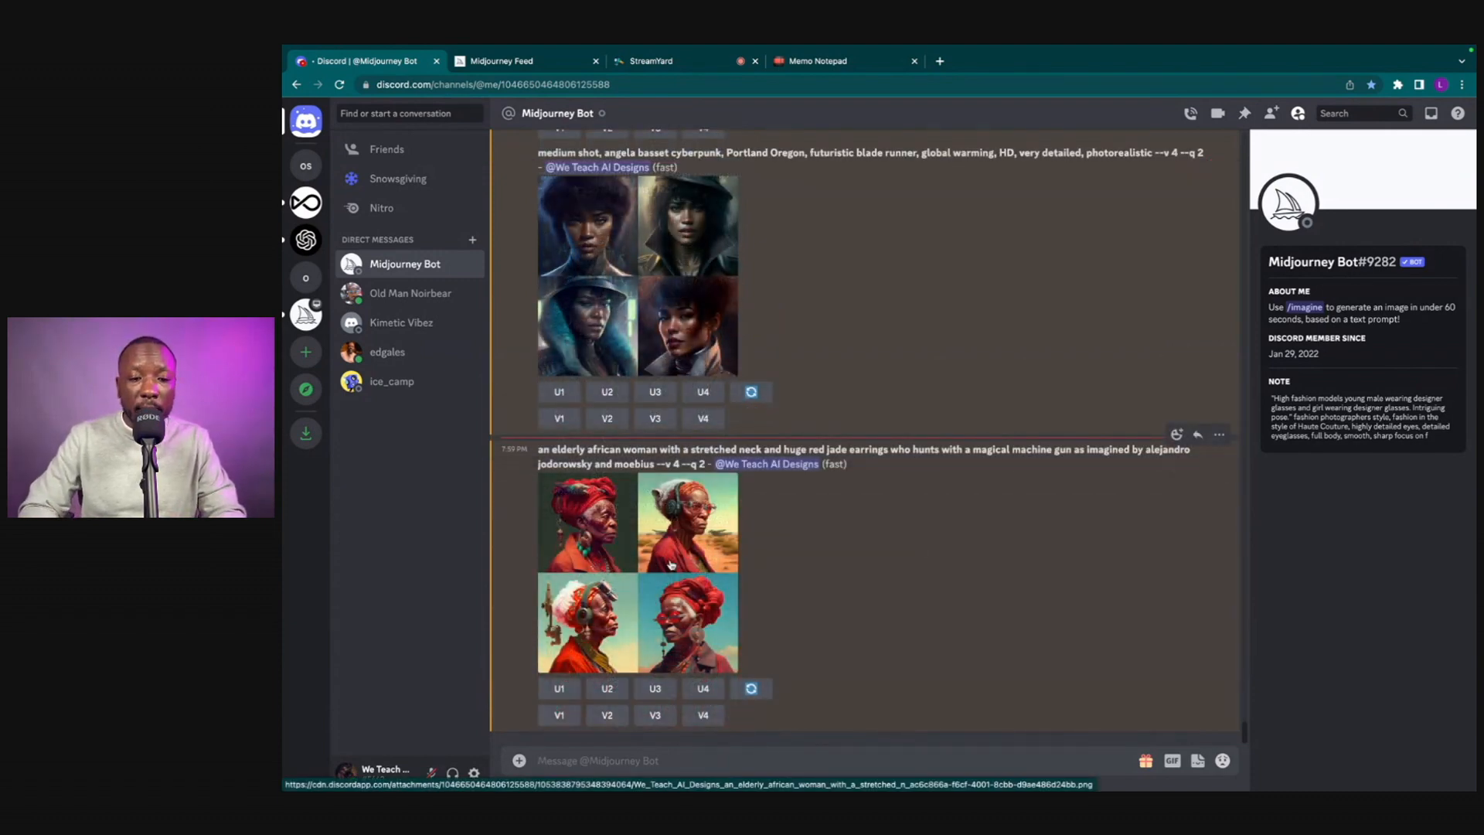
pyautogui.click(635, 573)
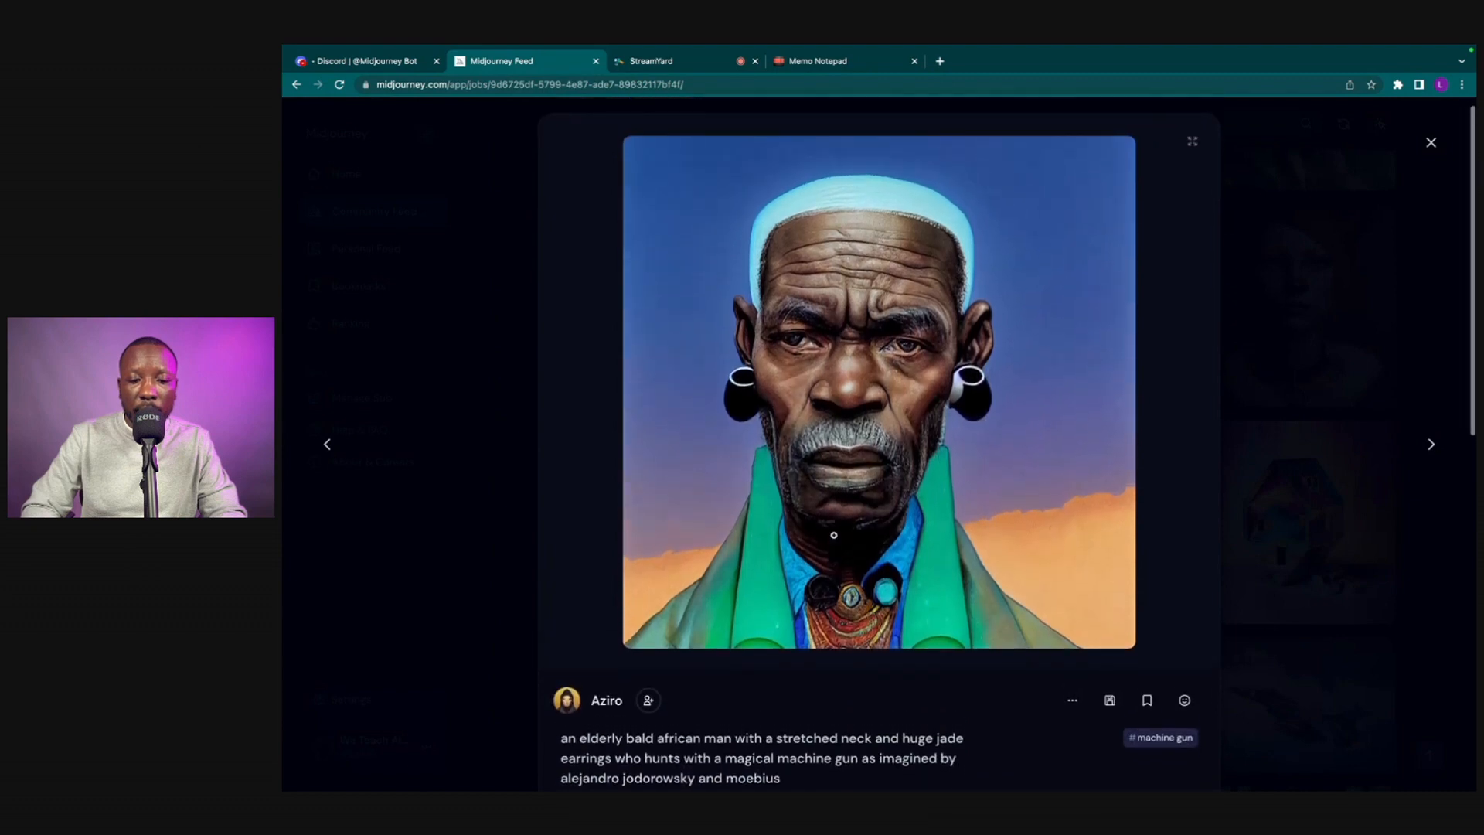
# Look over the bald man portrait in the feed, then go back to the Discord chat
pyautogui.scroll(-3)
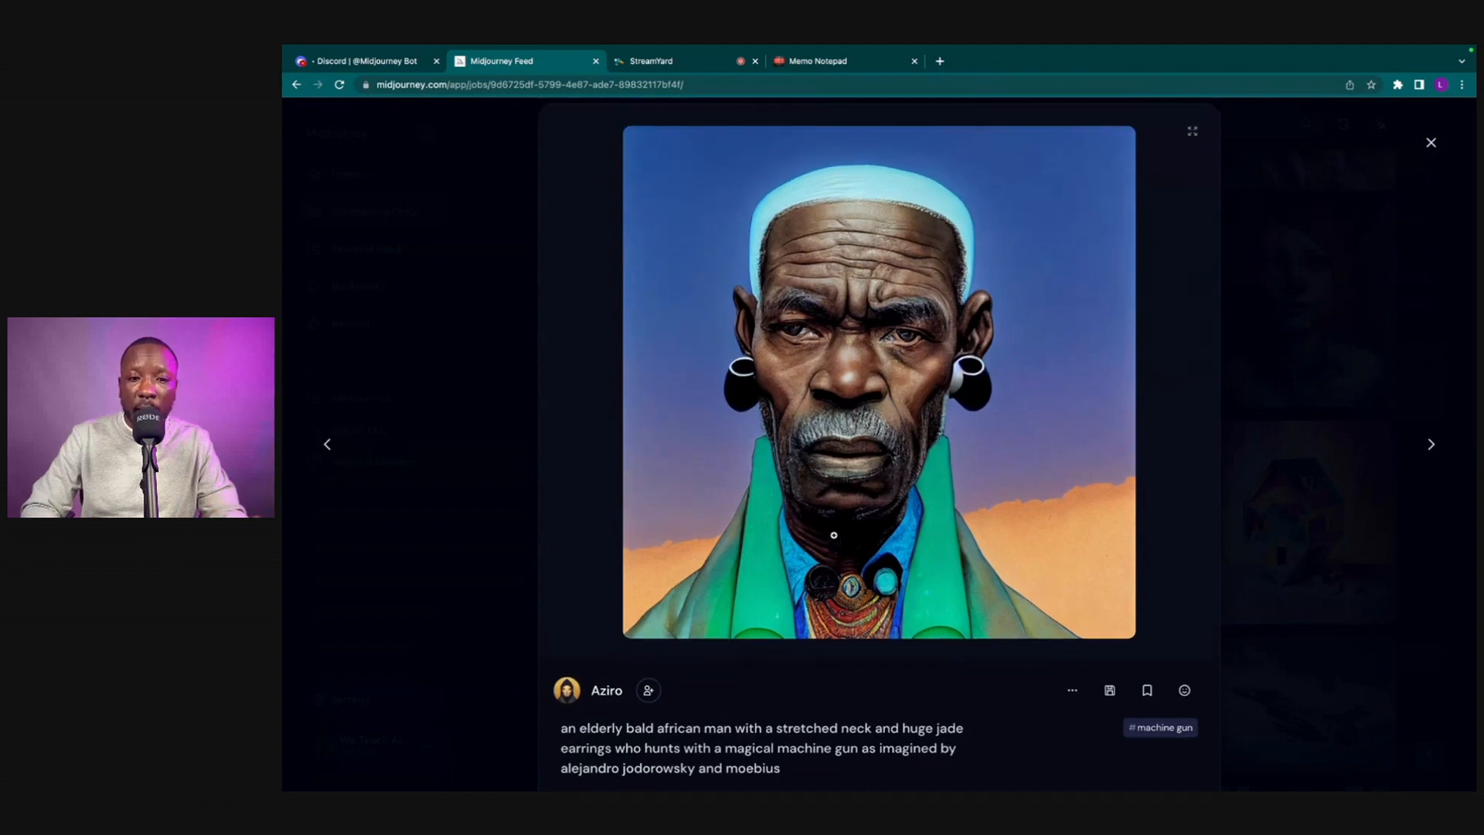
pyautogui.moveTo(560, 173)
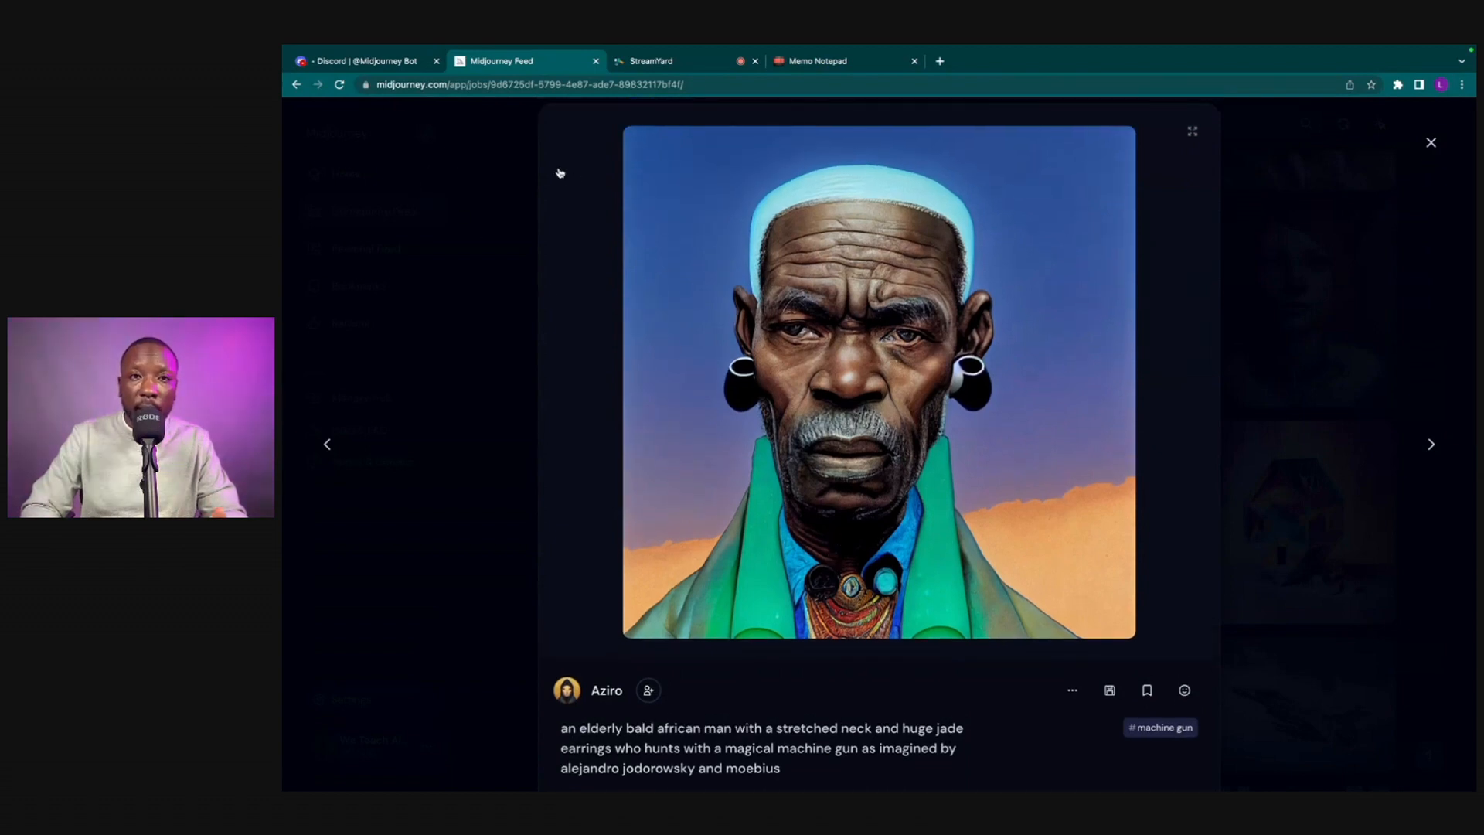
pyautogui.moveTo(789, 306)
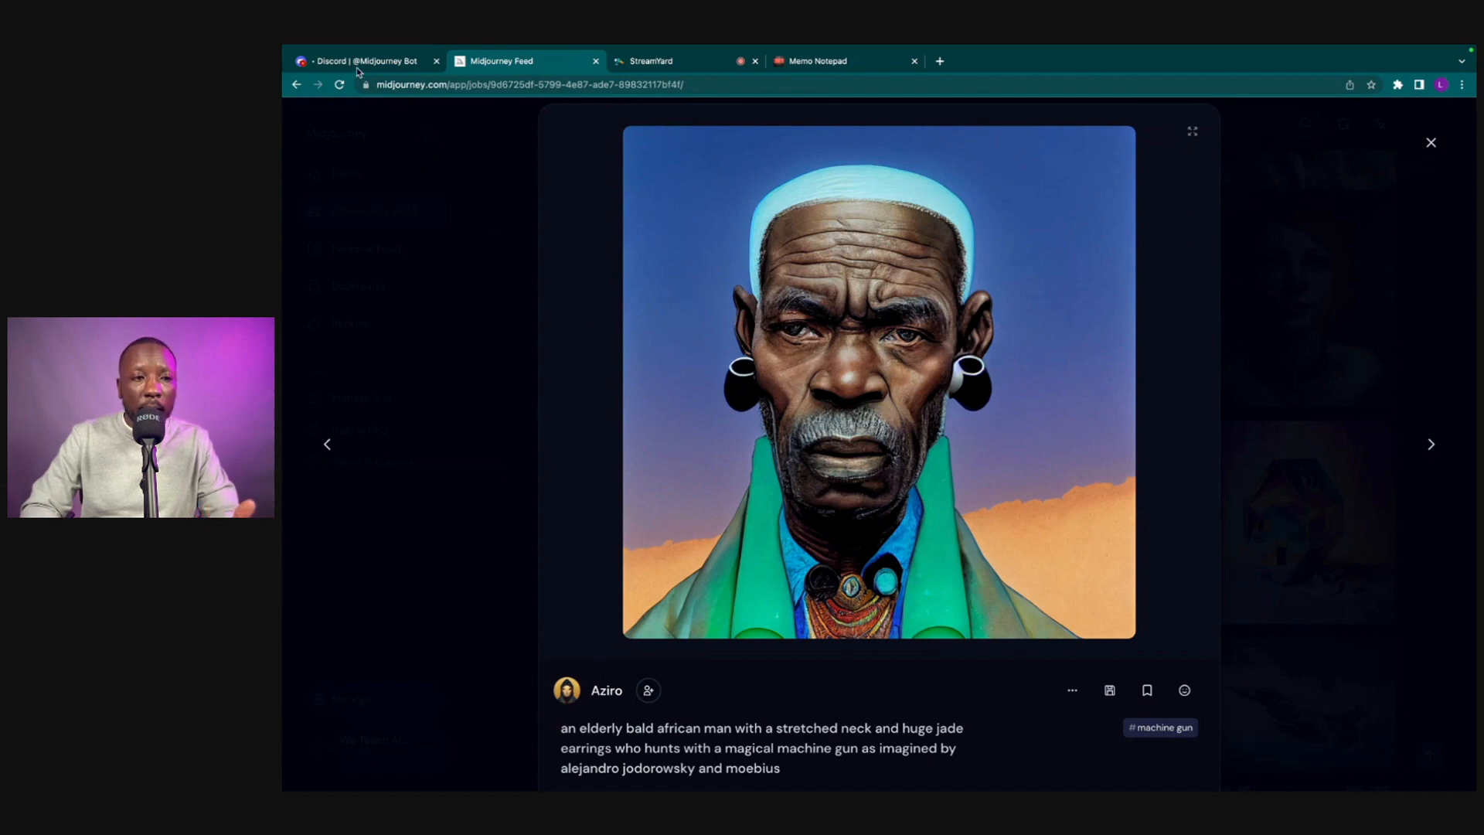
pyautogui.click(360, 60)
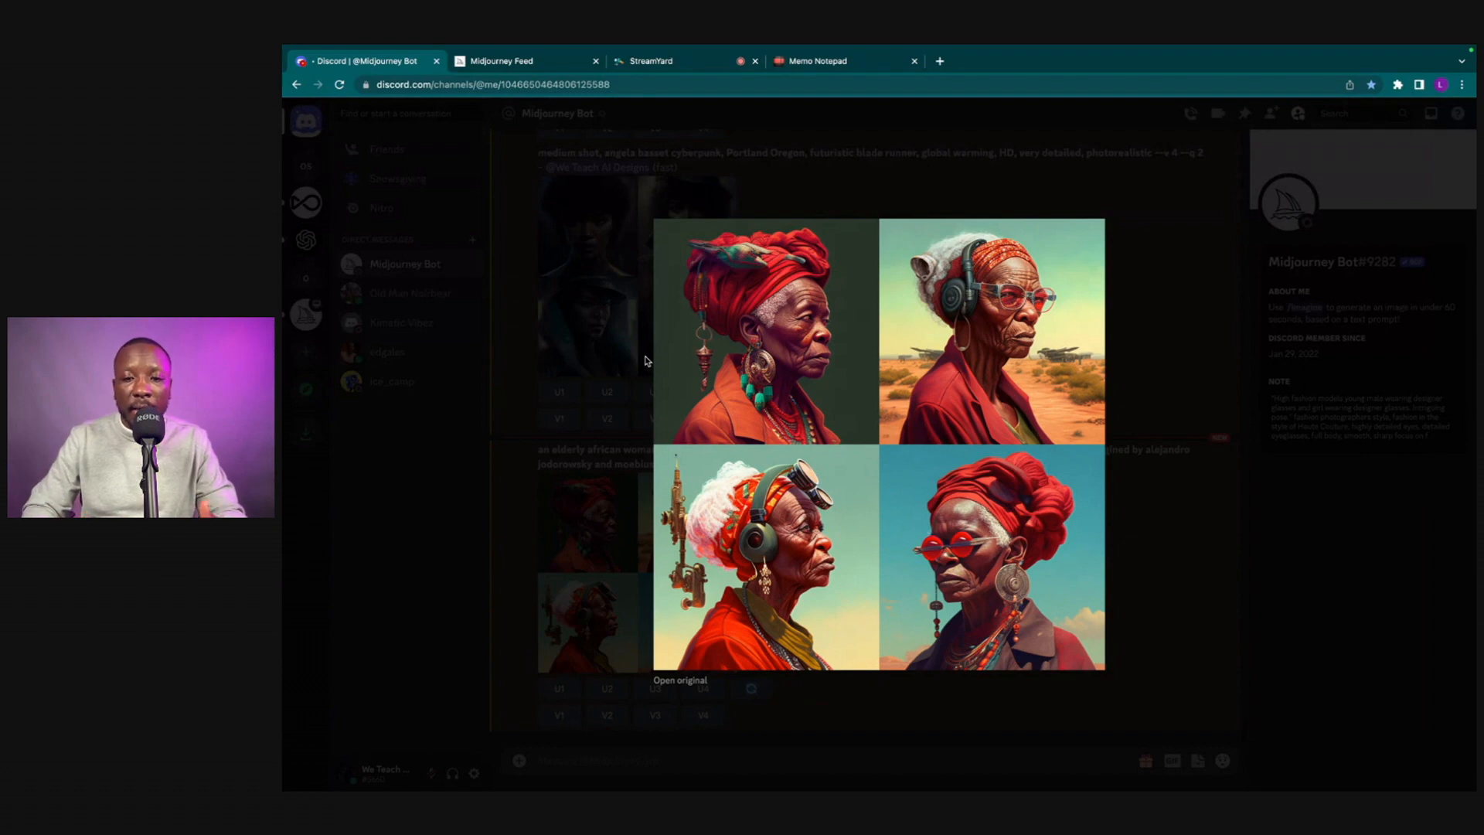
pyautogui.moveTo(895, 530)
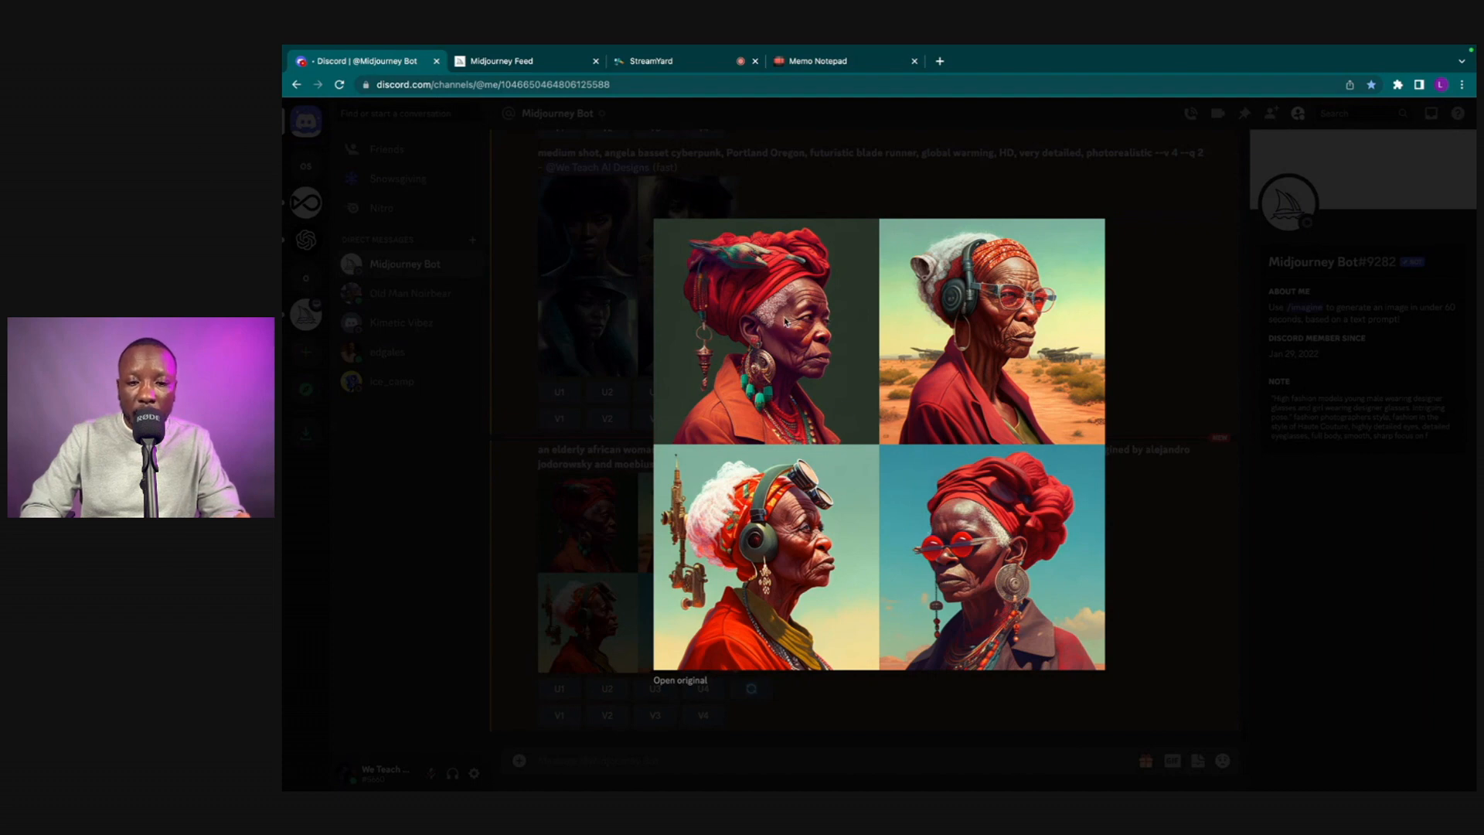
pyautogui.moveTo(963, 326)
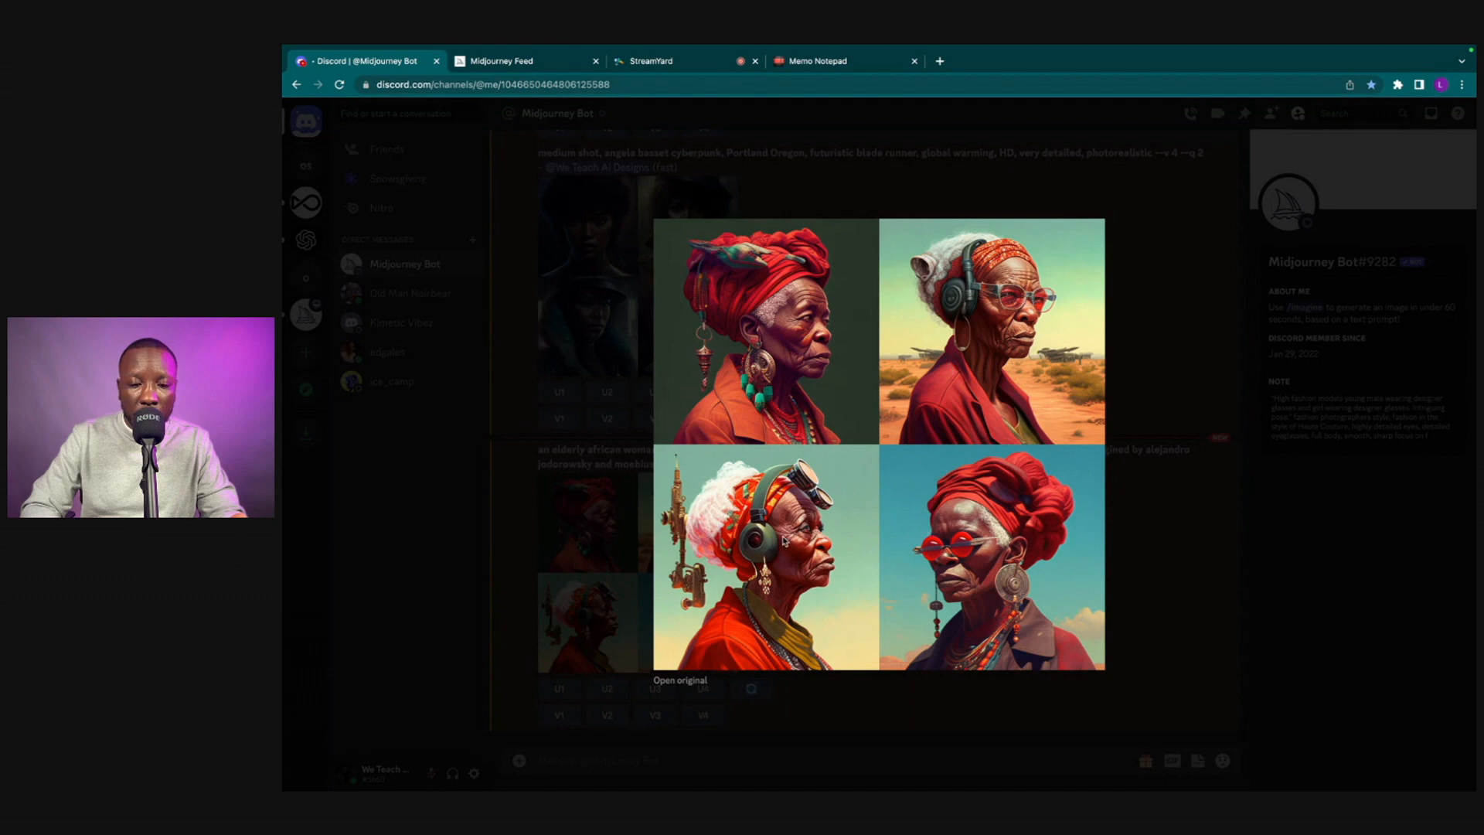
pyautogui.moveTo(933, 464)
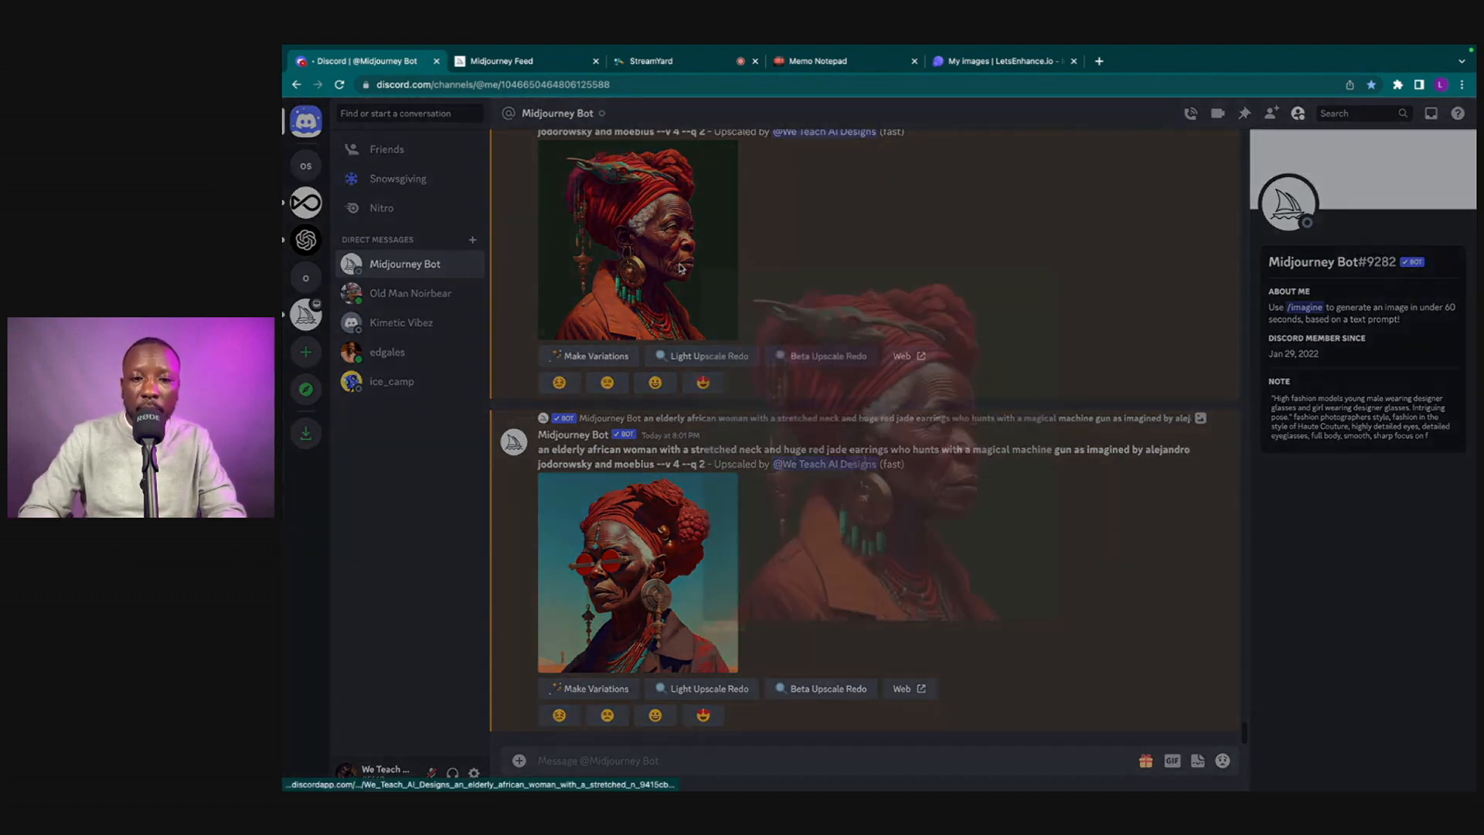
# Request upscales of the red-turban and red-glasses portraits from the grid
pyautogui.click(636, 242)
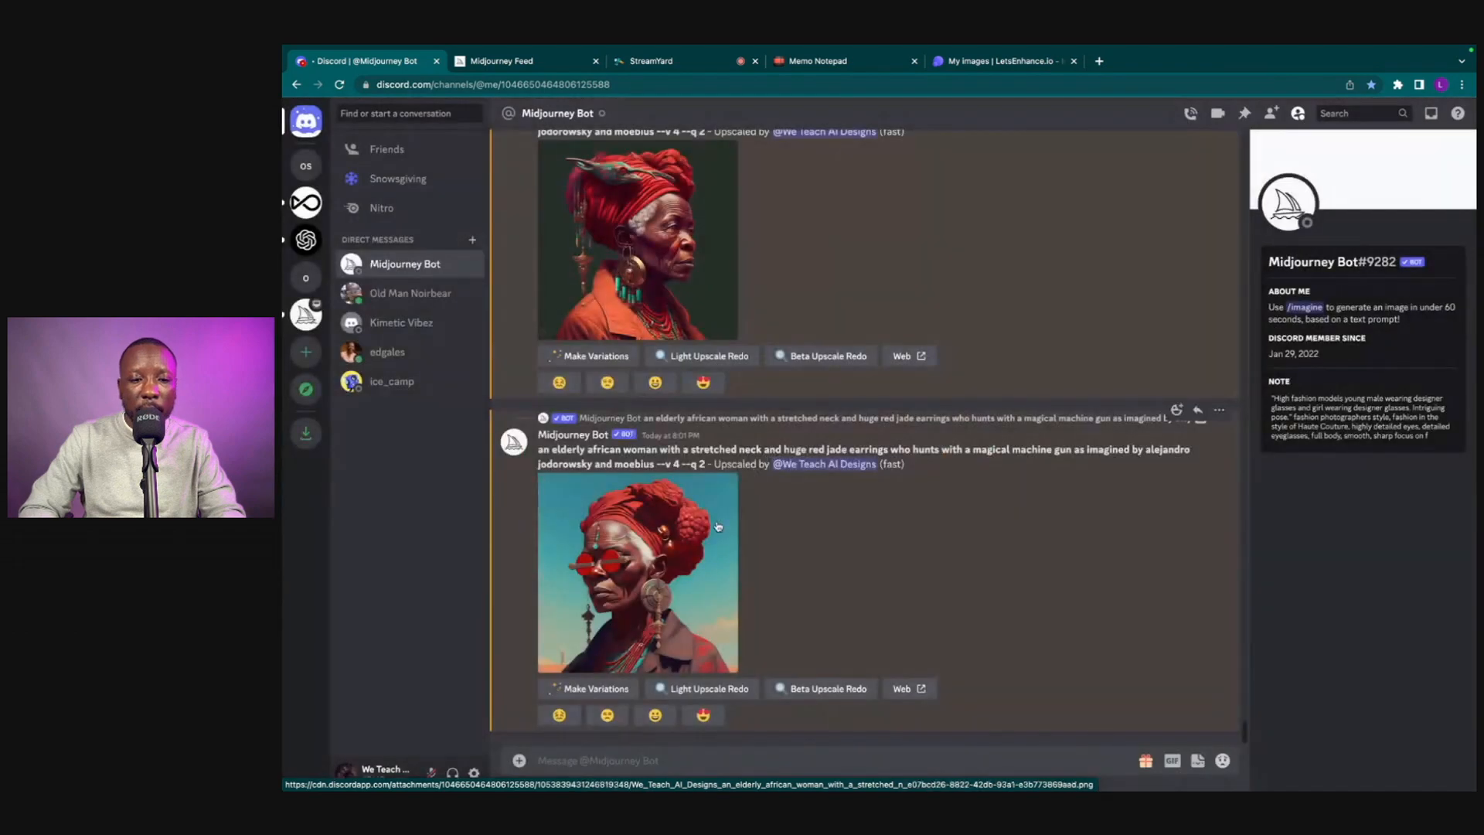
# Enlarge the upscaled red-glasses portrait and view it at full resolution in its own tab
pyautogui.click(637, 572)
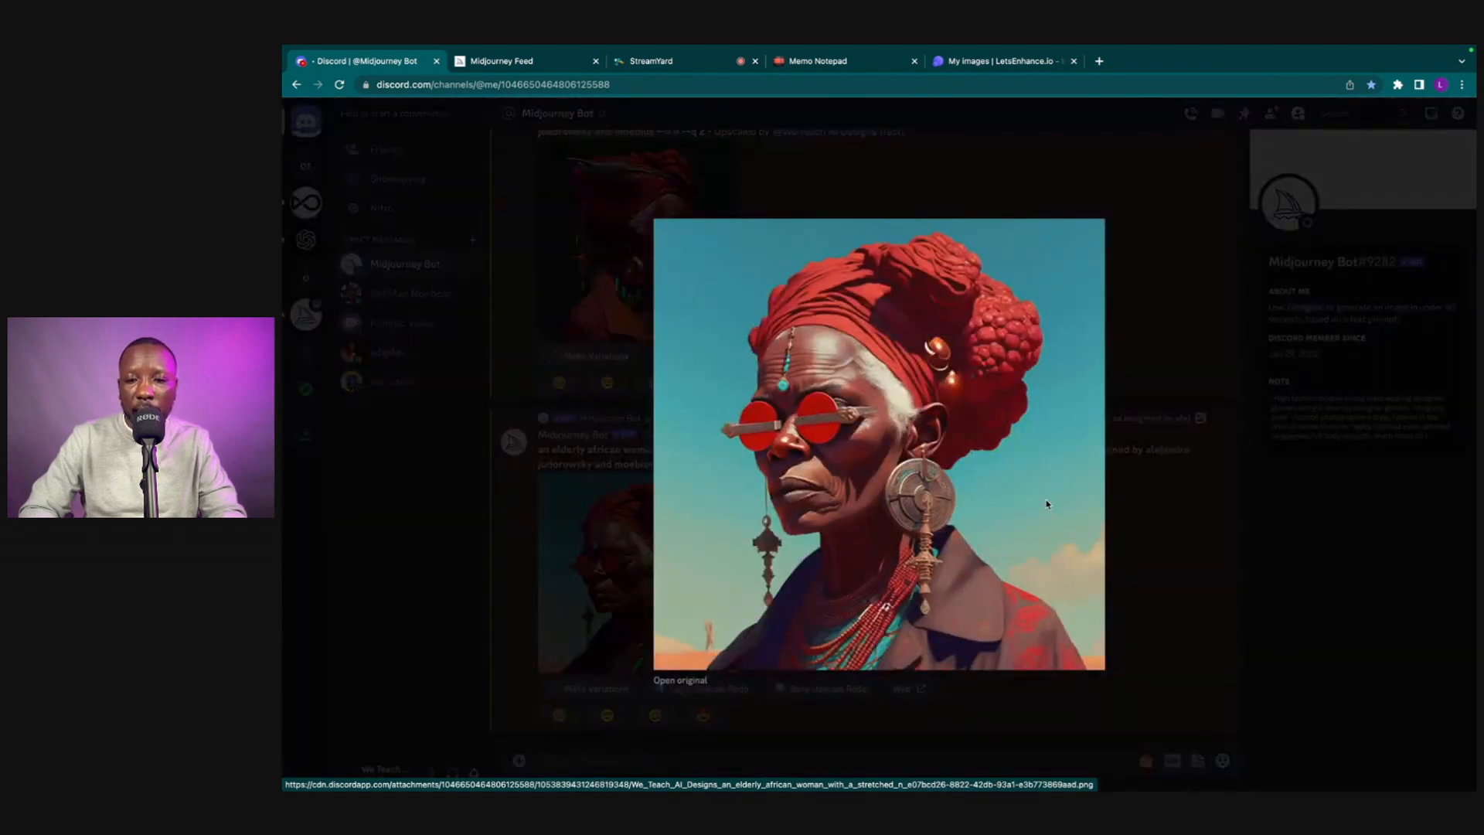
pyautogui.moveTo(1082, 526)
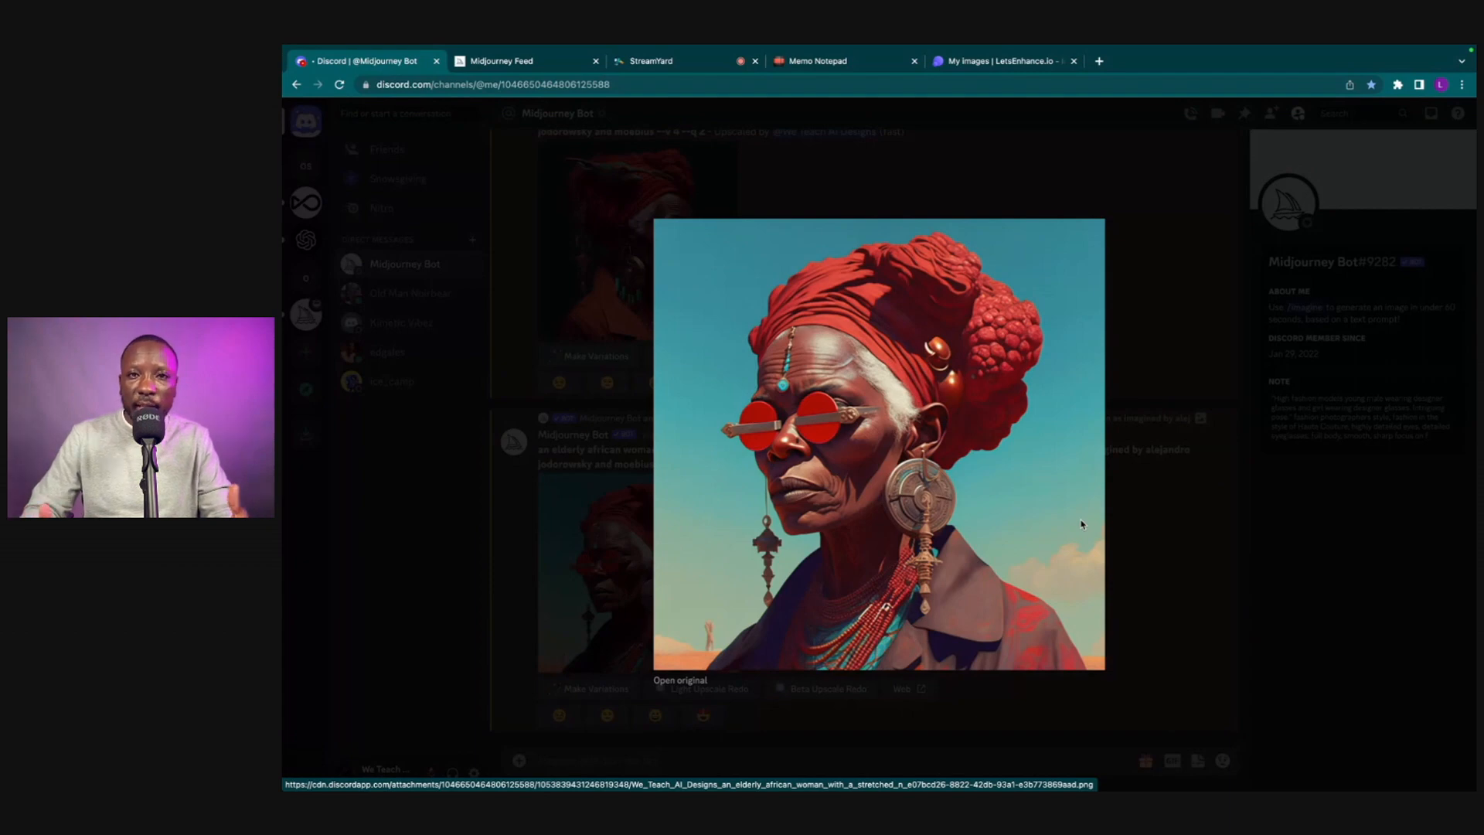
pyautogui.moveTo(732, 653)
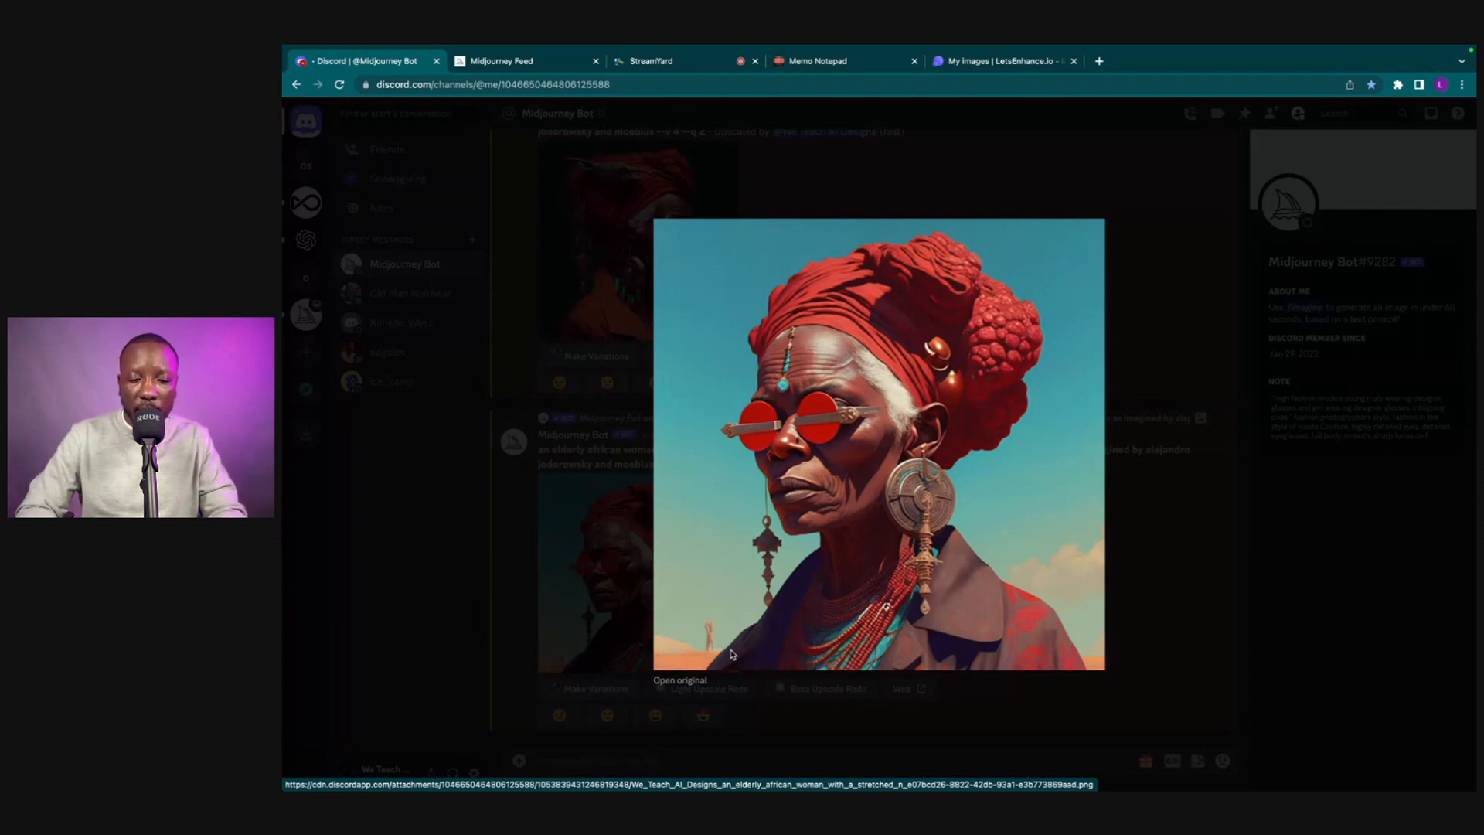
pyautogui.click(680, 680)
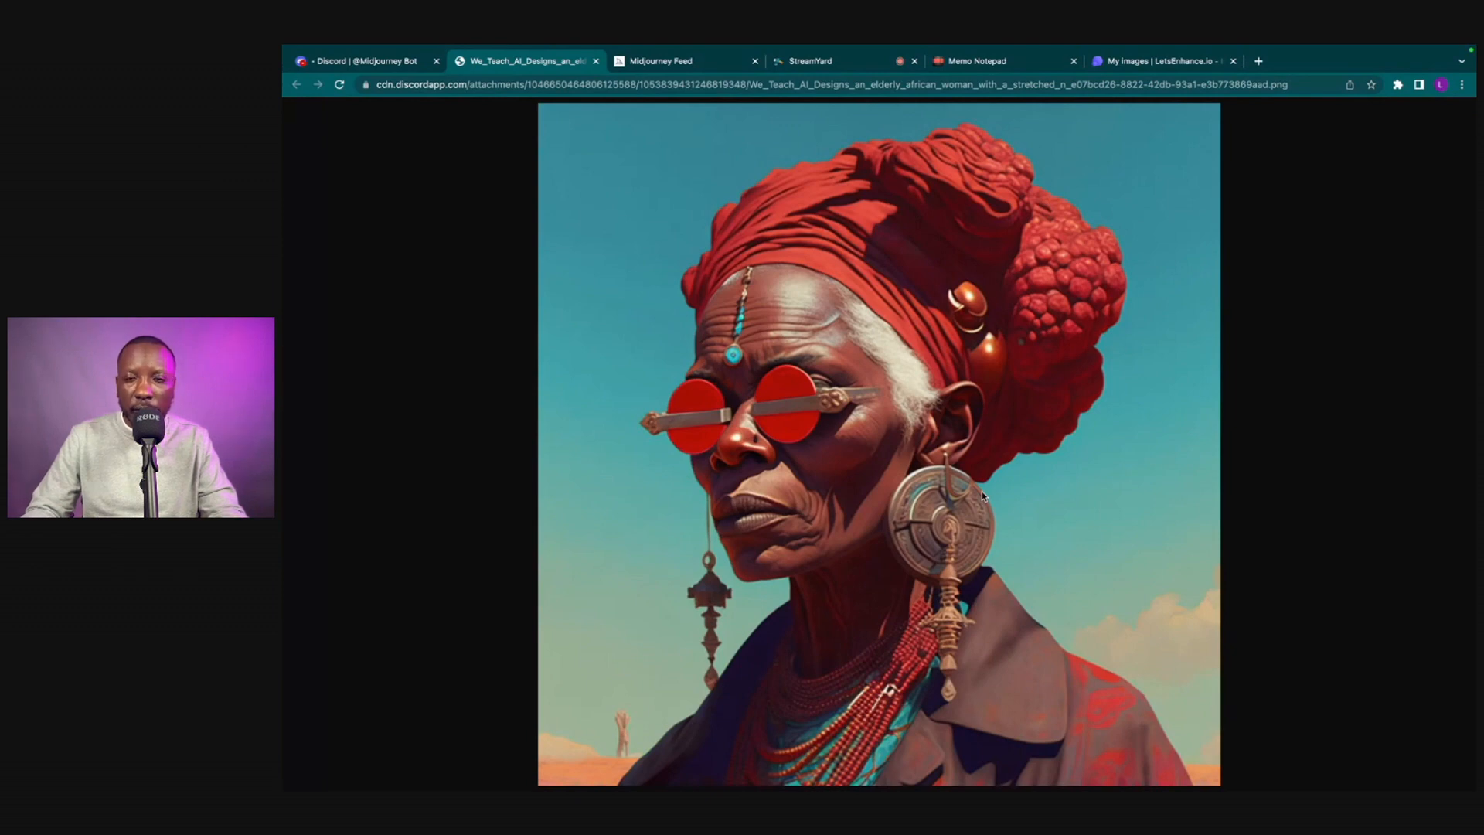
pyautogui.moveTo(937, 340)
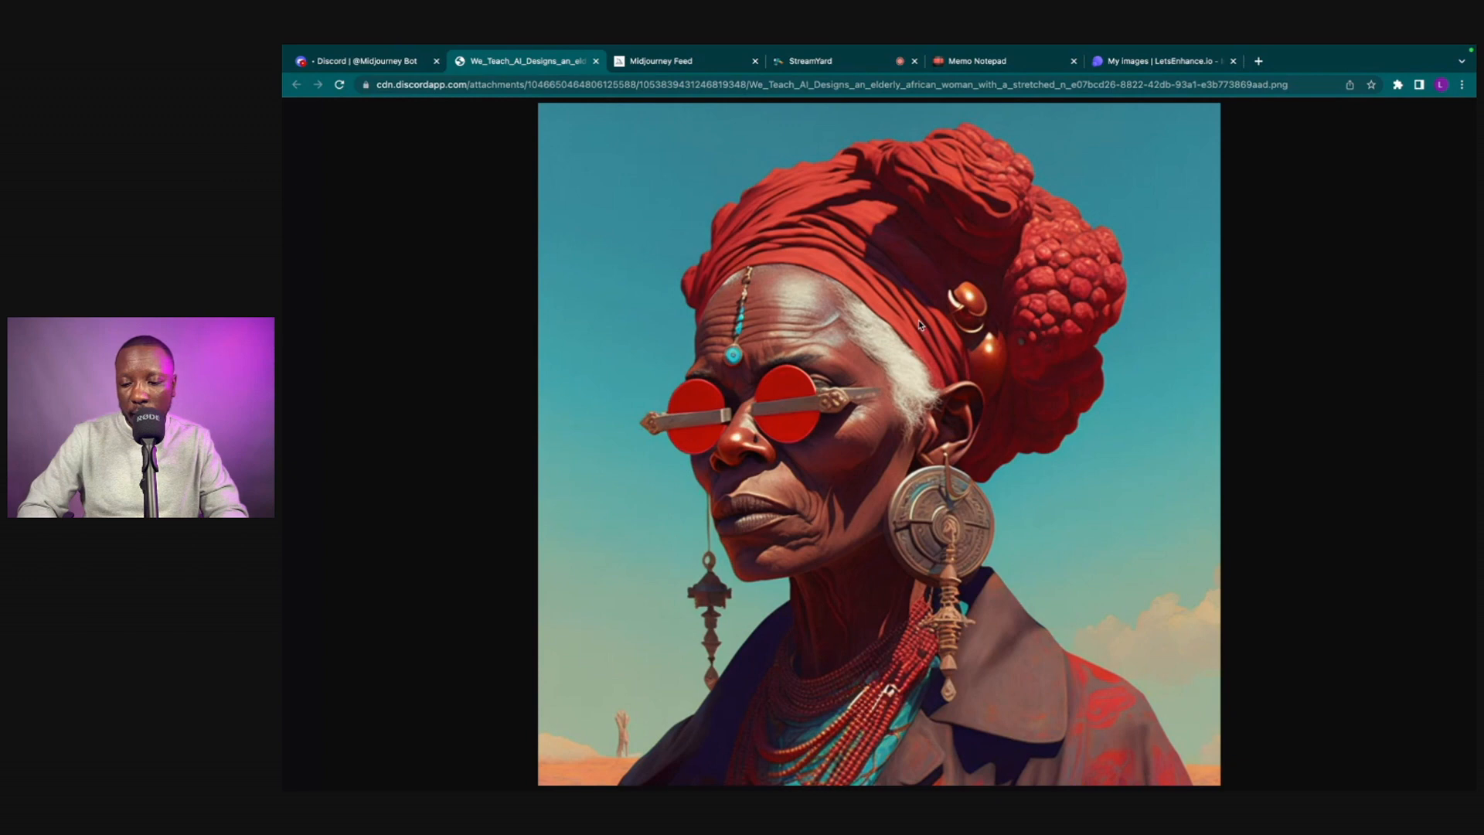
# Save the full-size portrait as a PNG into the Downloads folder
pyautogui.rightClick(919, 325)
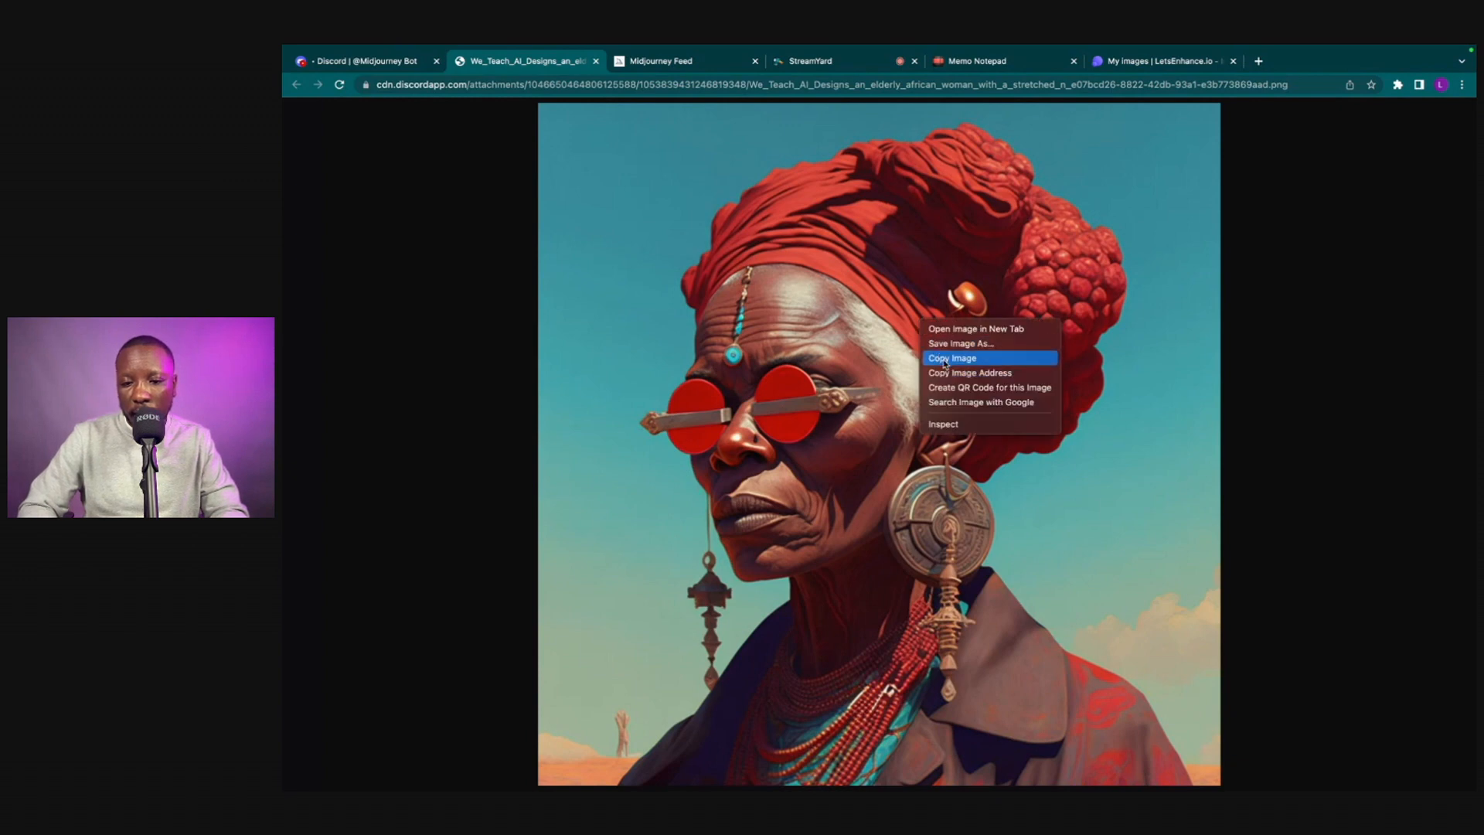
pyautogui.click(964, 344)
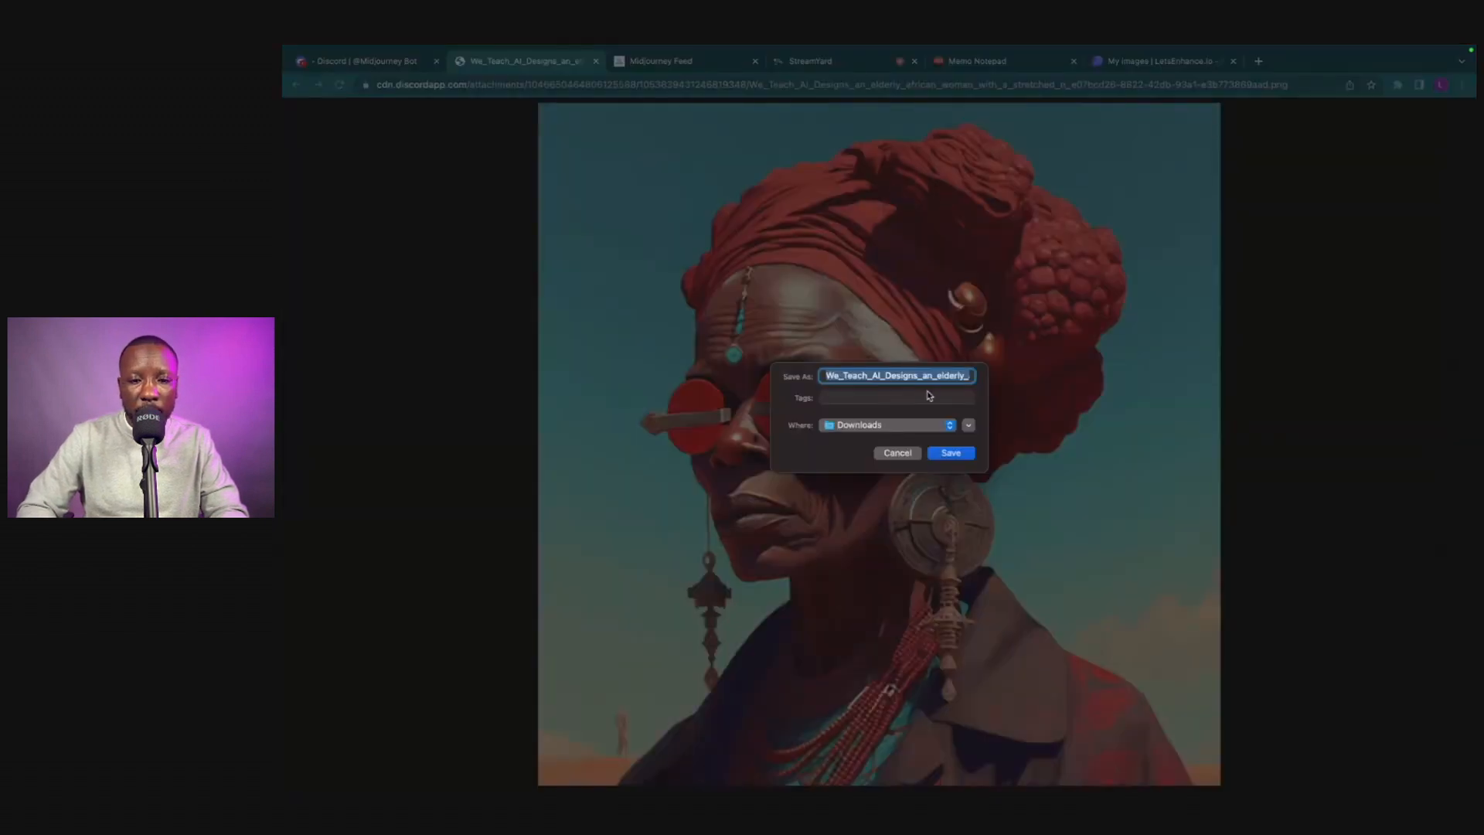
pyautogui.click(951, 453)
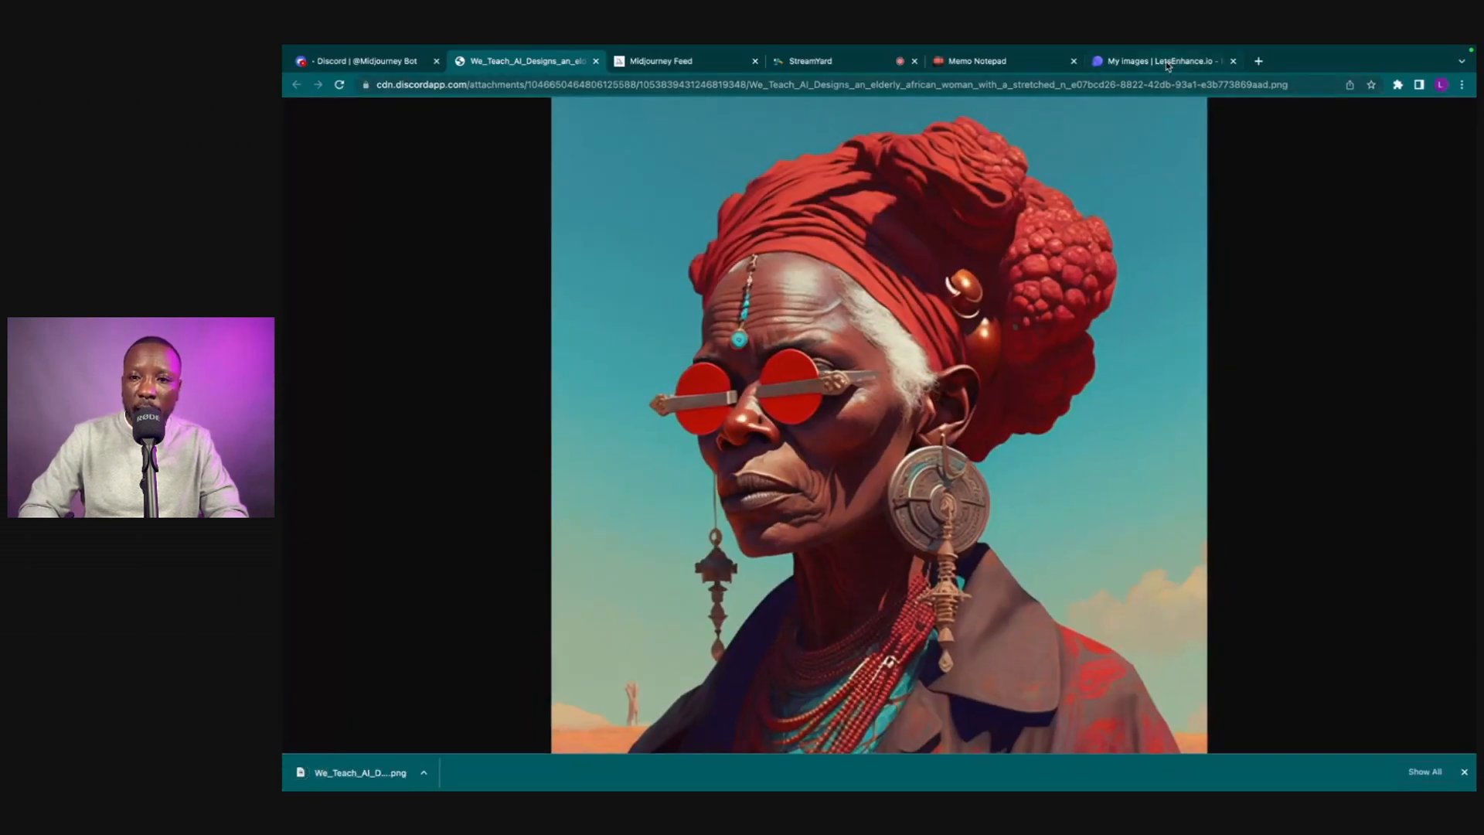
pyautogui.moveTo(1165, 60)
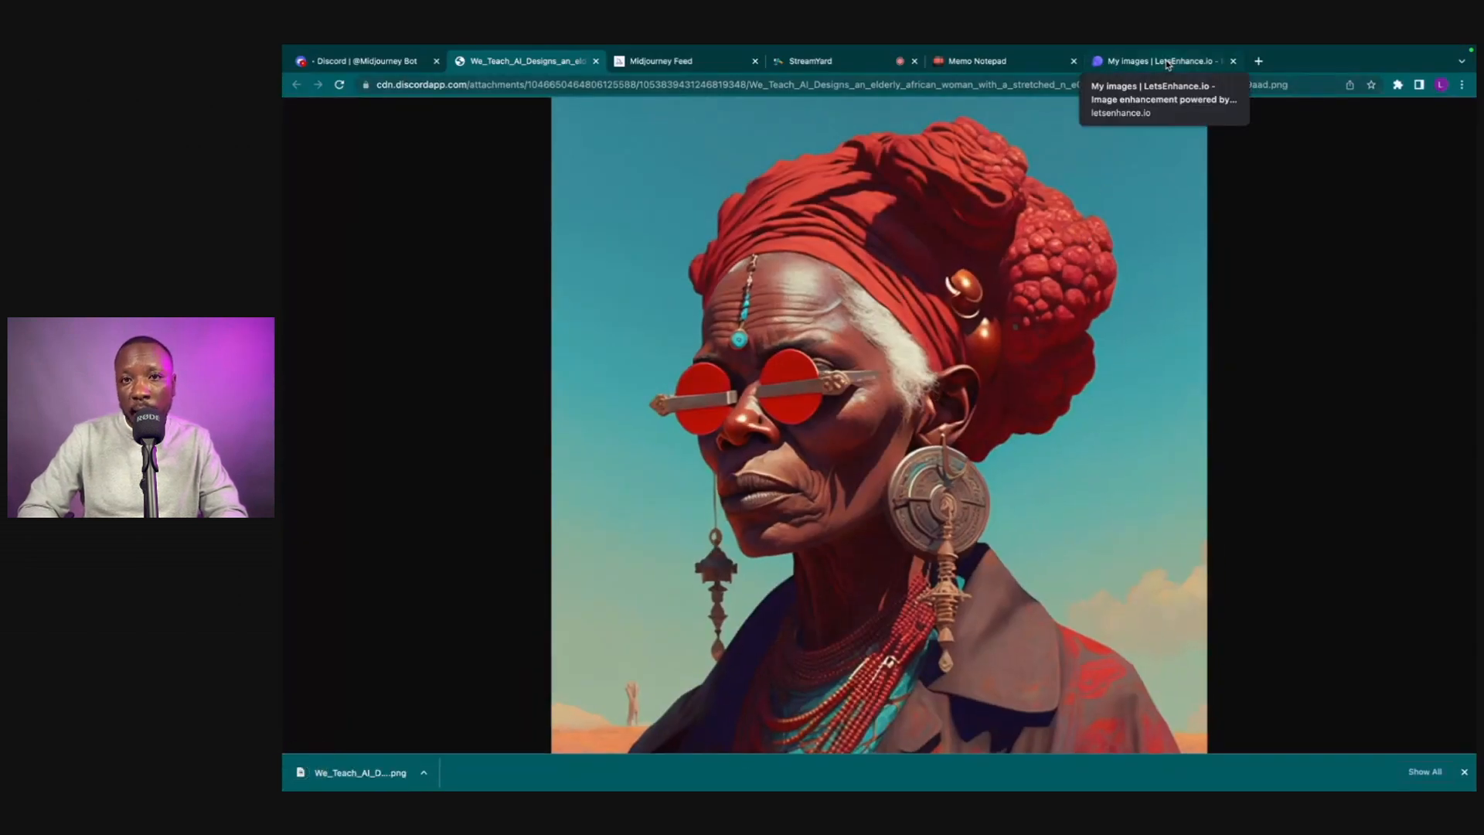
# Upscale the portrait to 2048×2048 with Smart Enhance and 30% color enhance, then download it
pyautogui.click(1160, 60)
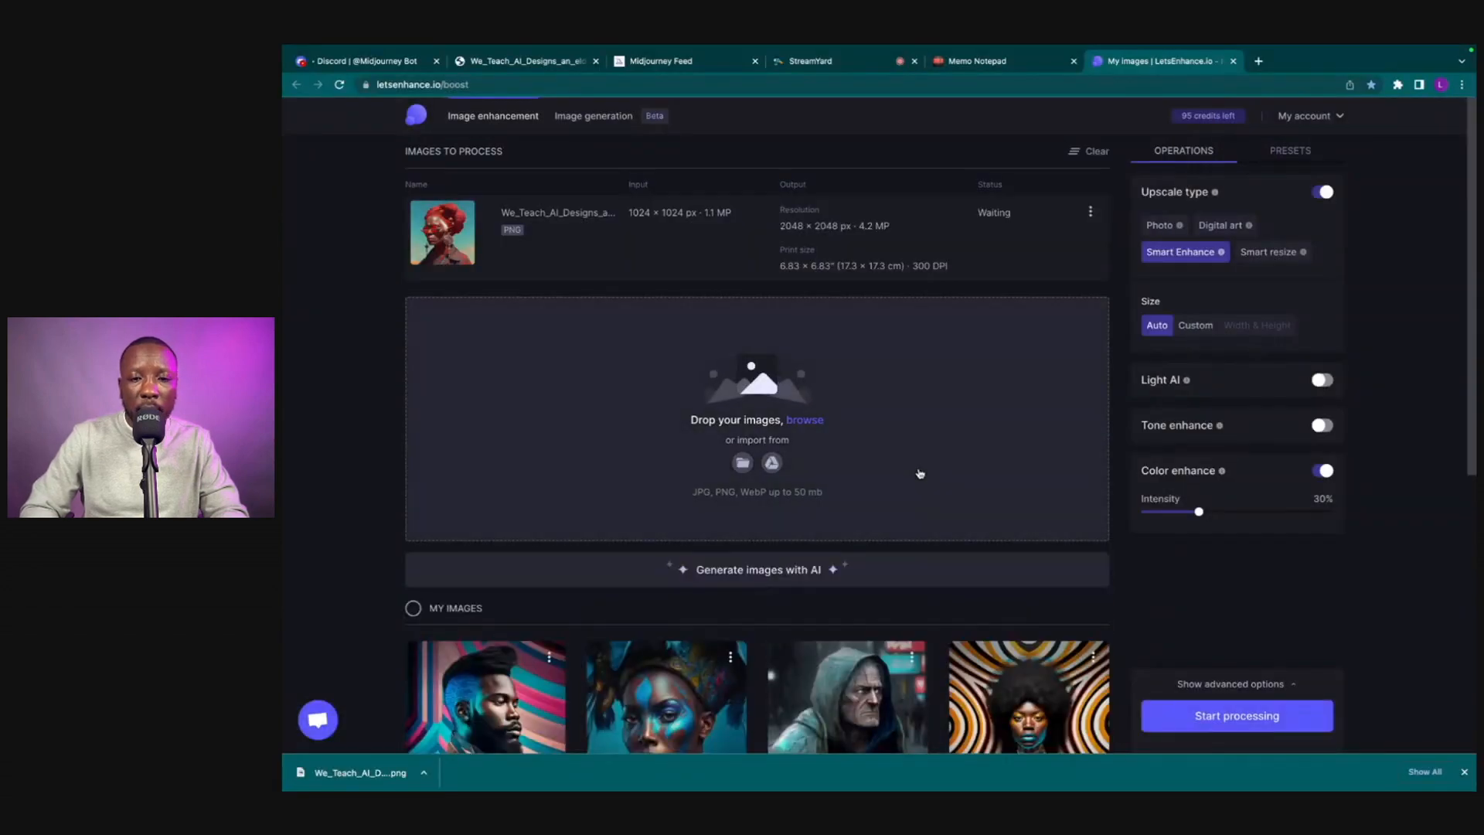
pyautogui.click(1237, 714)
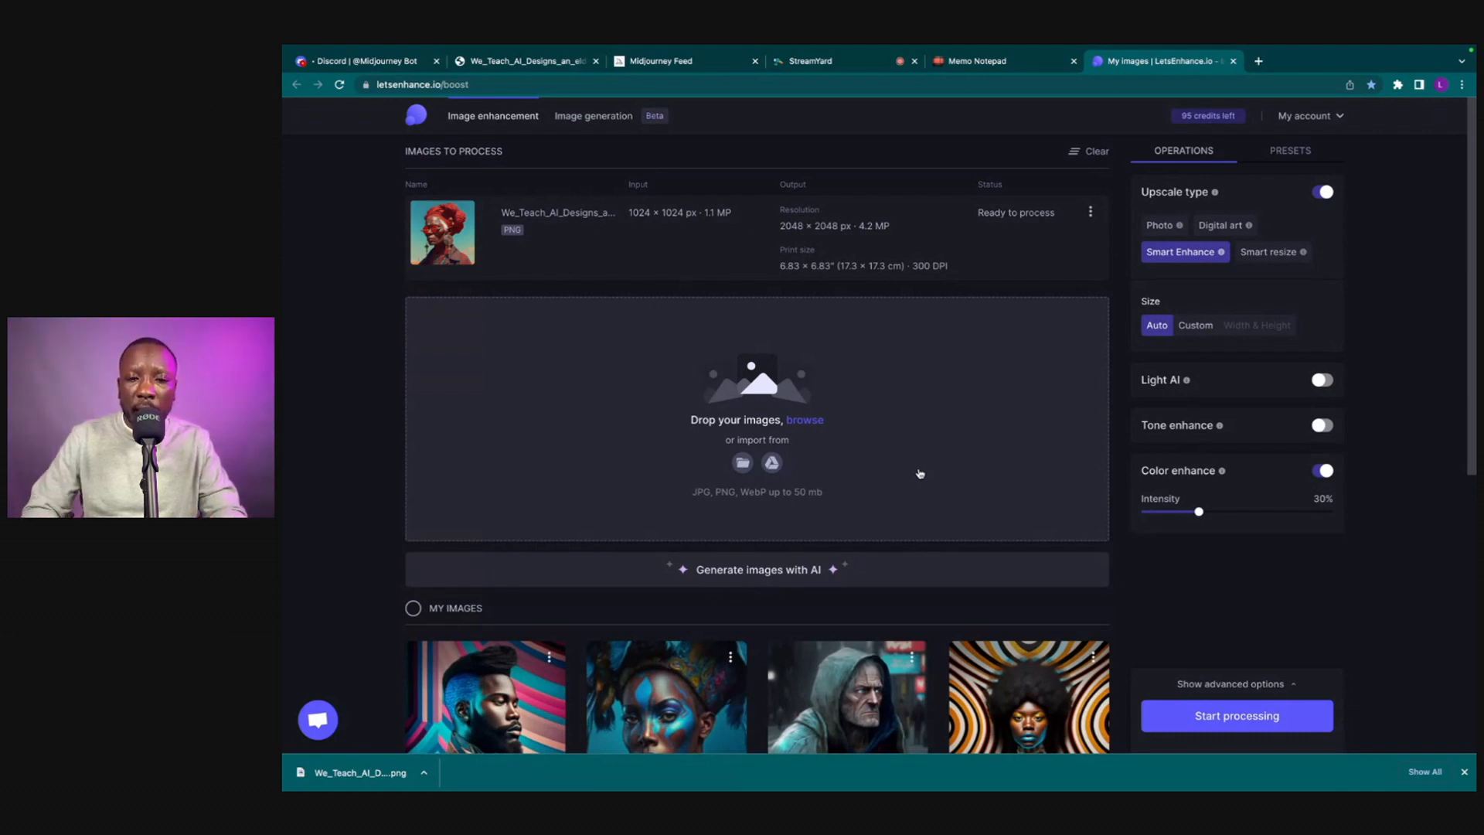
pyautogui.moveTo(1220, 462)
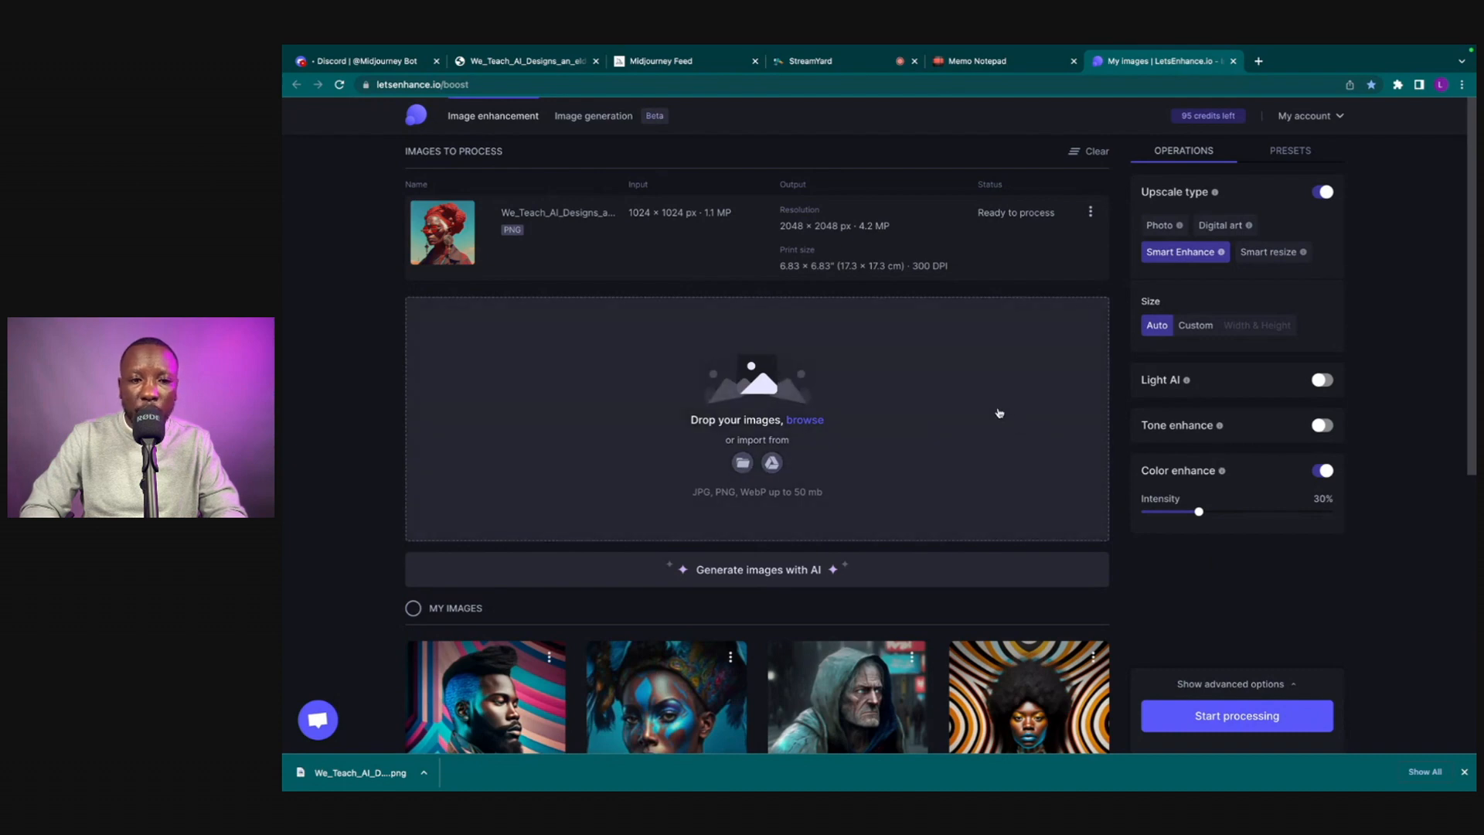
pyautogui.moveTo(631, 229)
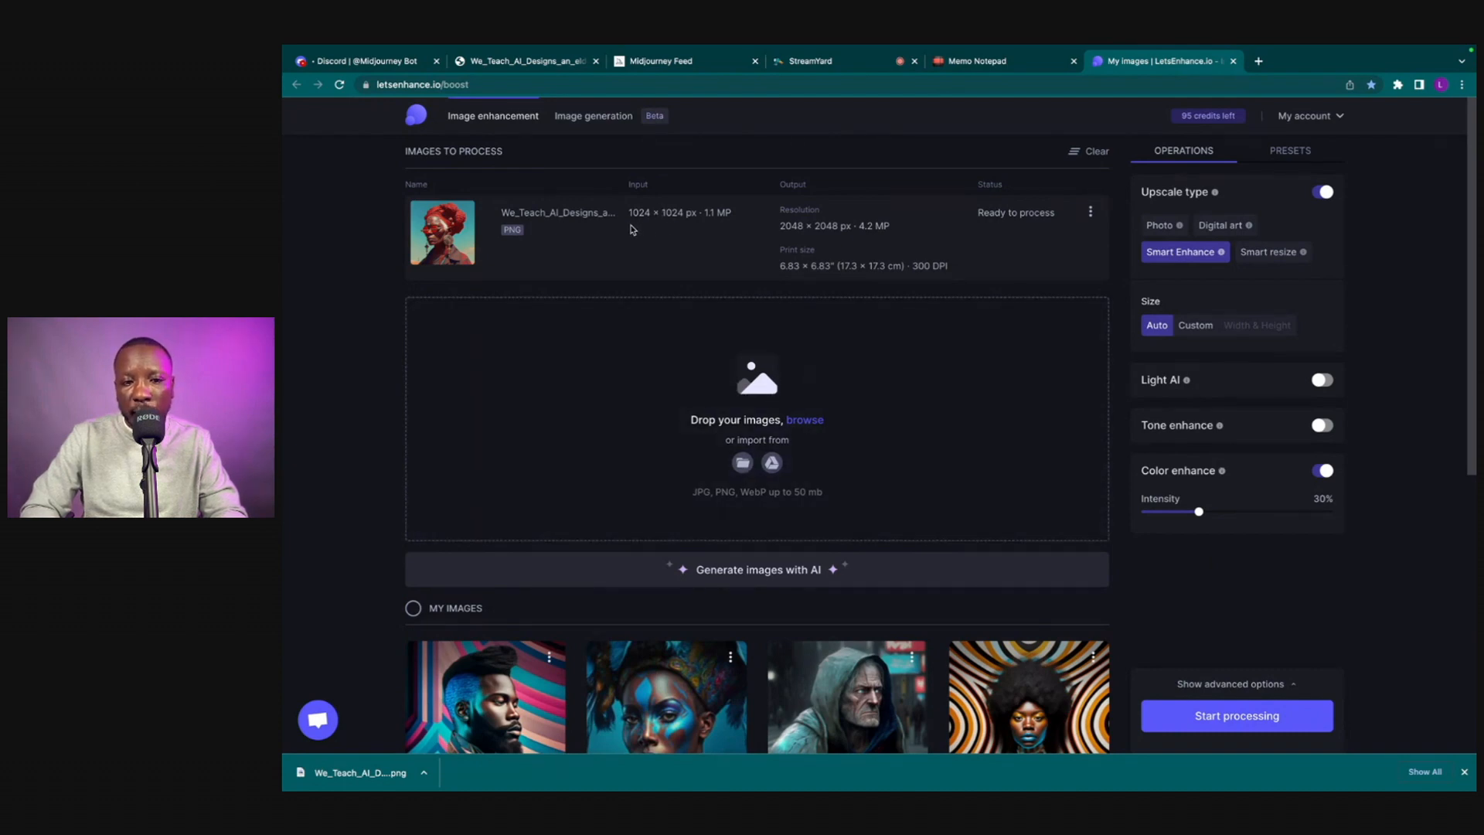
pyautogui.moveTo(715, 226)
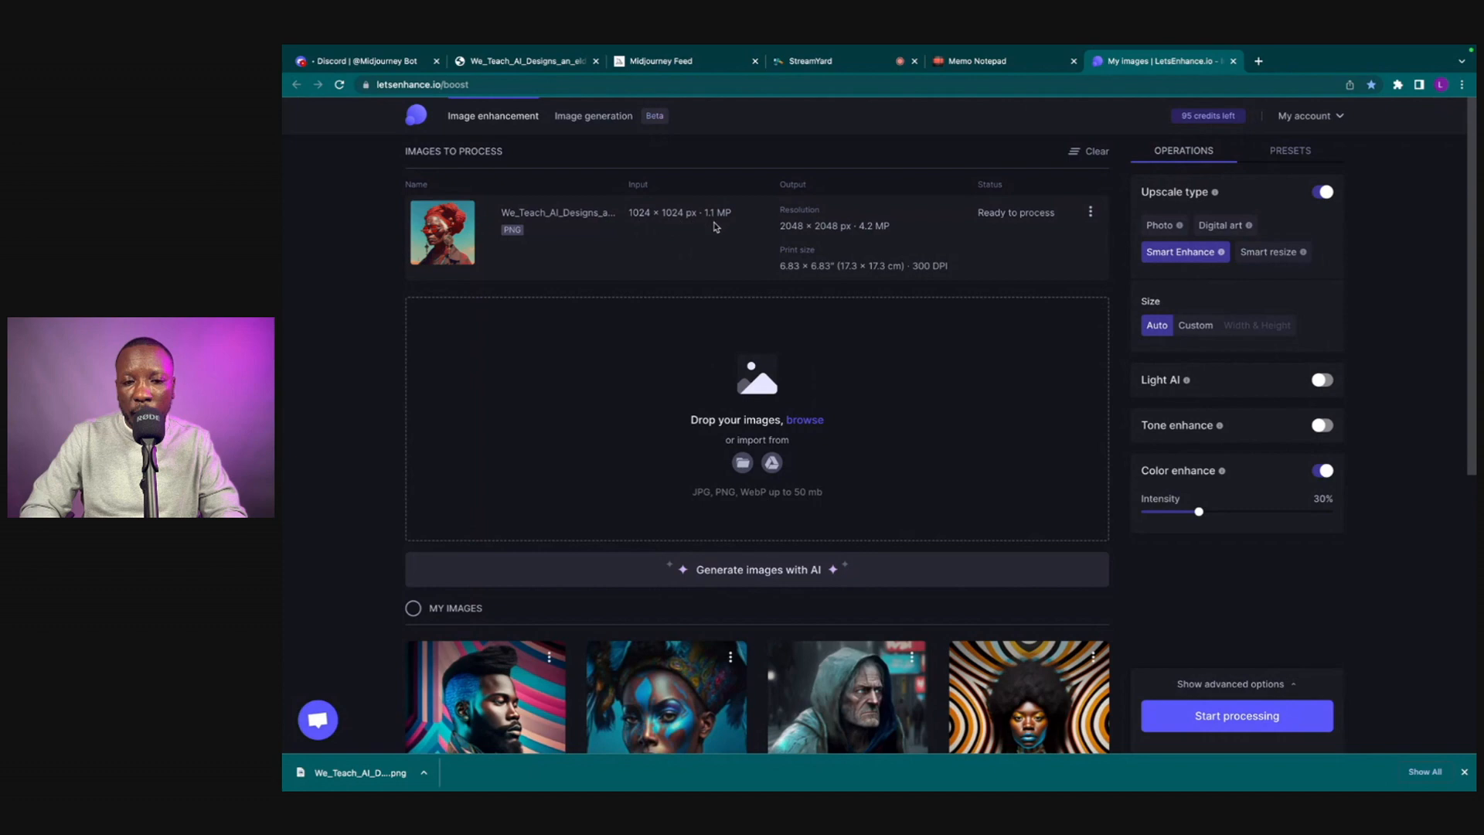
pyautogui.moveTo(803, 226)
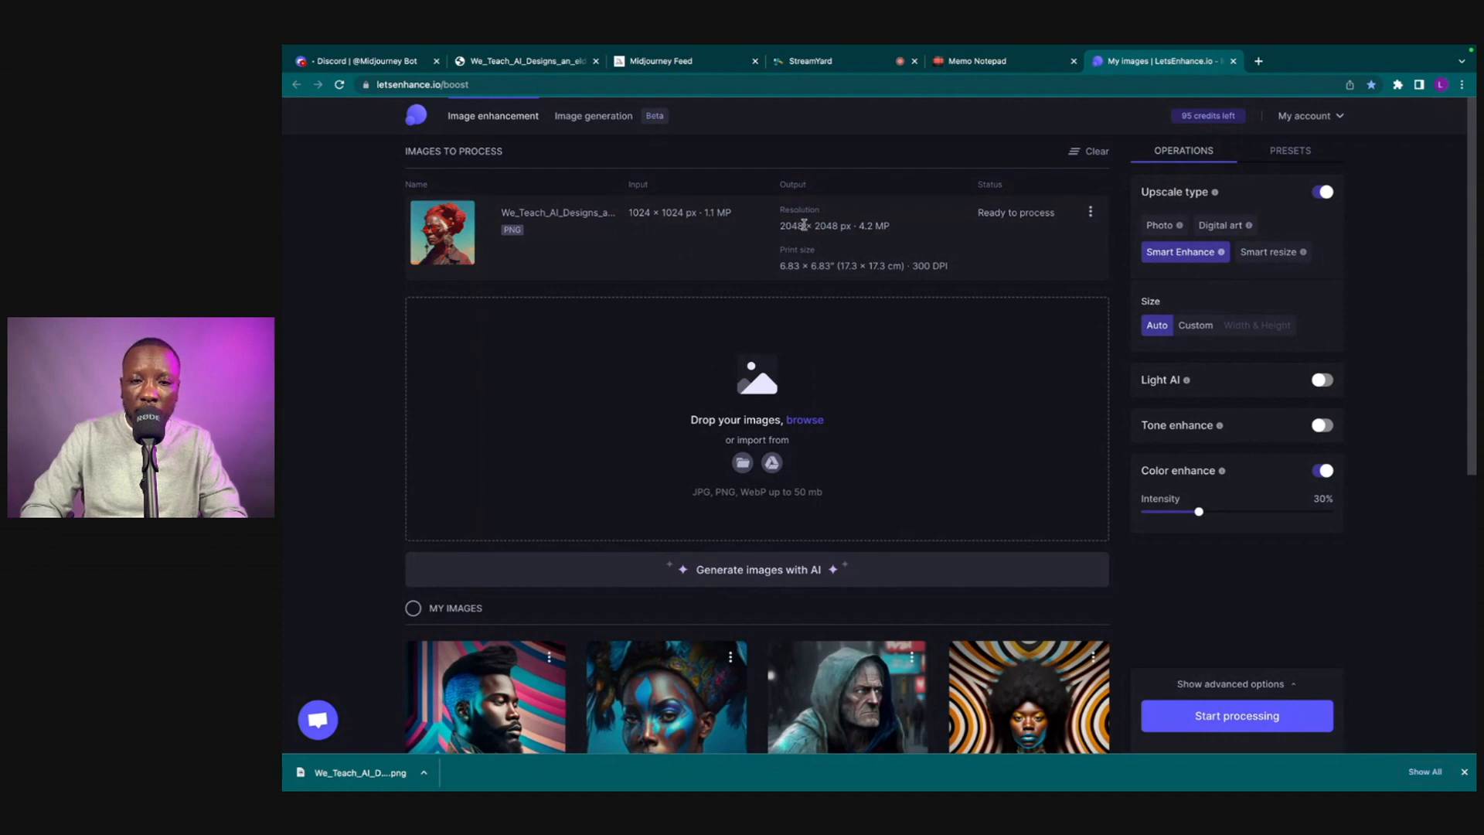
pyautogui.moveTo(838, 239)
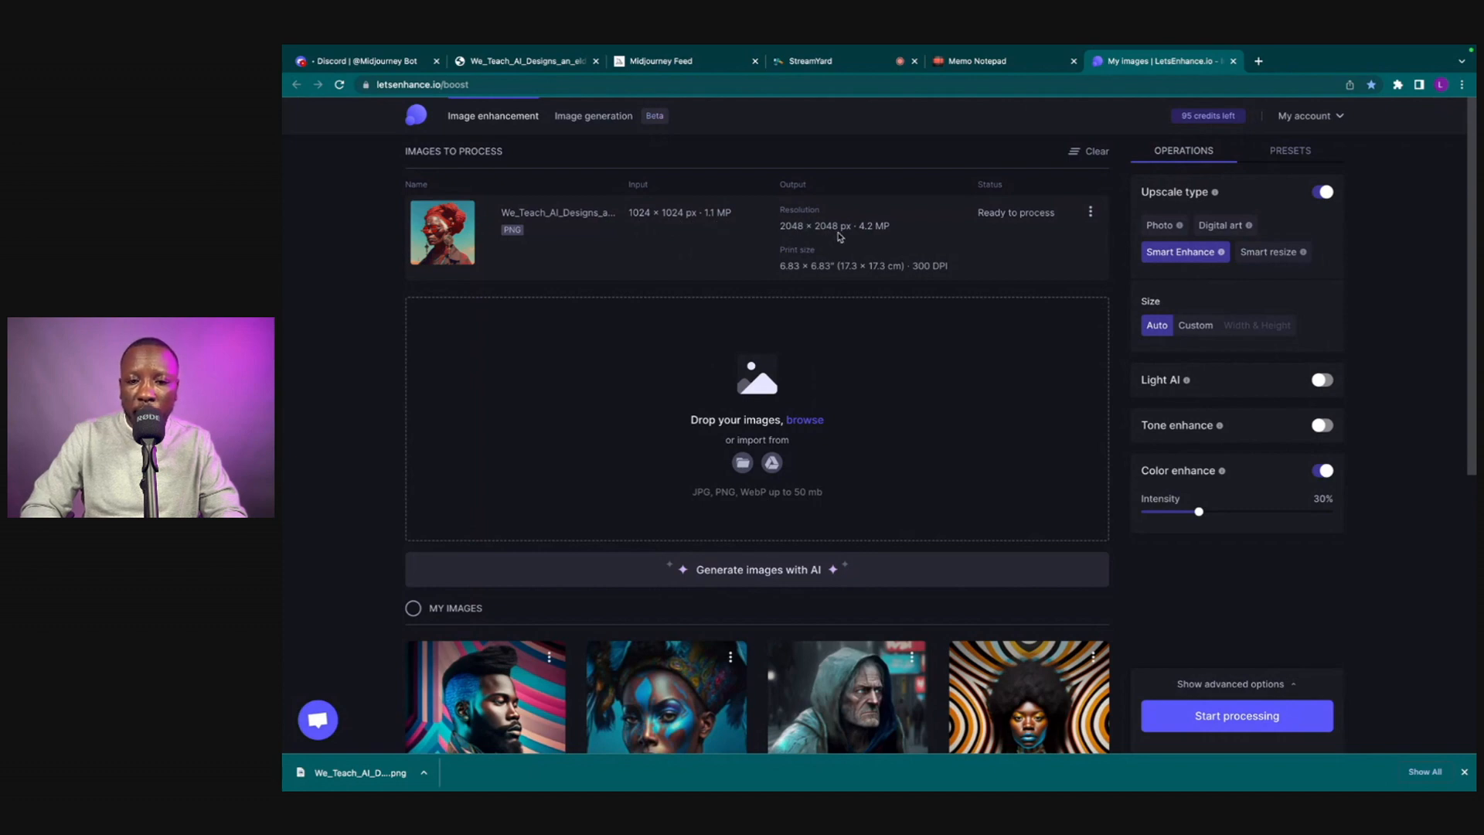
pyautogui.moveTo(937, 288)
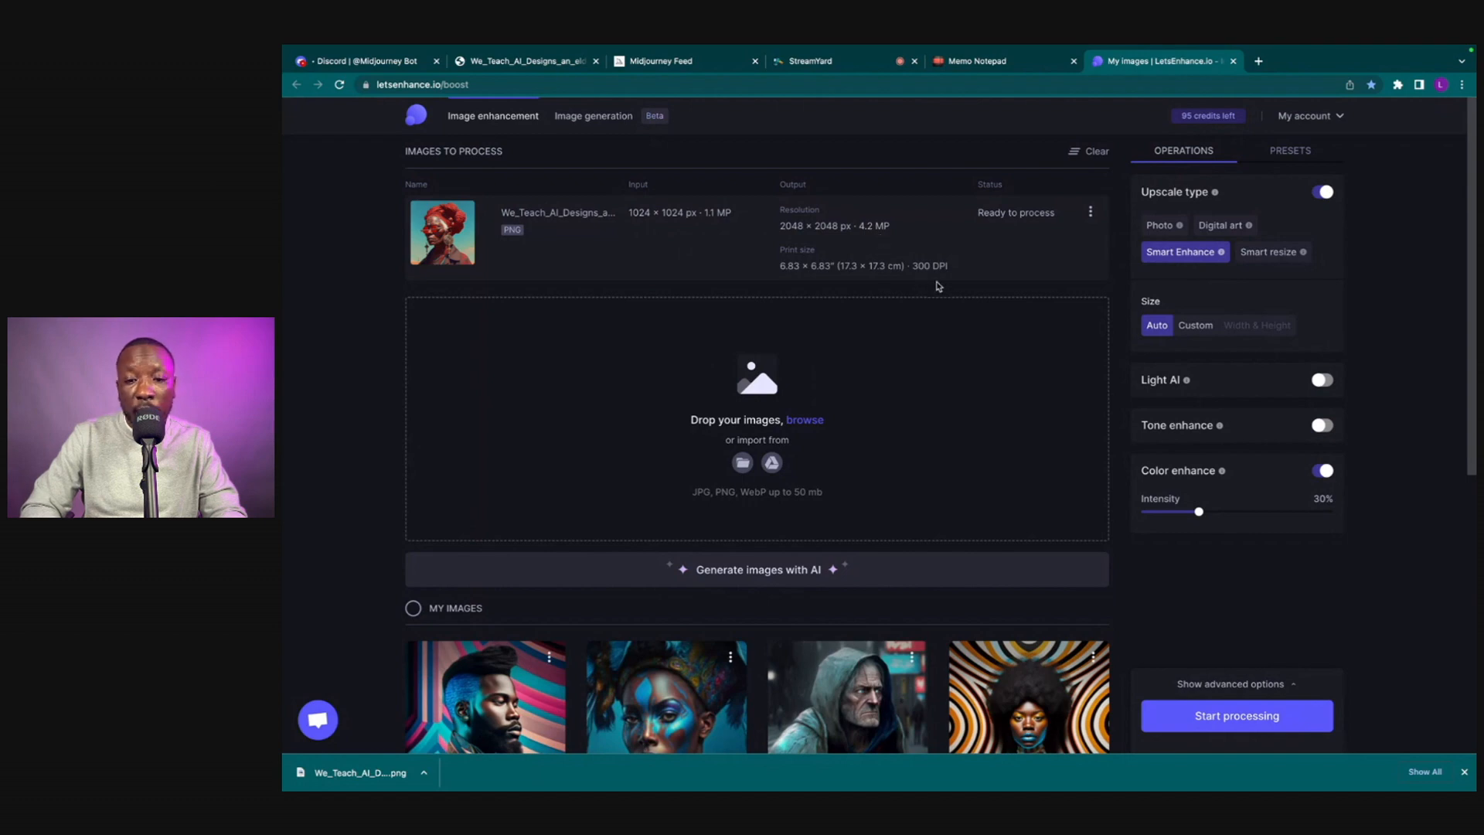
pyautogui.click(1237, 715)
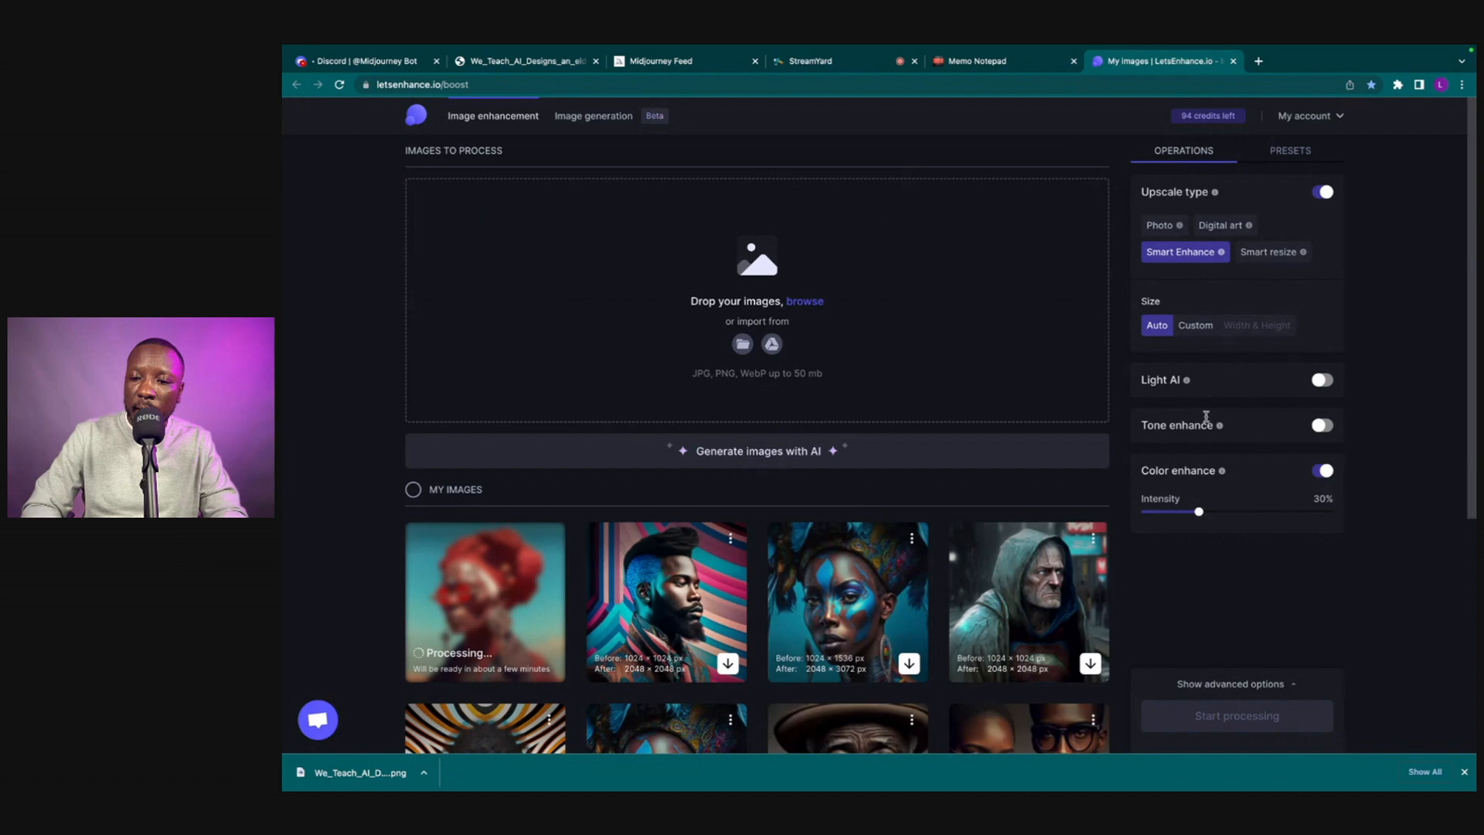
pyautogui.moveTo(1292, 510)
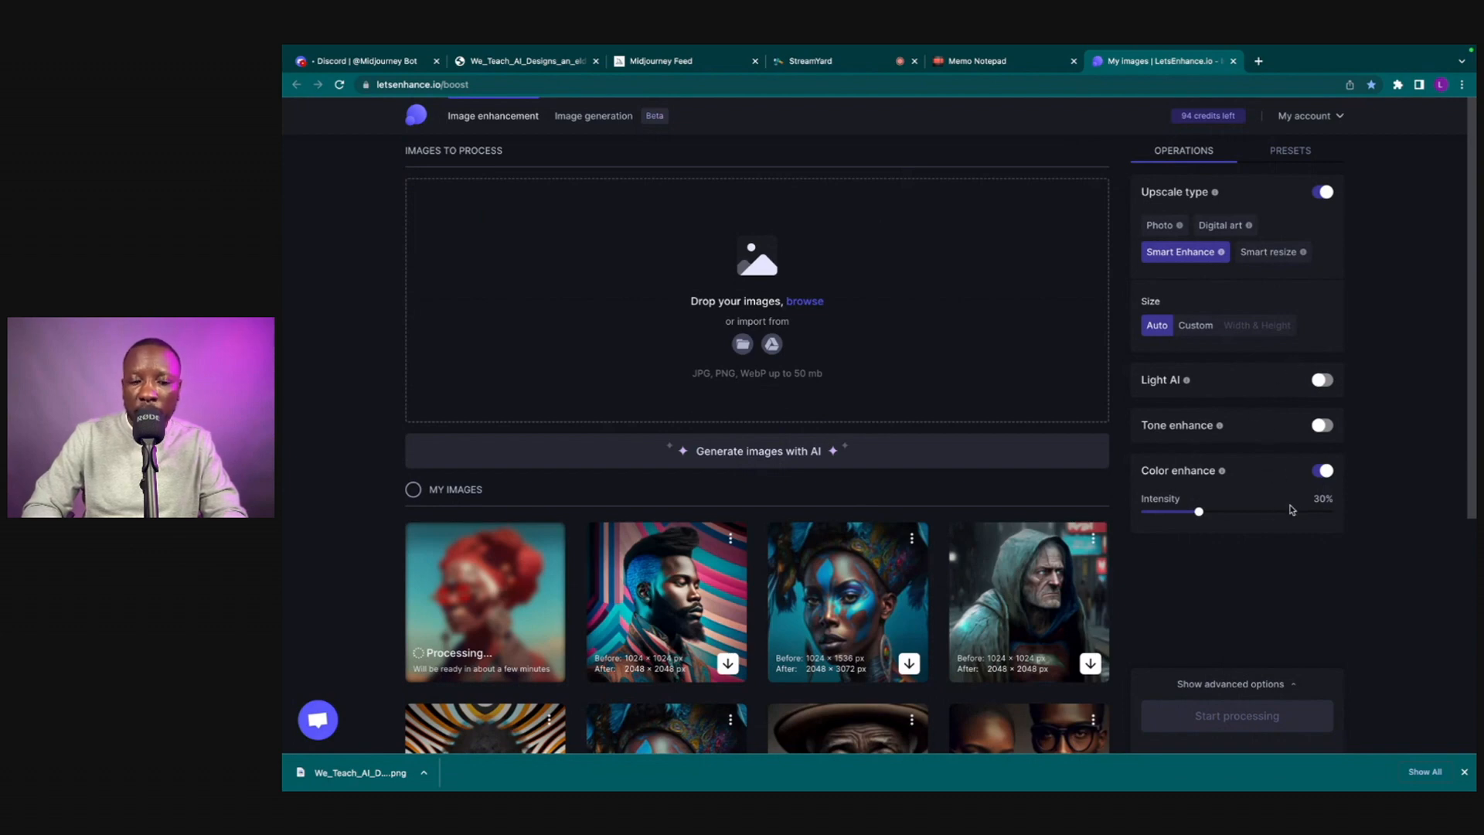
pyautogui.moveTo(1235, 522)
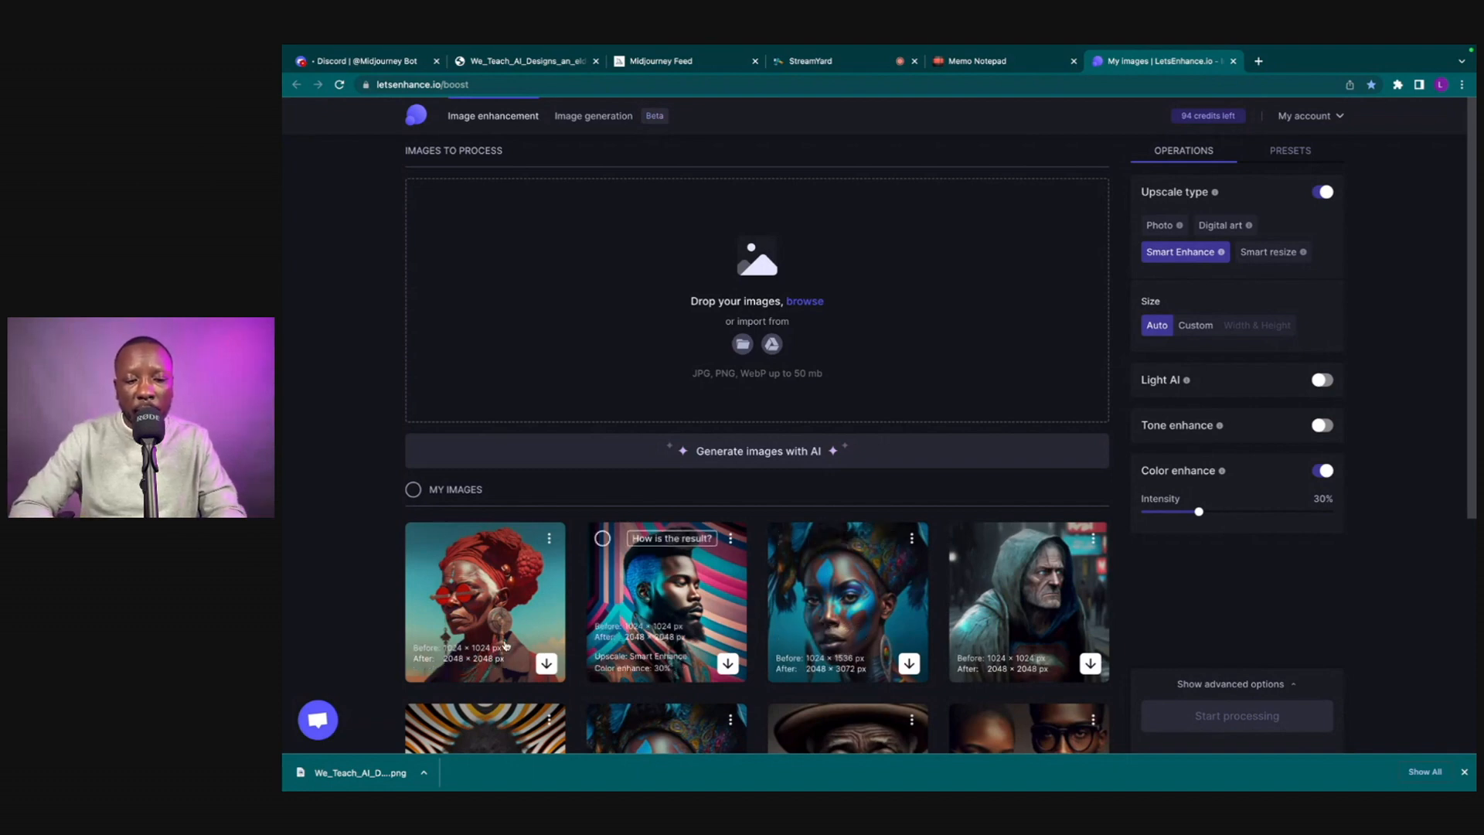
pyautogui.click(546, 663)
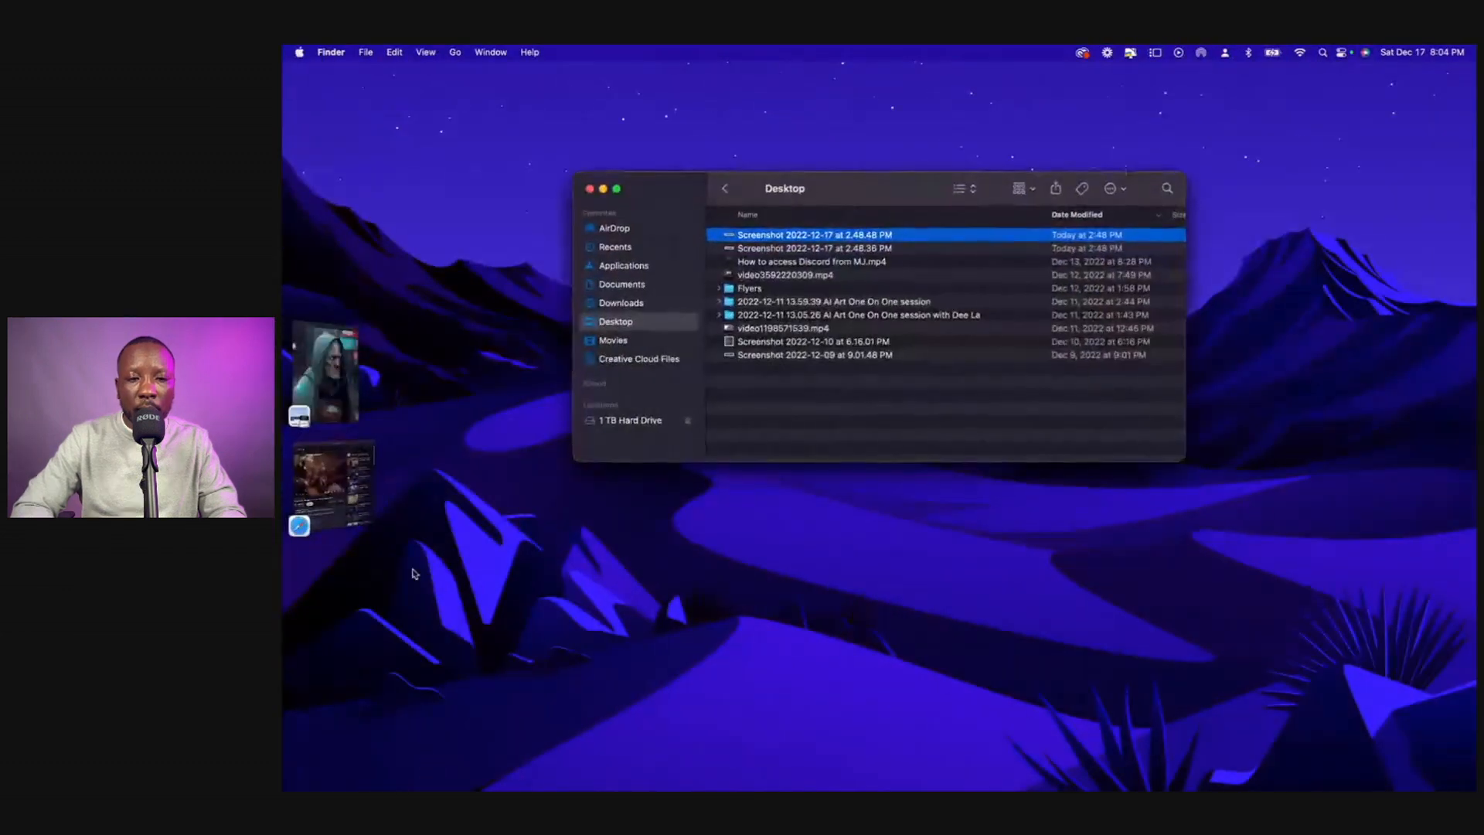
# Preview the saved red-turban portrait in Quick Look, leaving full screen and clearing the Safari window in front
pyautogui.click(621, 301)
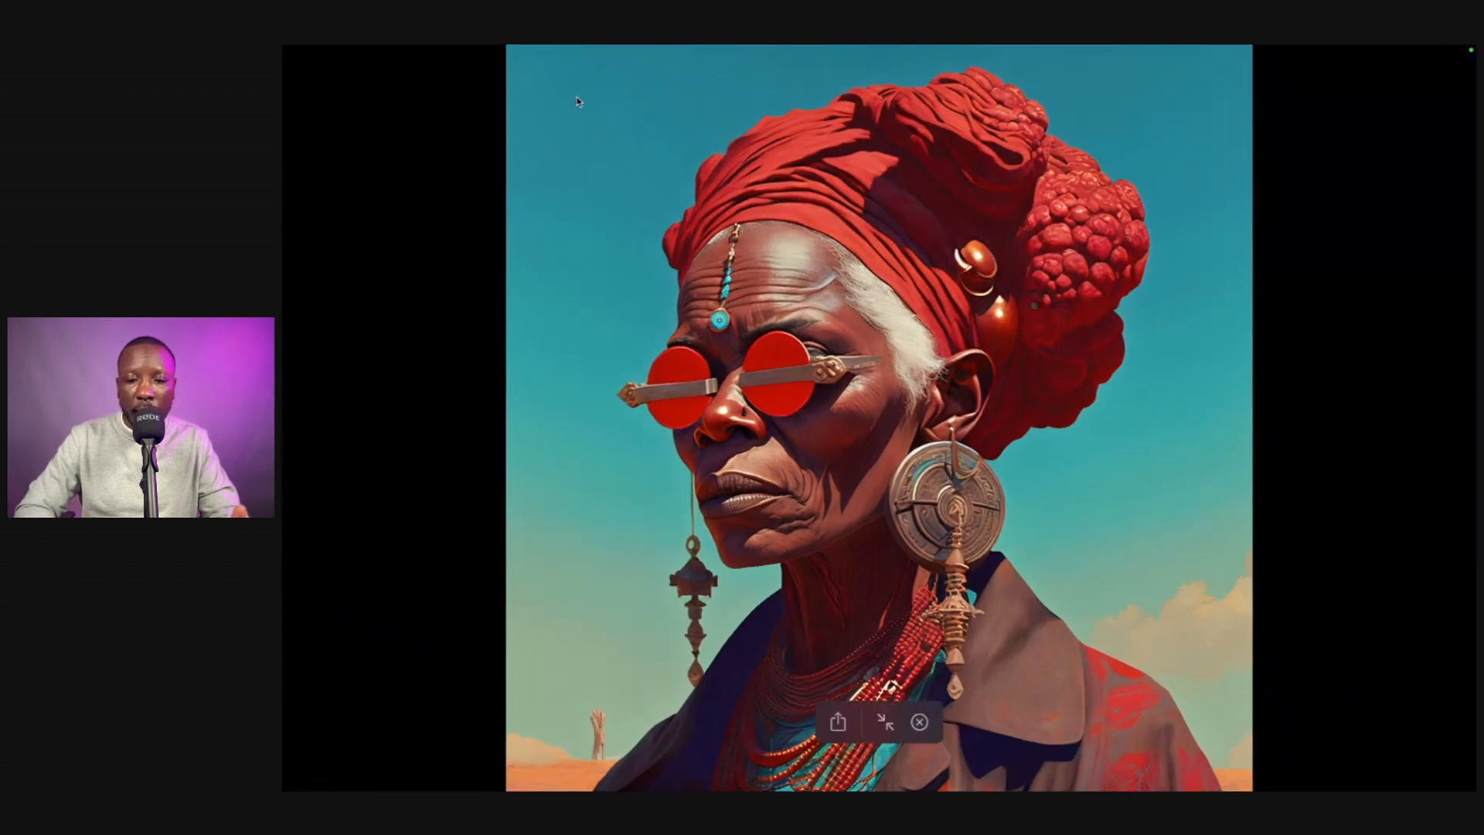
pyautogui.click(886, 722)
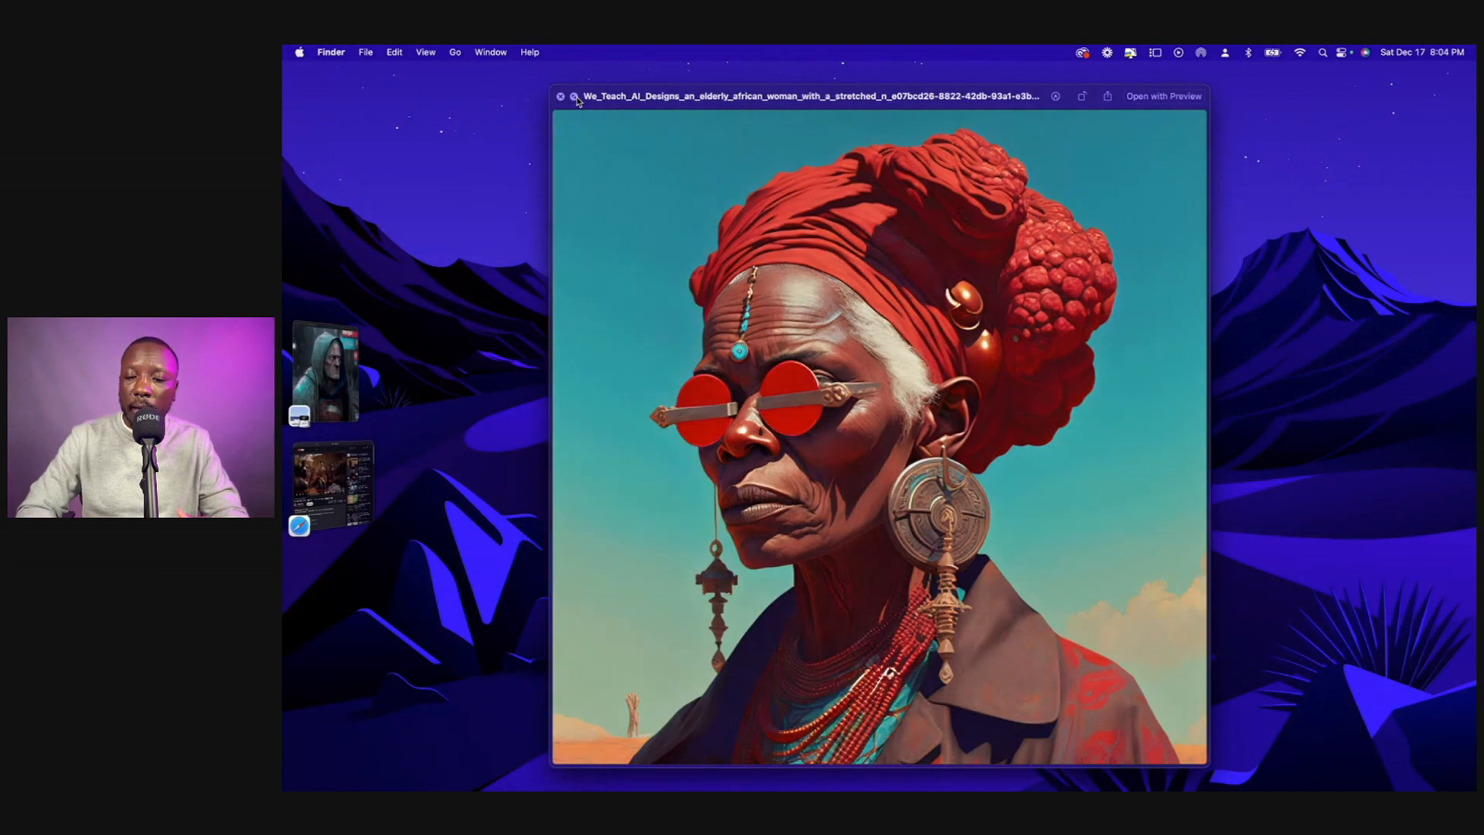
pyautogui.moveTo(501, 99)
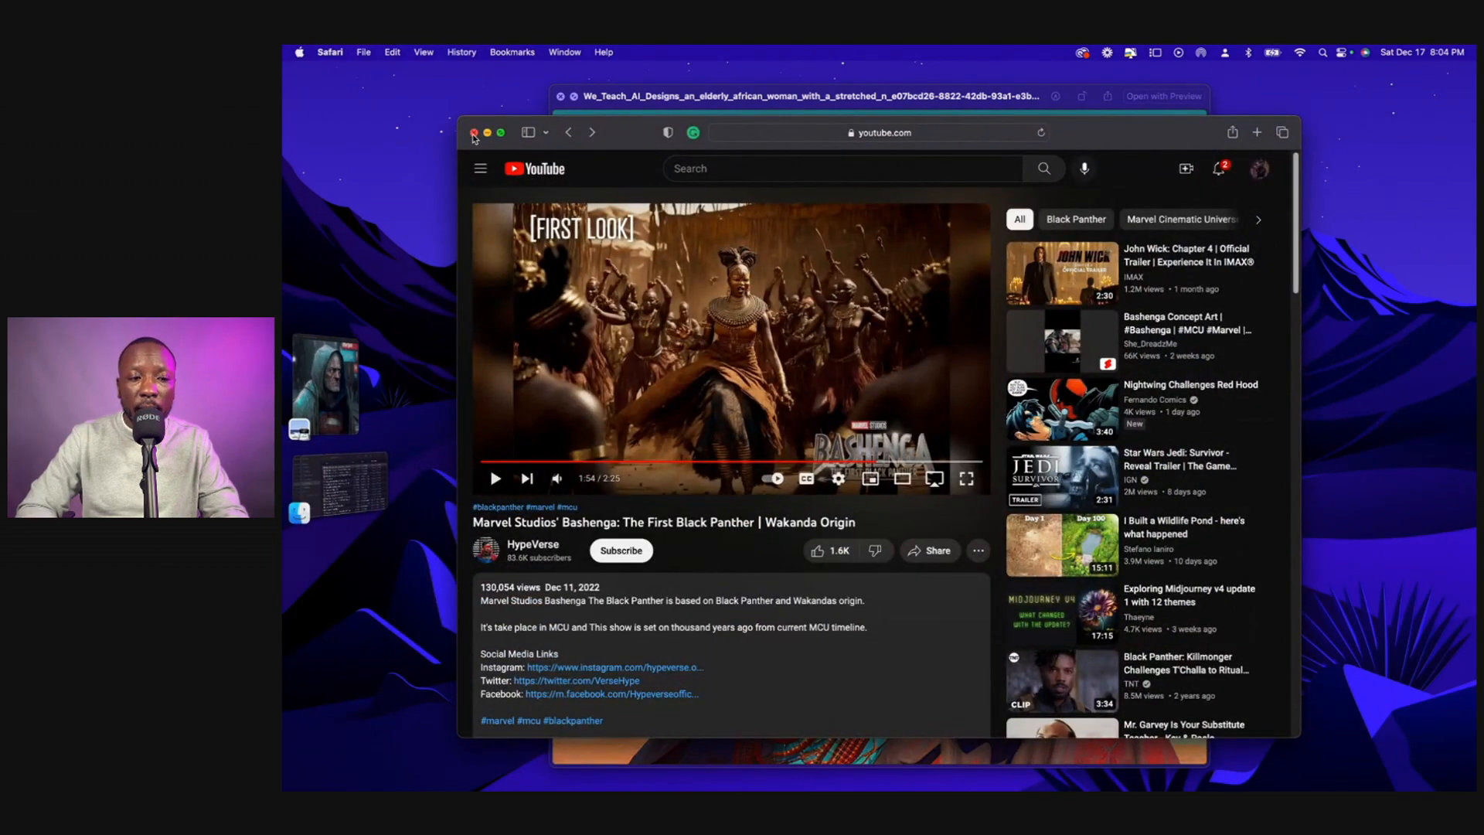
pyautogui.click(473, 133)
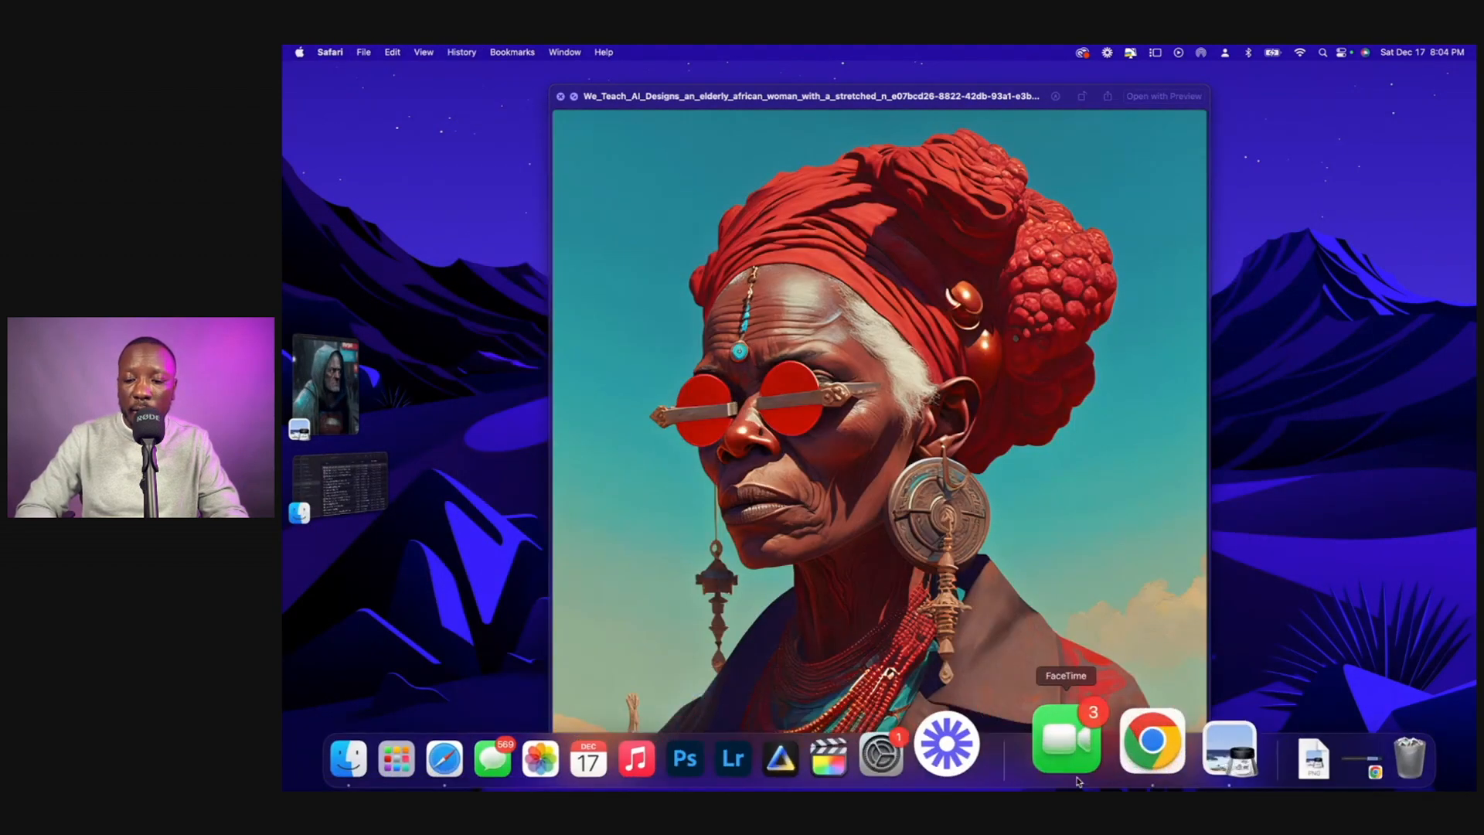